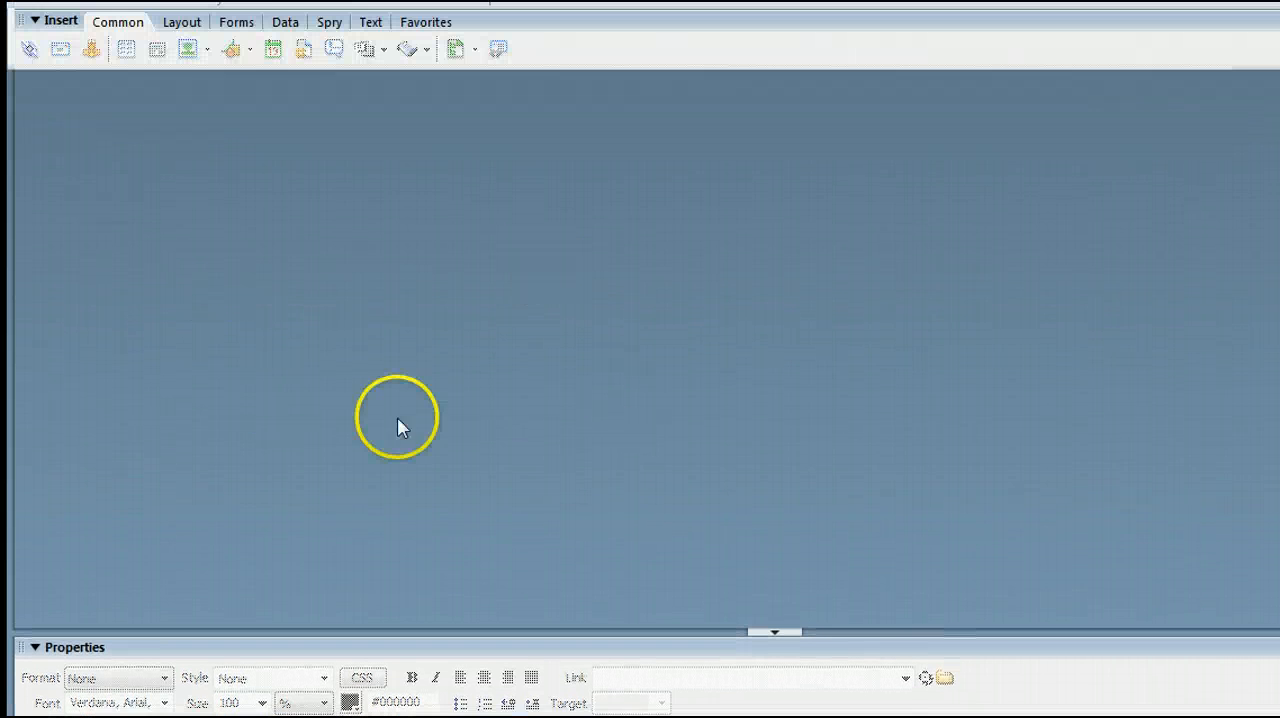
Start a new document from the File menu's New... command.
click(24, 36)
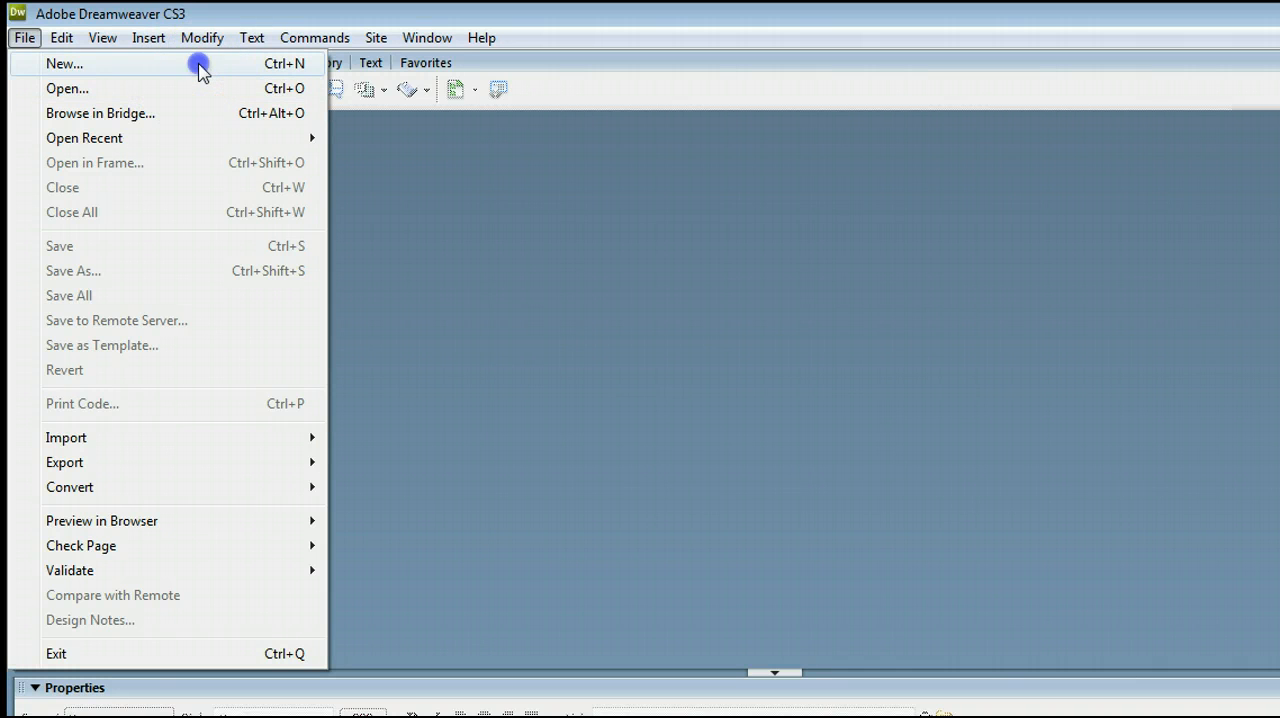
mouse_move(110, 88)
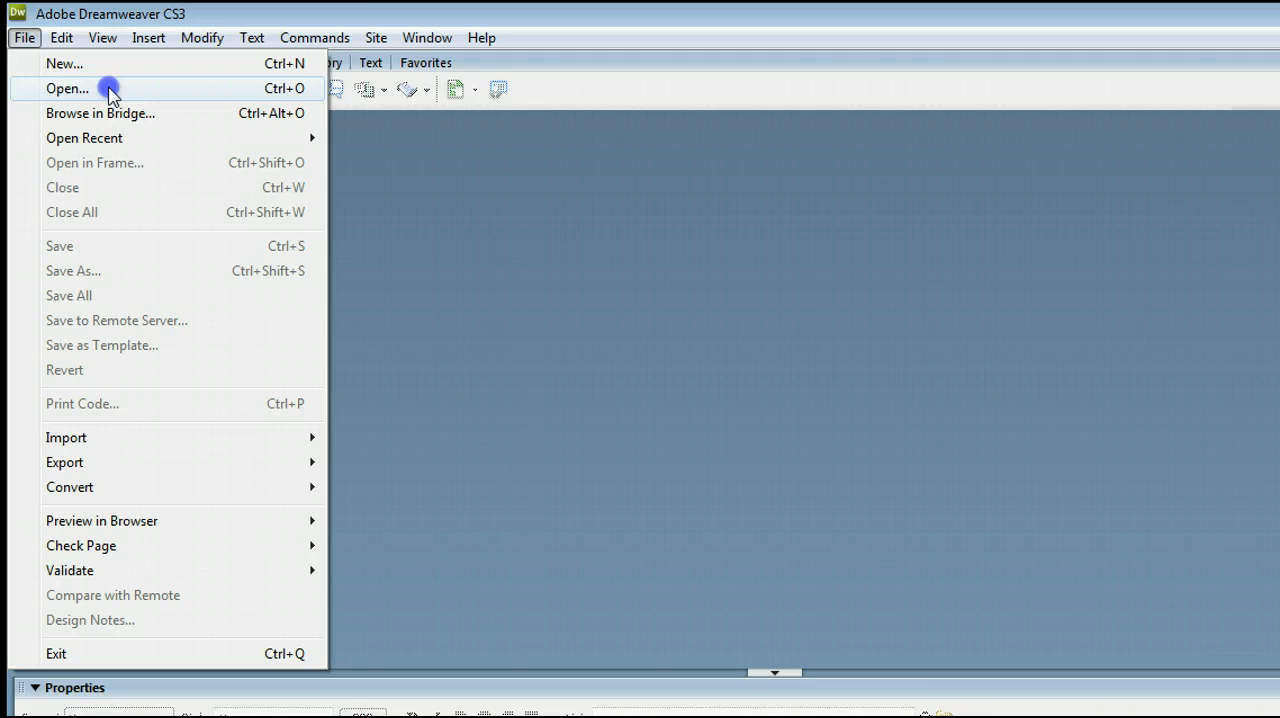
mouse_move(252, 92)
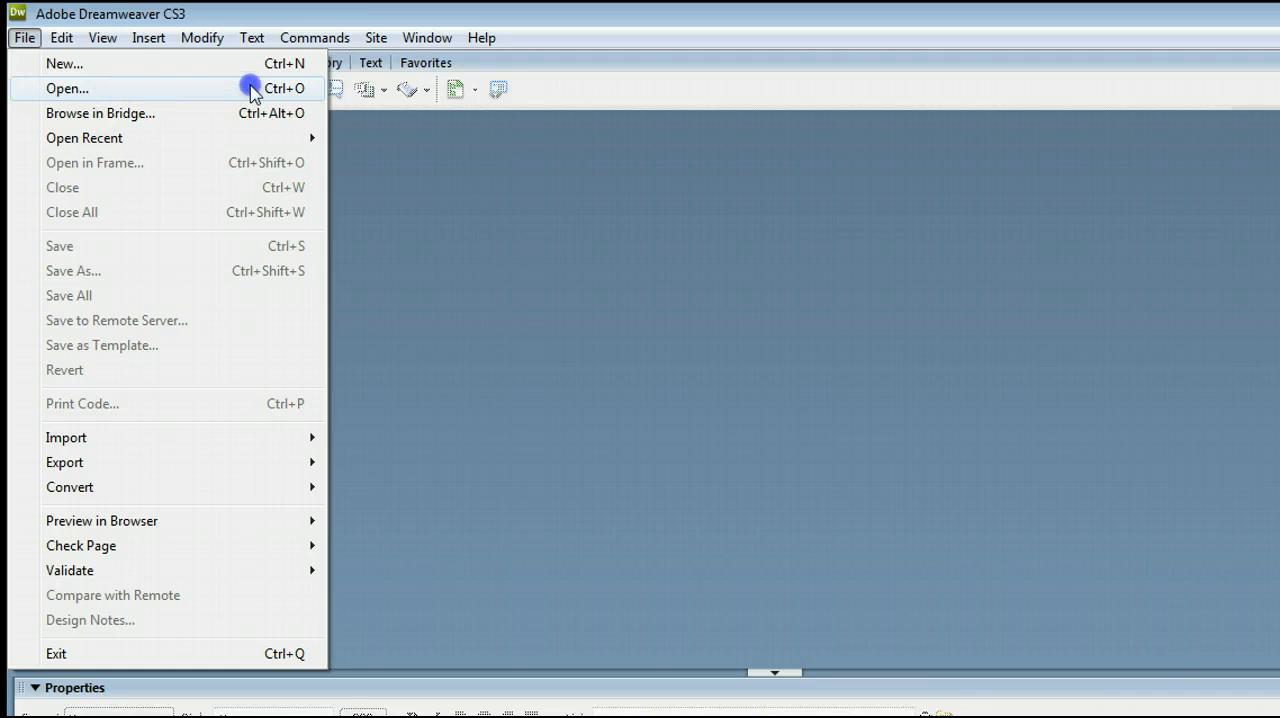
click(68, 88)
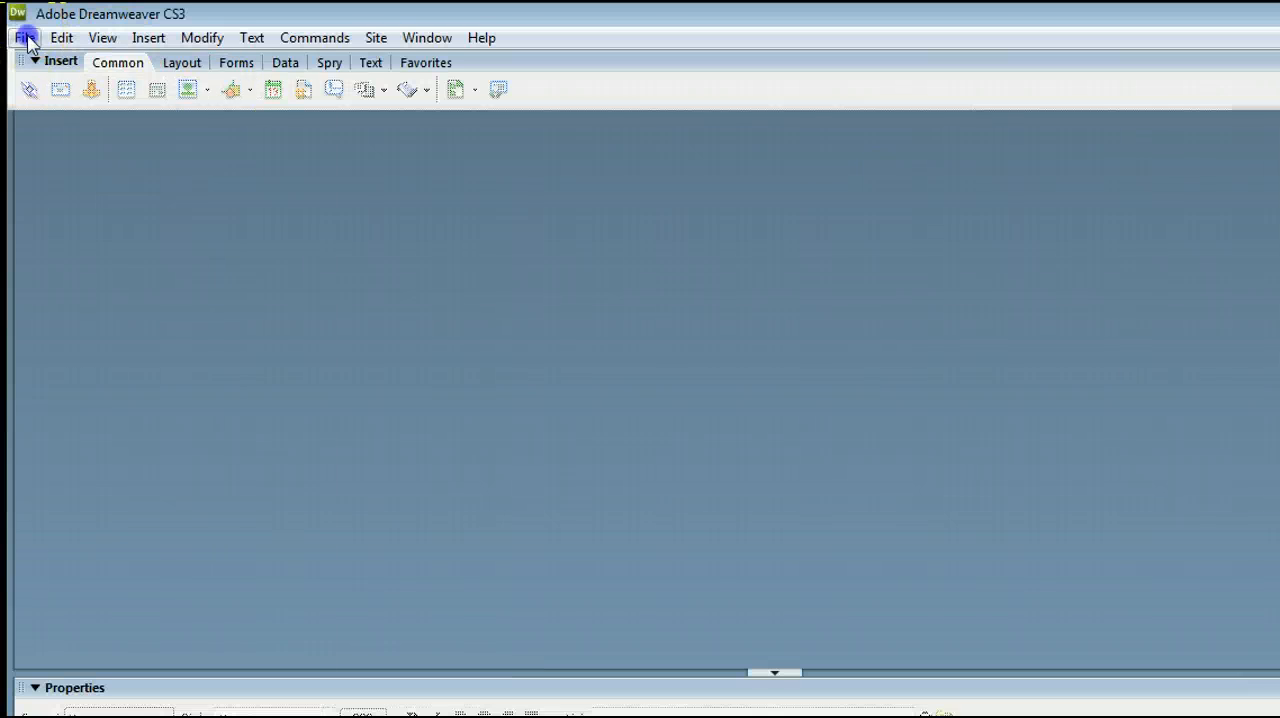
click(24, 36)
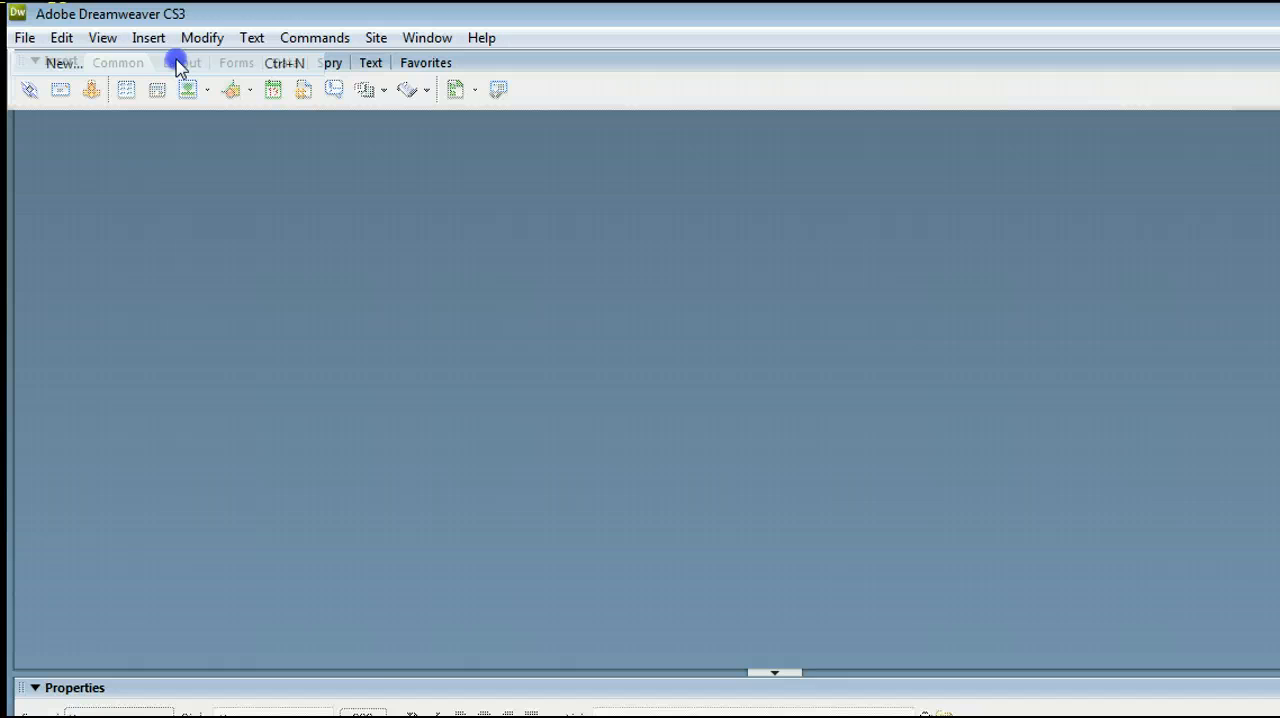
Create a blank HTML page with no predefined layout (Untitled-2).
click(64, 62)
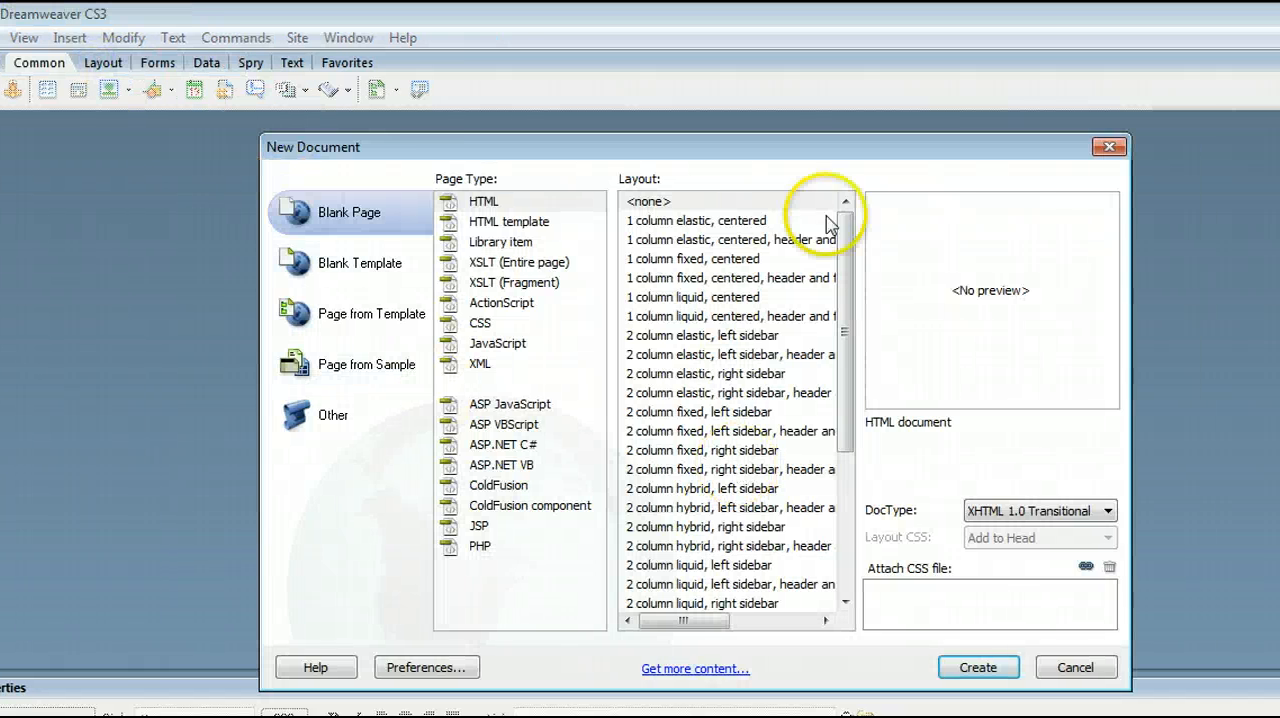
mouse_move(400, 168)
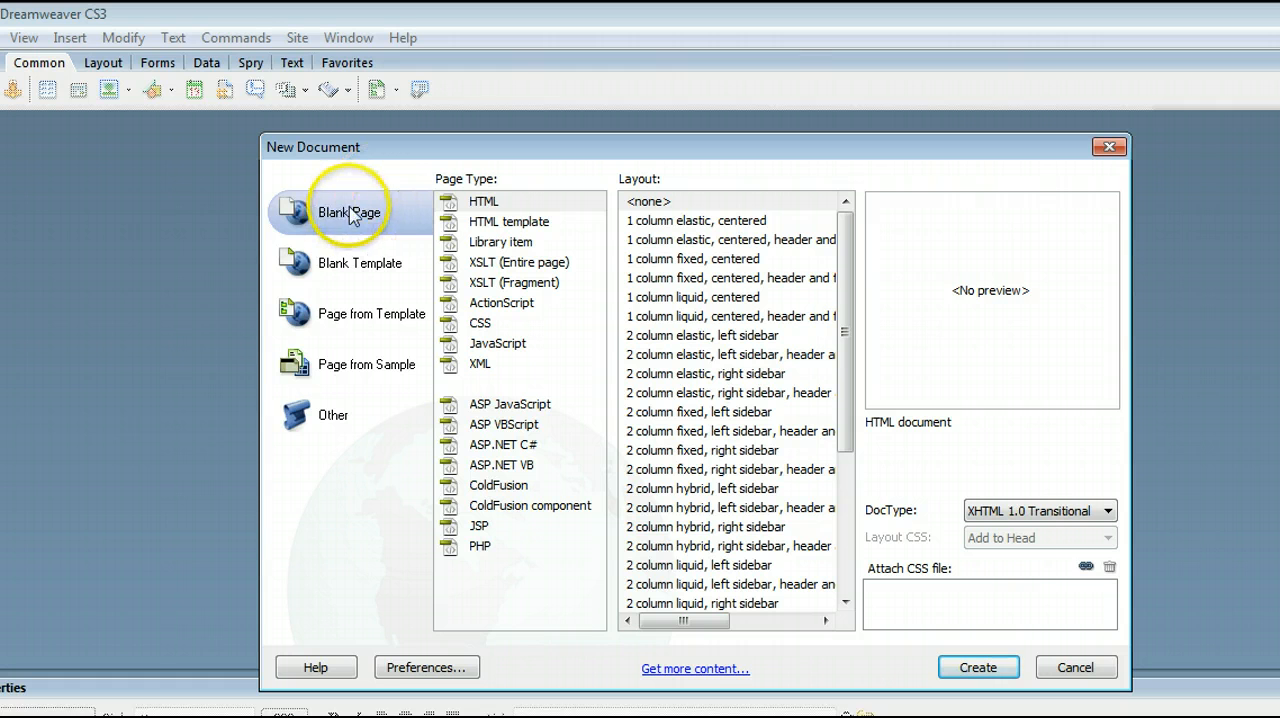
mouse_move(520, 208)
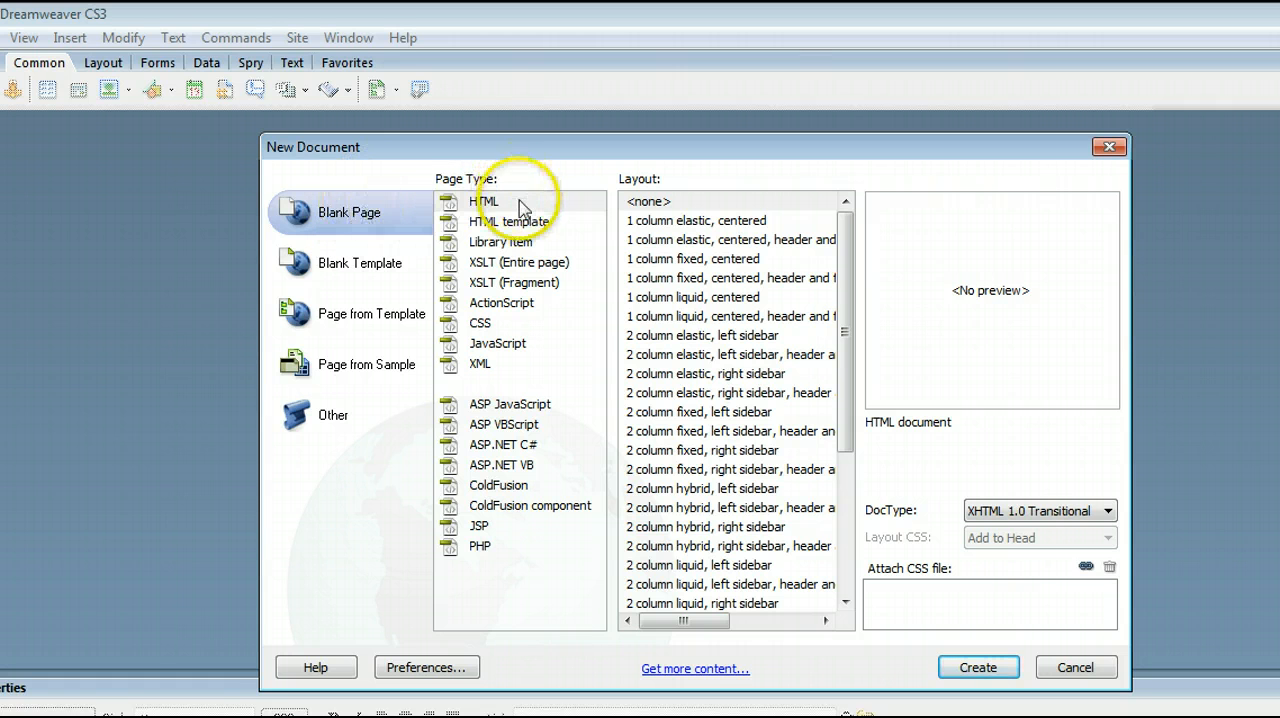
click(484, 200)
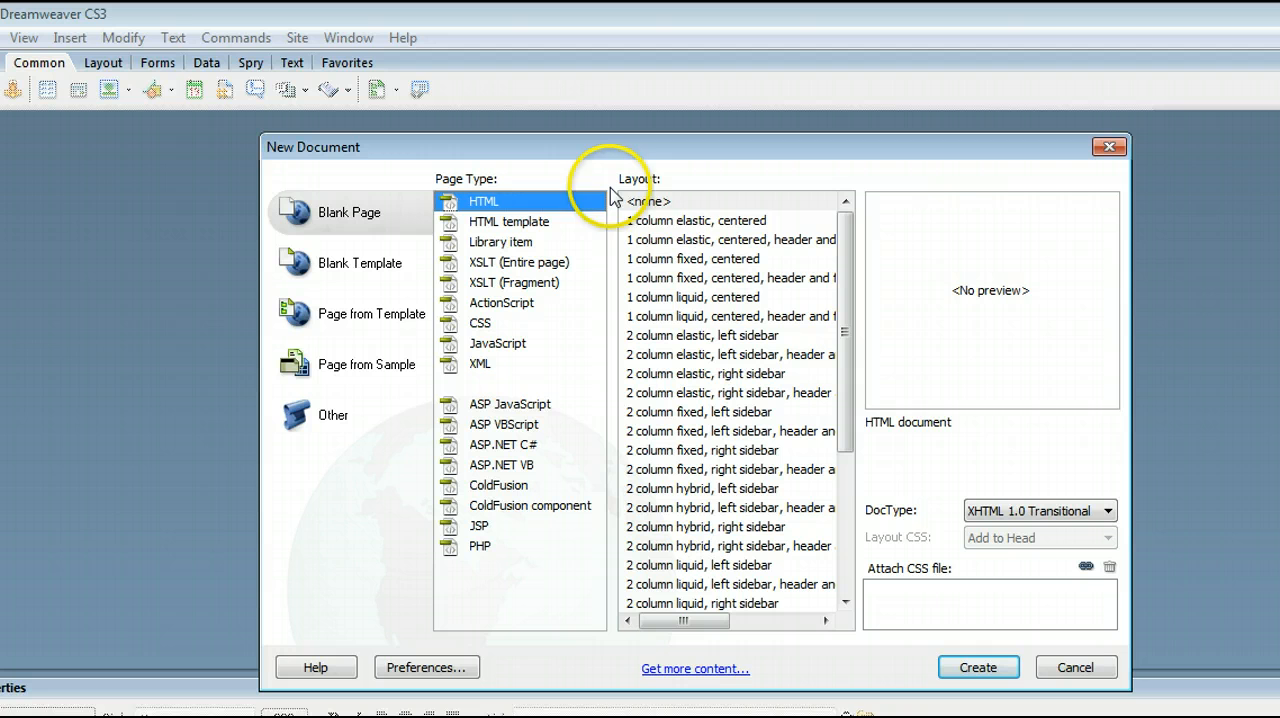
click(648, 200)
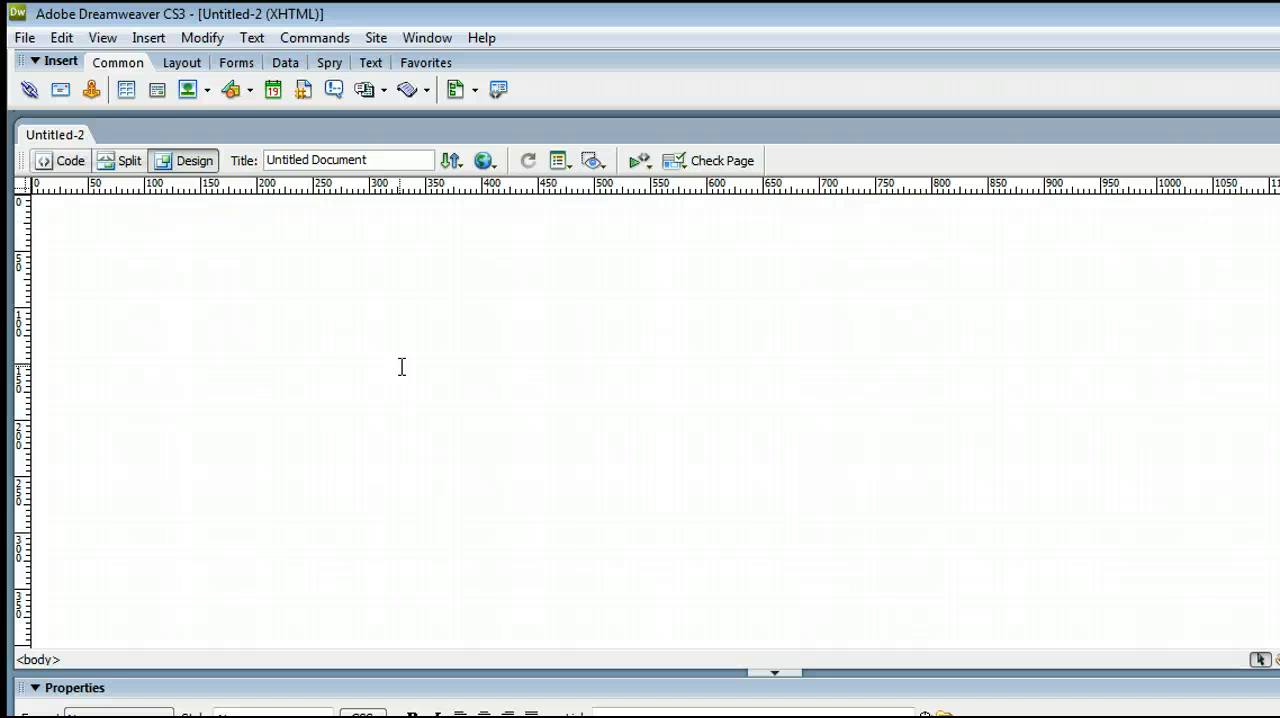
Switch the document to Split view showing code and design together.
click(128, 160)
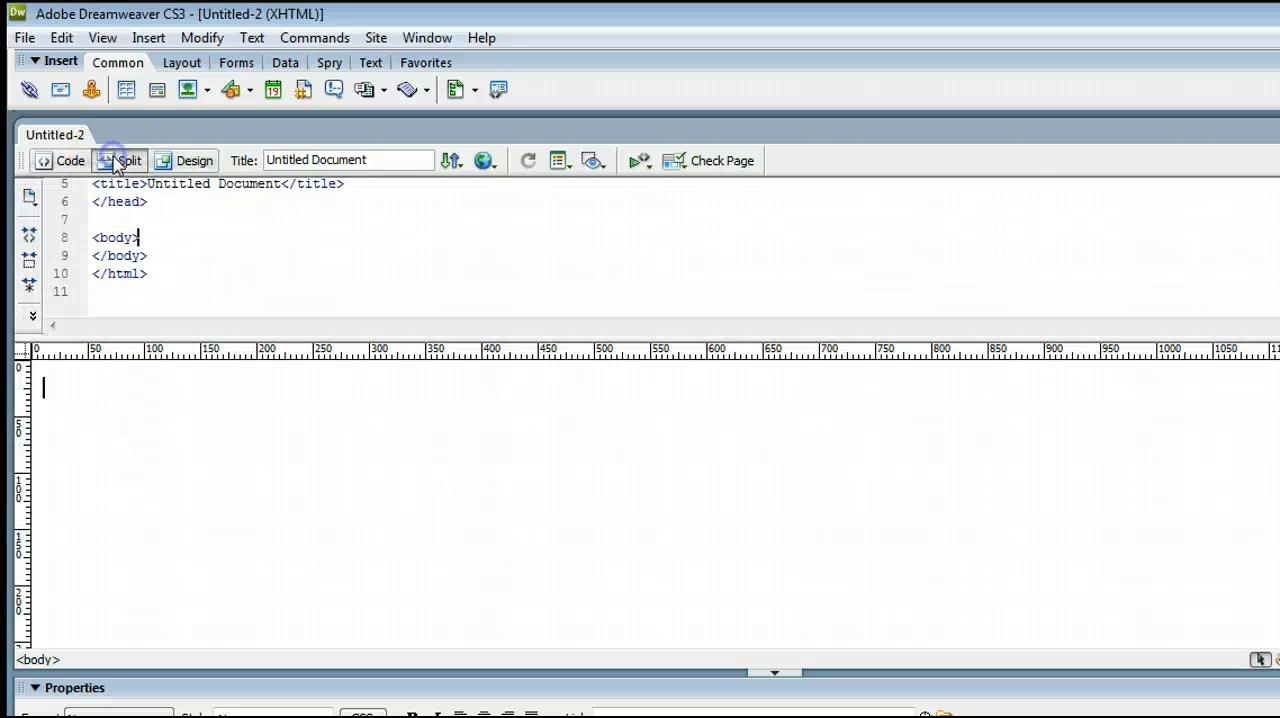
mouse_move(240, 170)
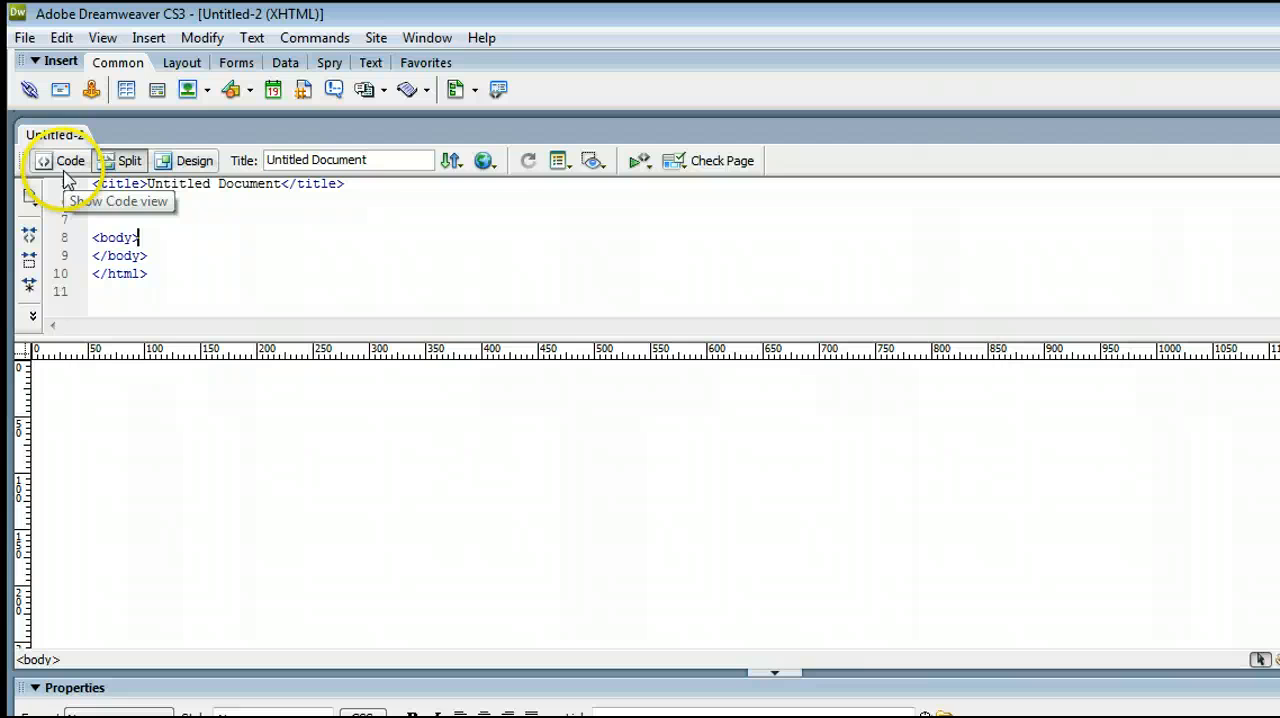
click(70, 160)
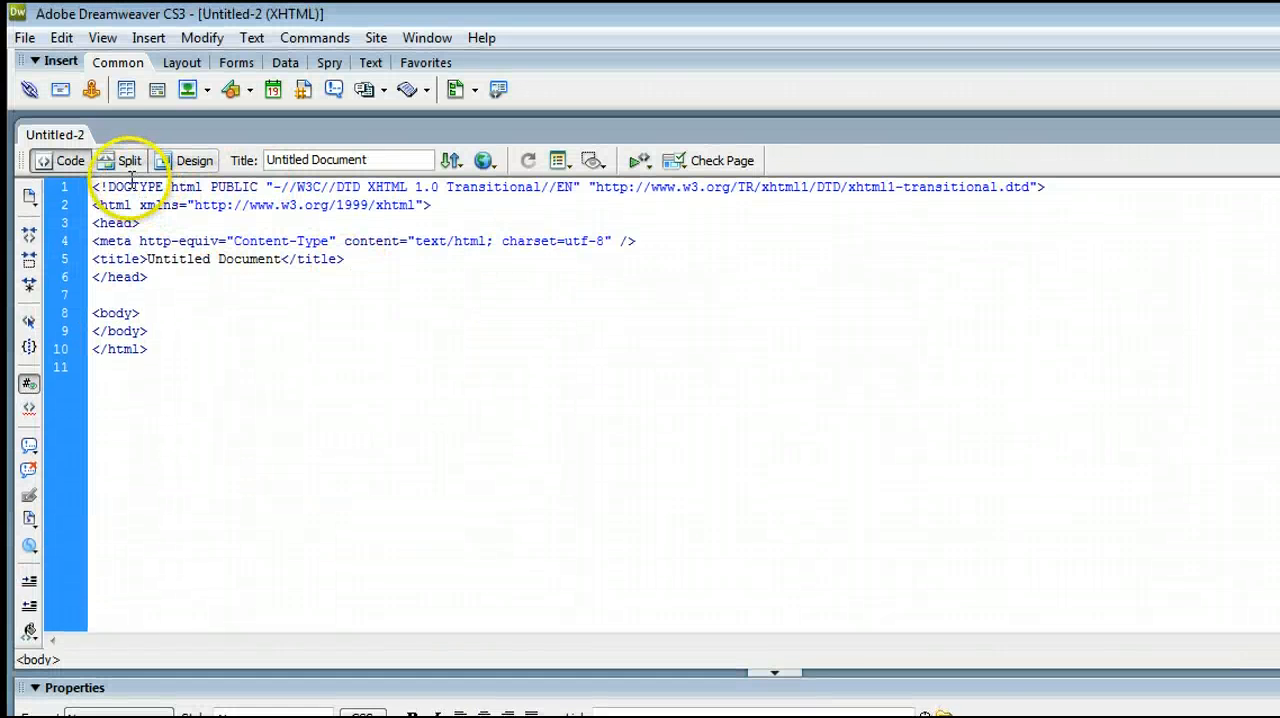
click(128, 160)
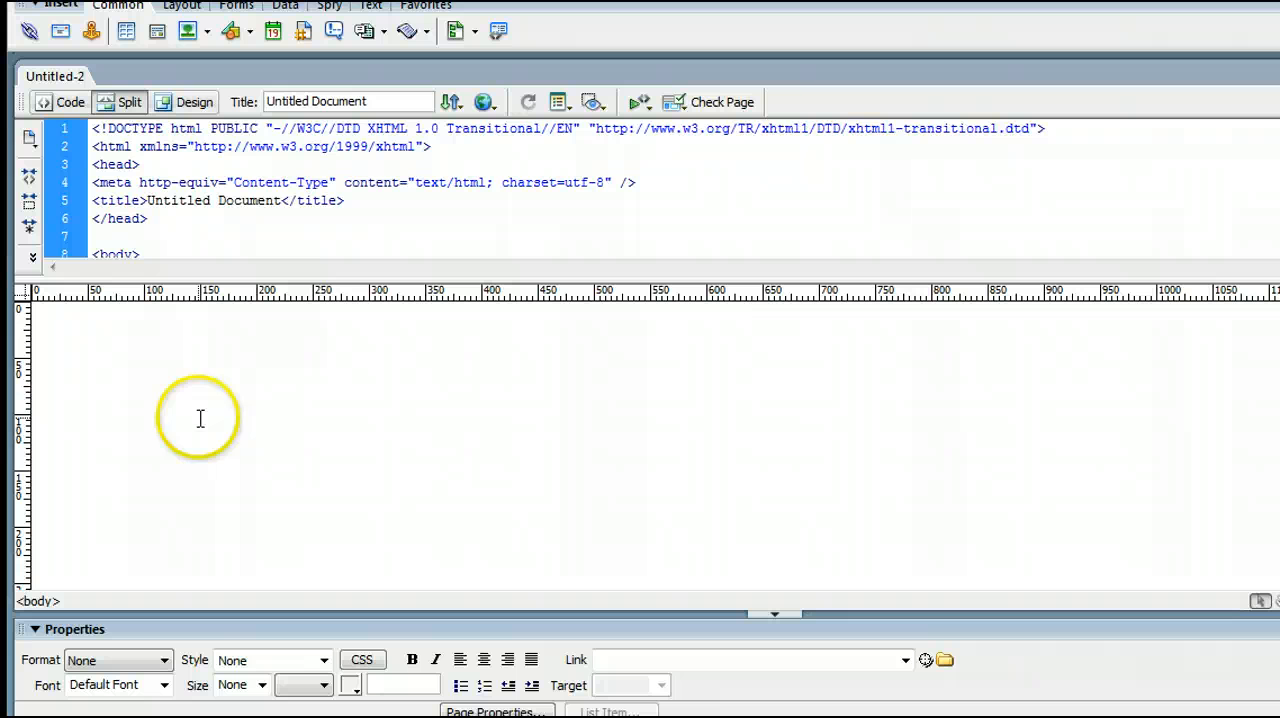
mouse_move(300, 532)
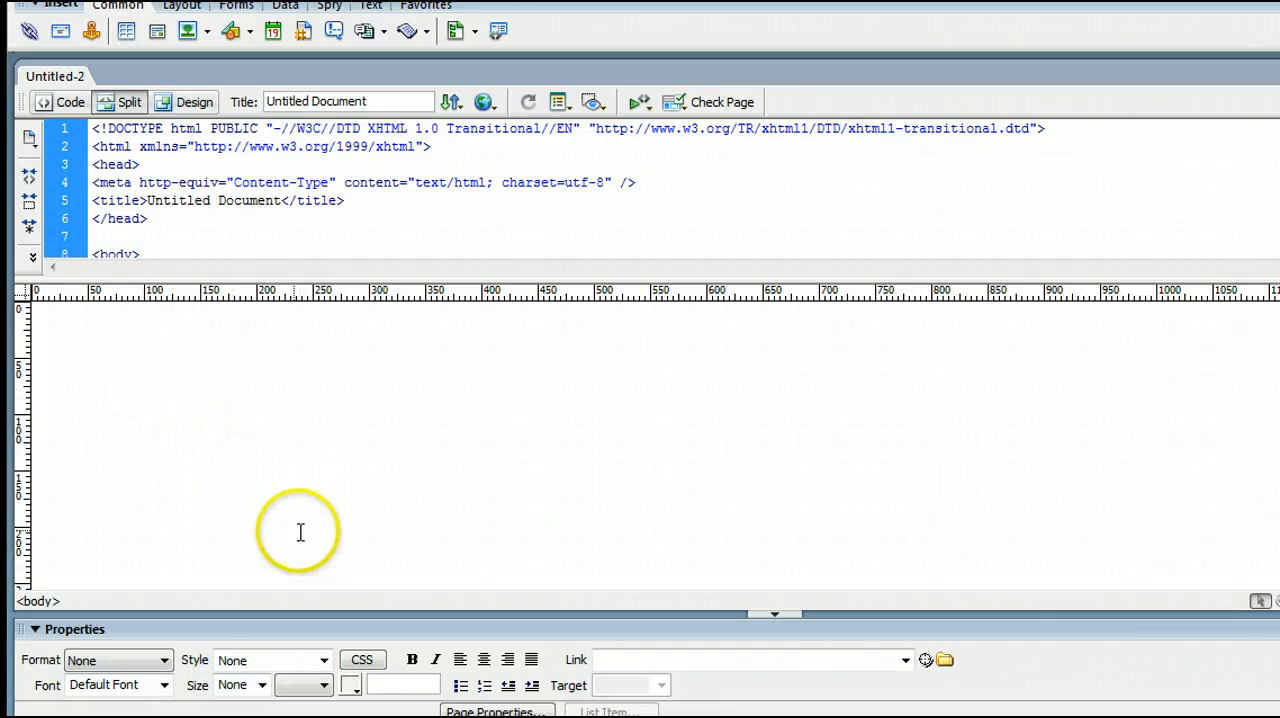
mouse_move(268, 396)
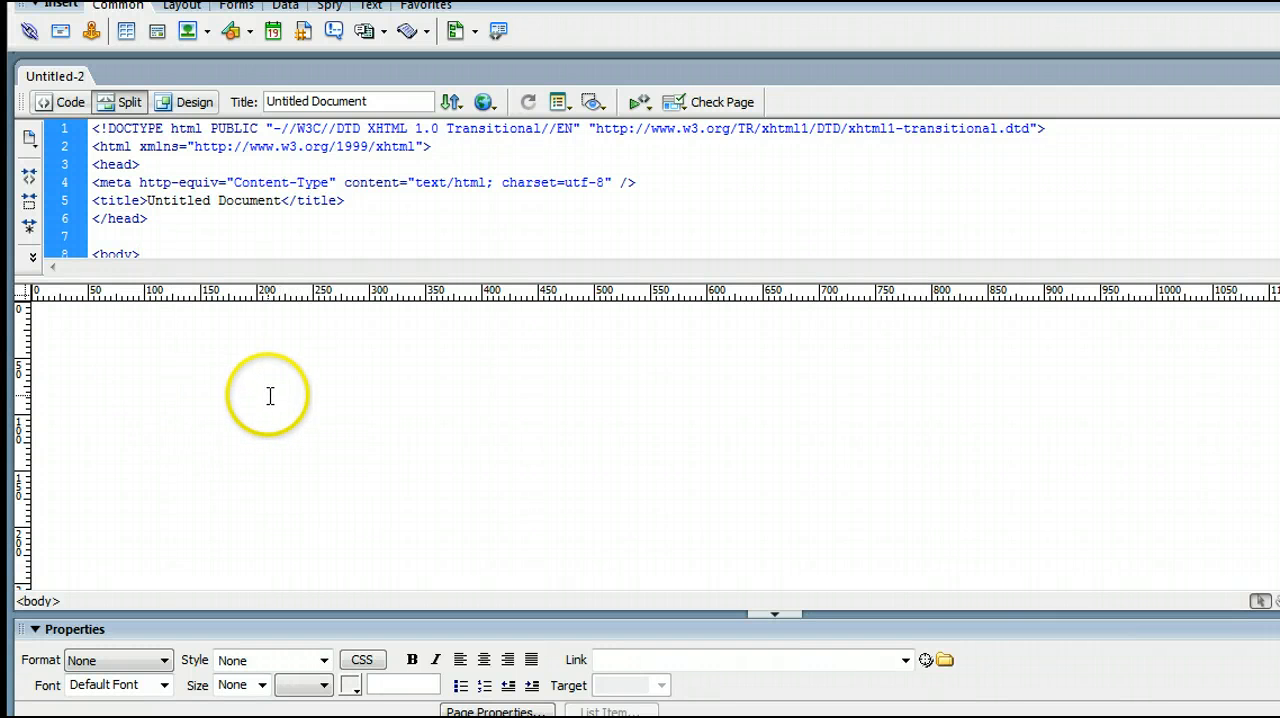
mouse_move(212, 342)
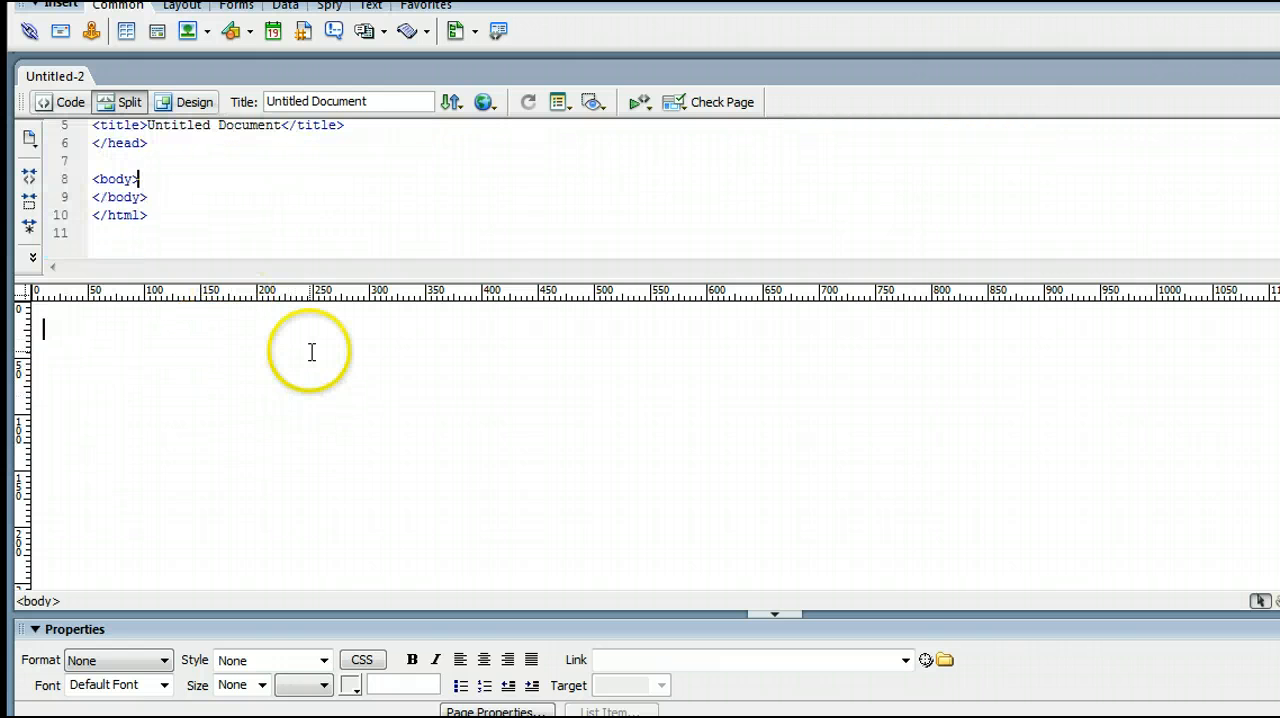
mouse_move(420, 432)
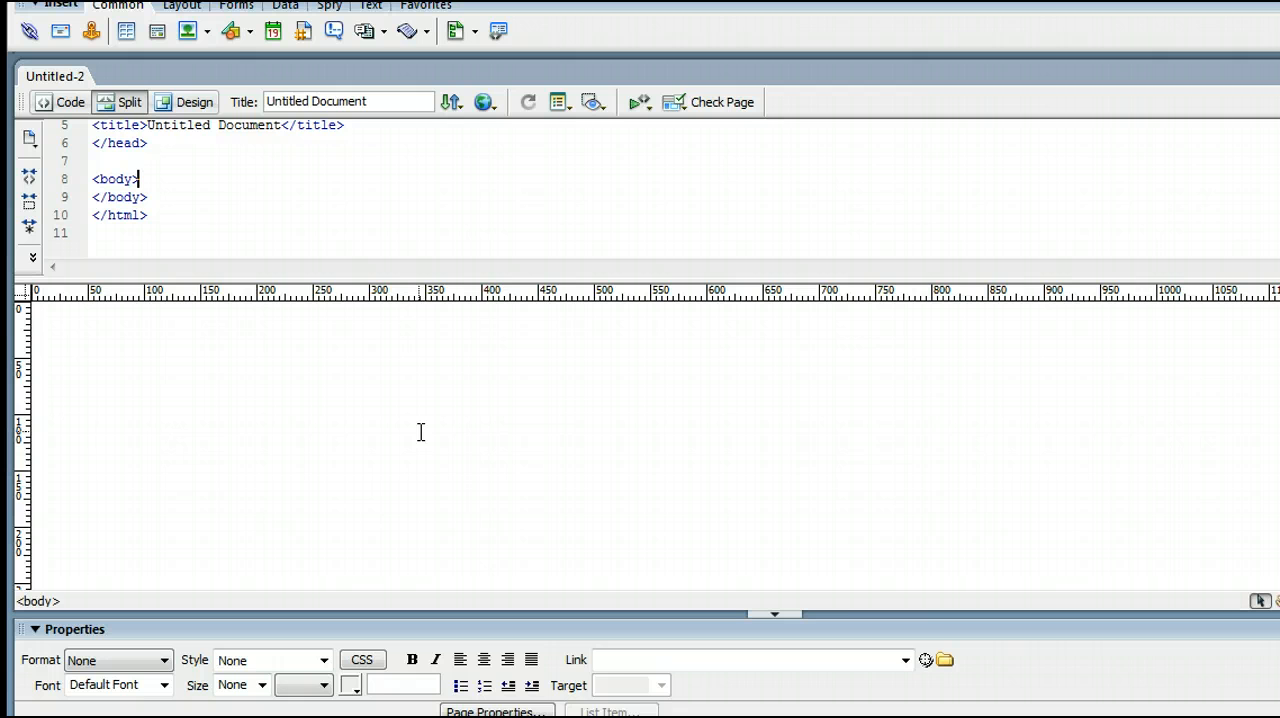
Add Header, Middle and Footer paragraphs spaced apart by many empty paragraphs.
text(Hed)
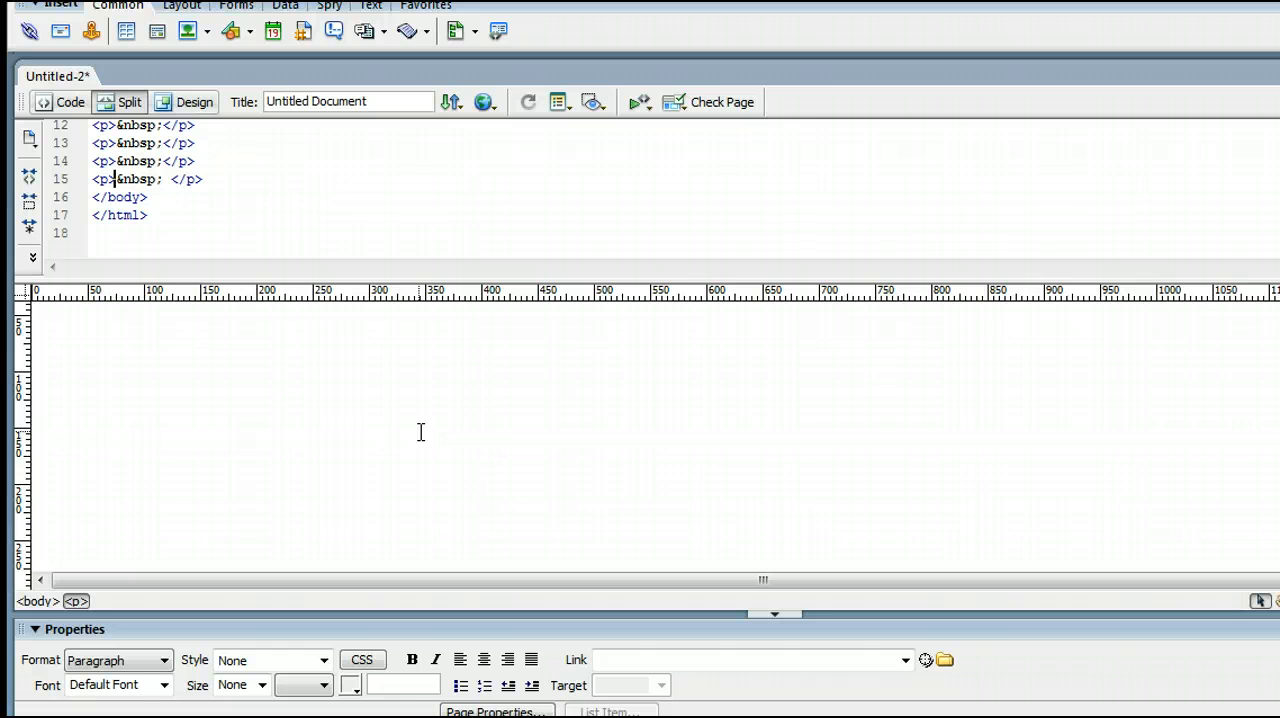
text(Middle)
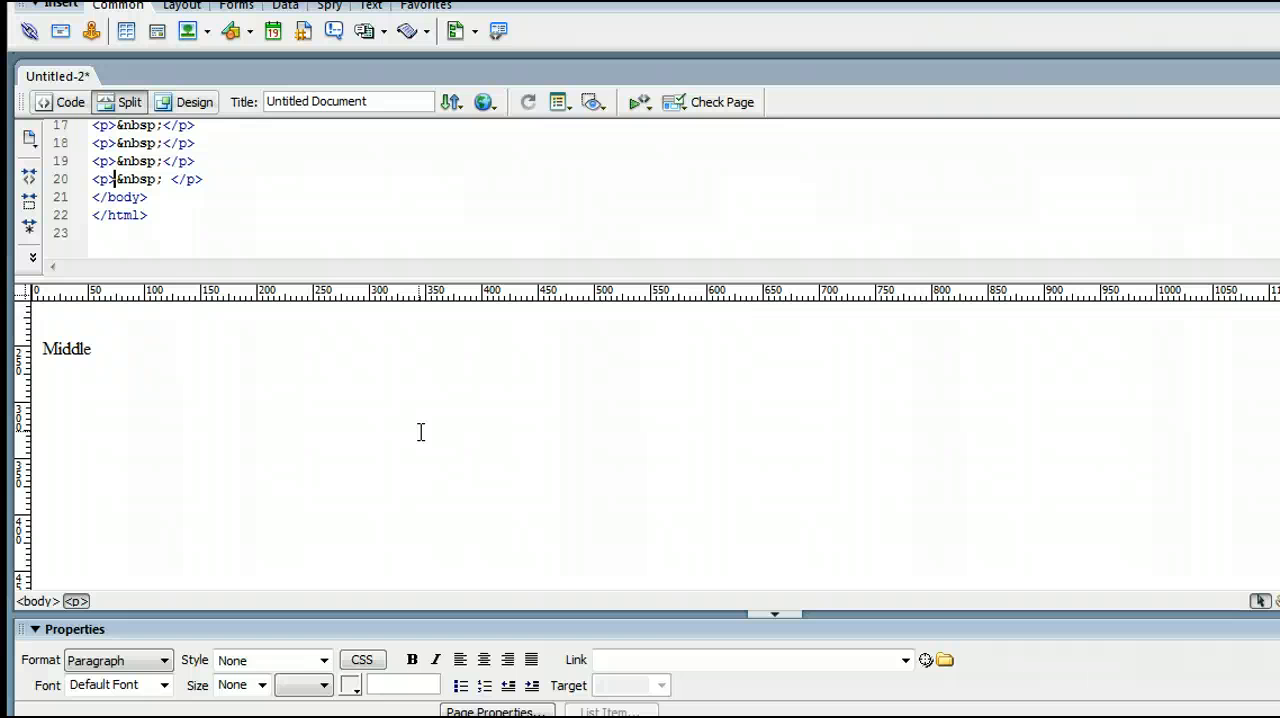
text(Footer)
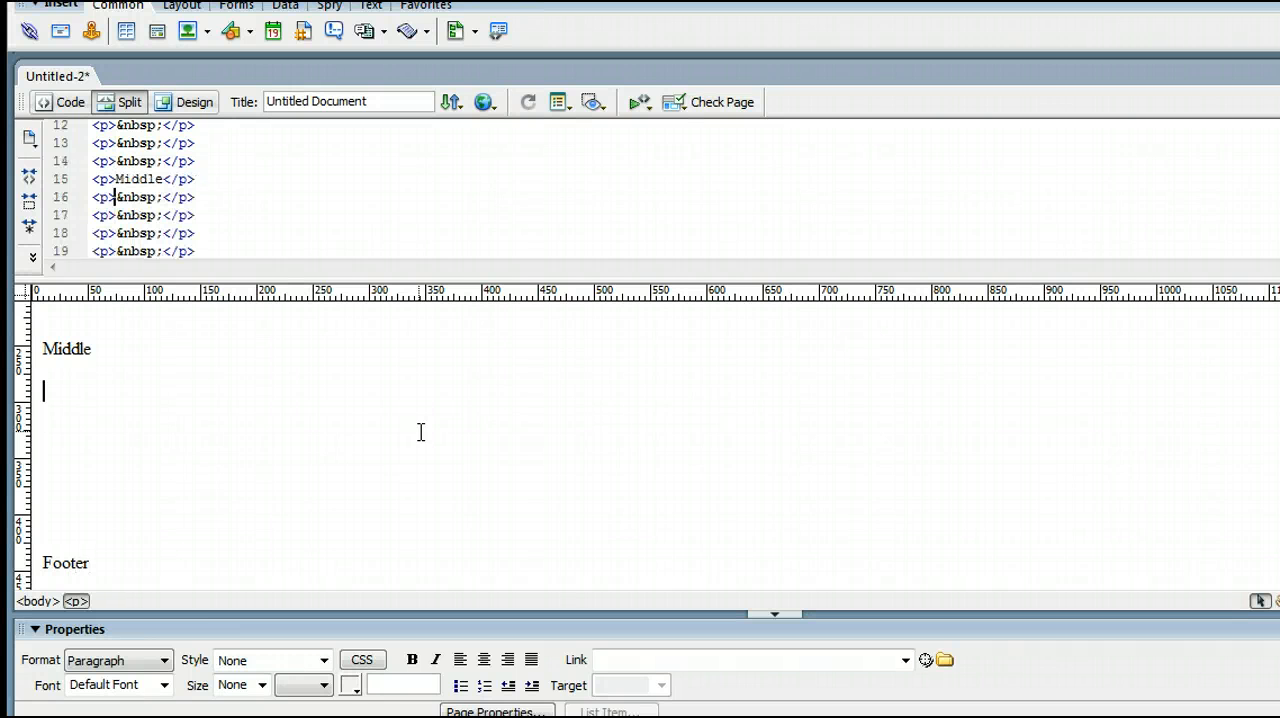
scroll(up, 3)
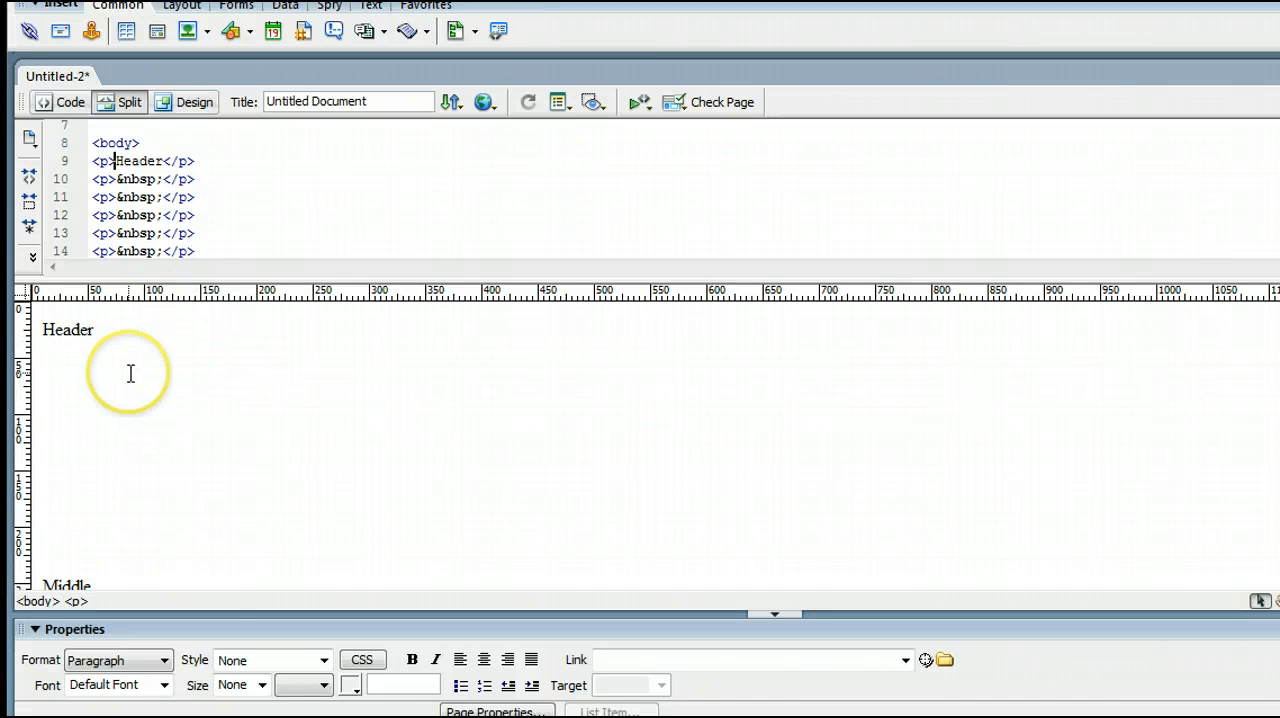
scroll(down, 3)
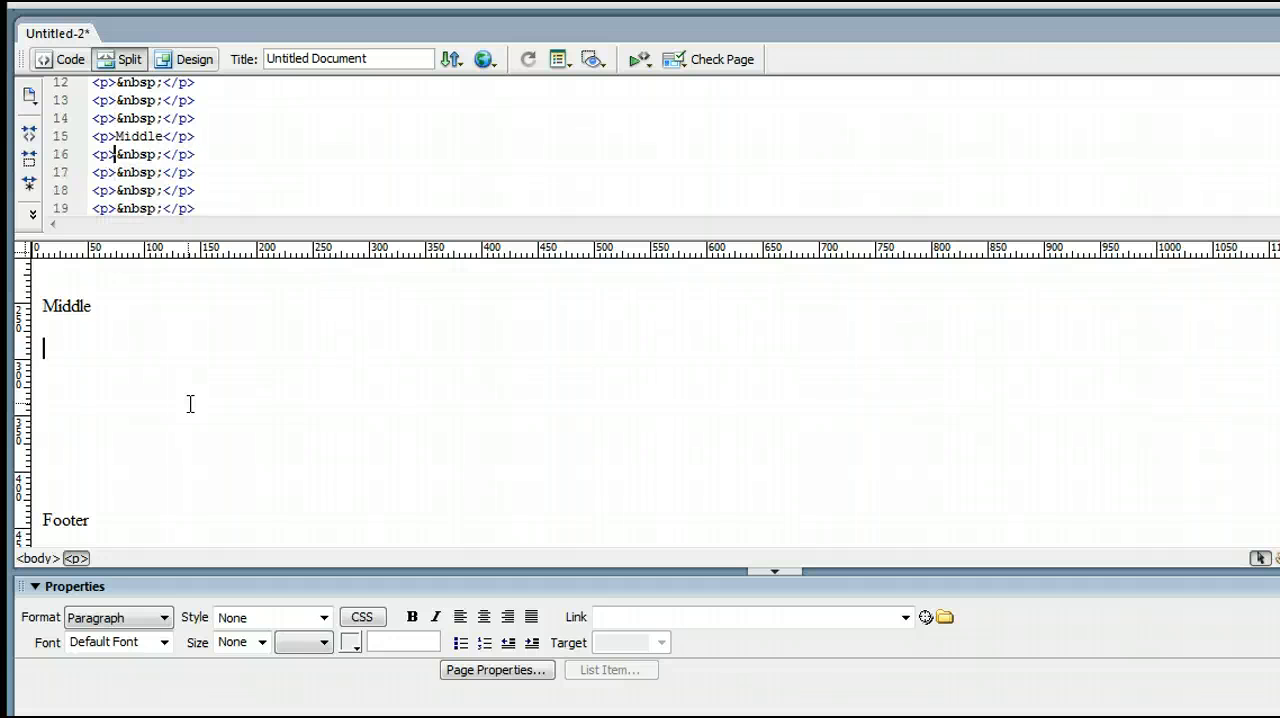
scroll(up, 3)
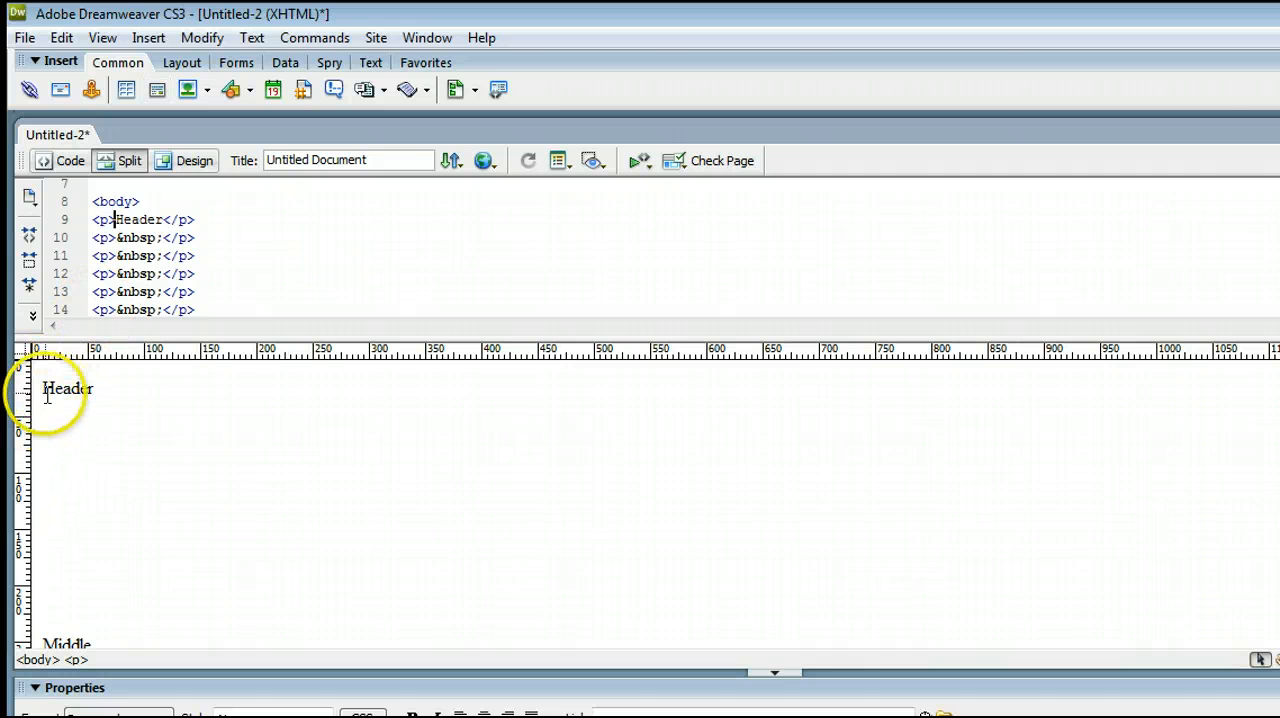
mouse_move(120, 24)
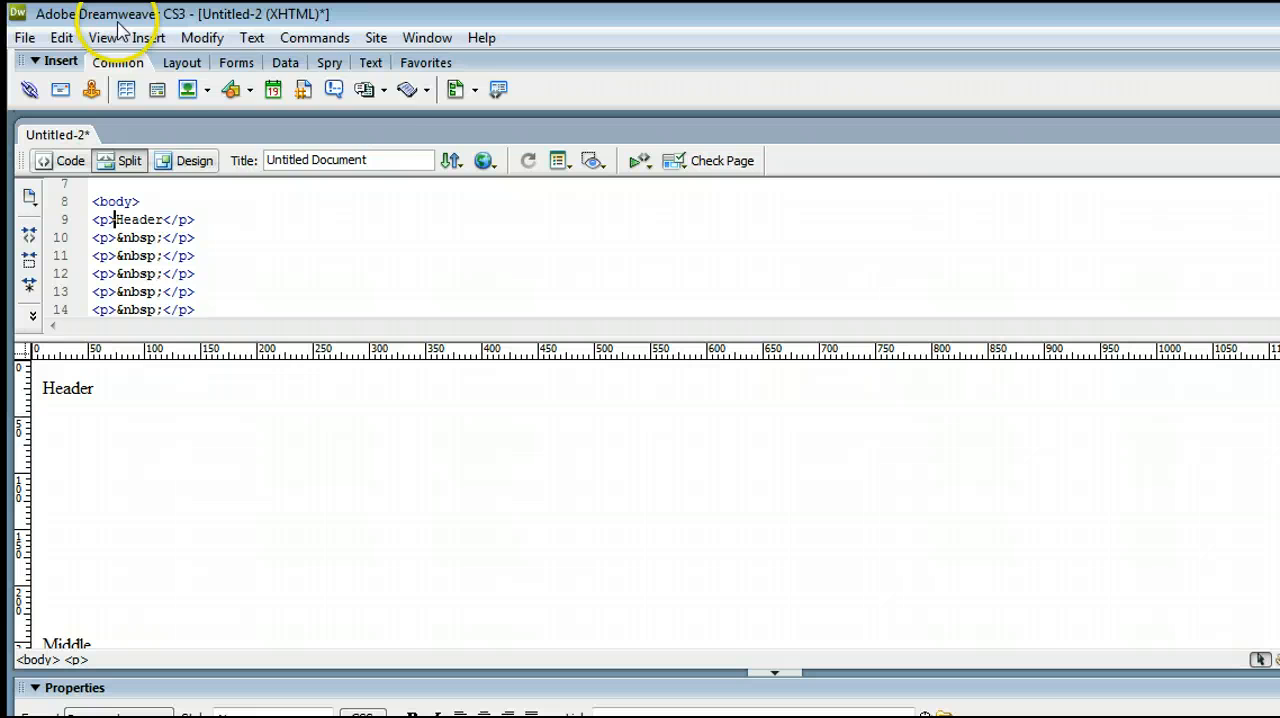
Insert a named anchor 'header' just before the Header text.
click(148, 36)
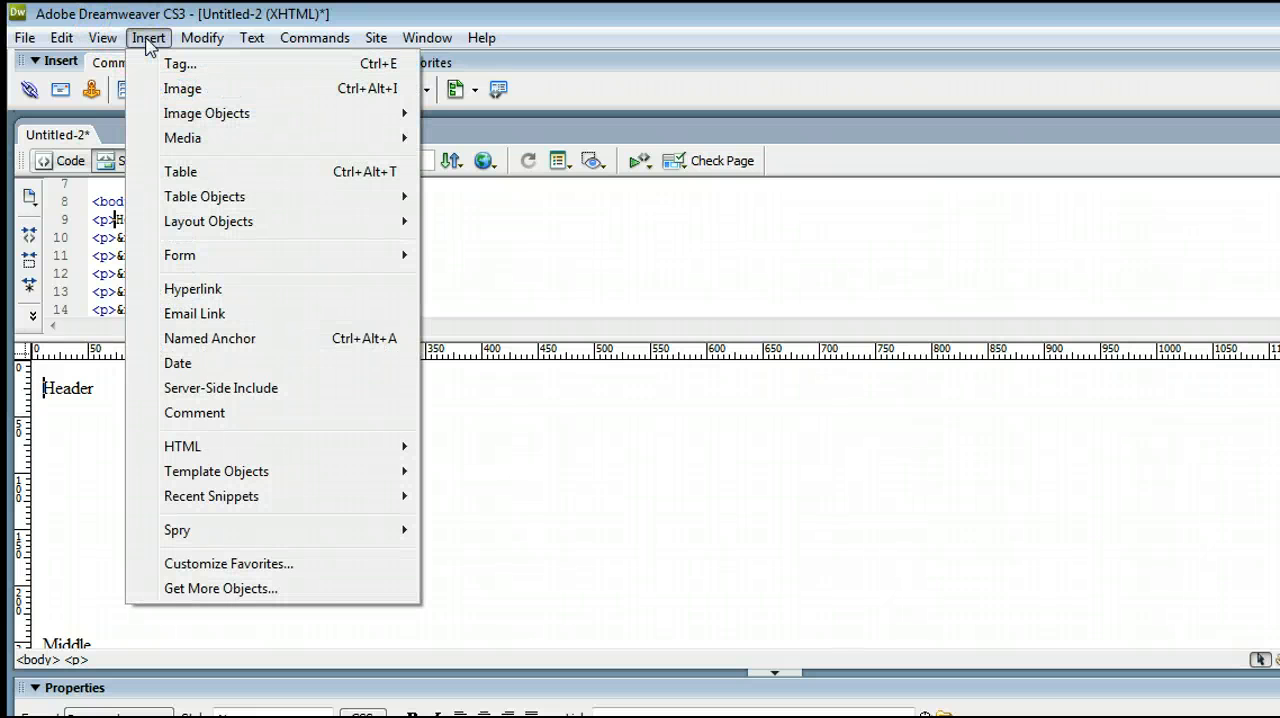
mouse_move(284, 338)
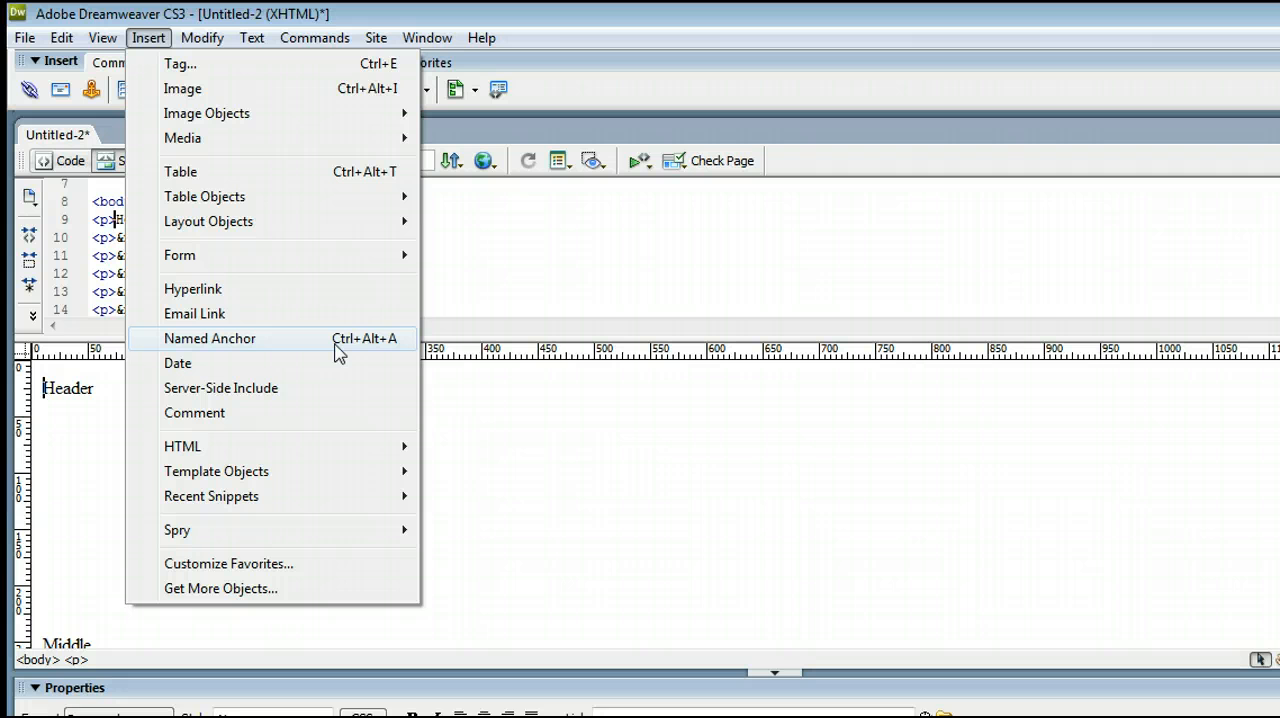
mouse_move(262, 356)
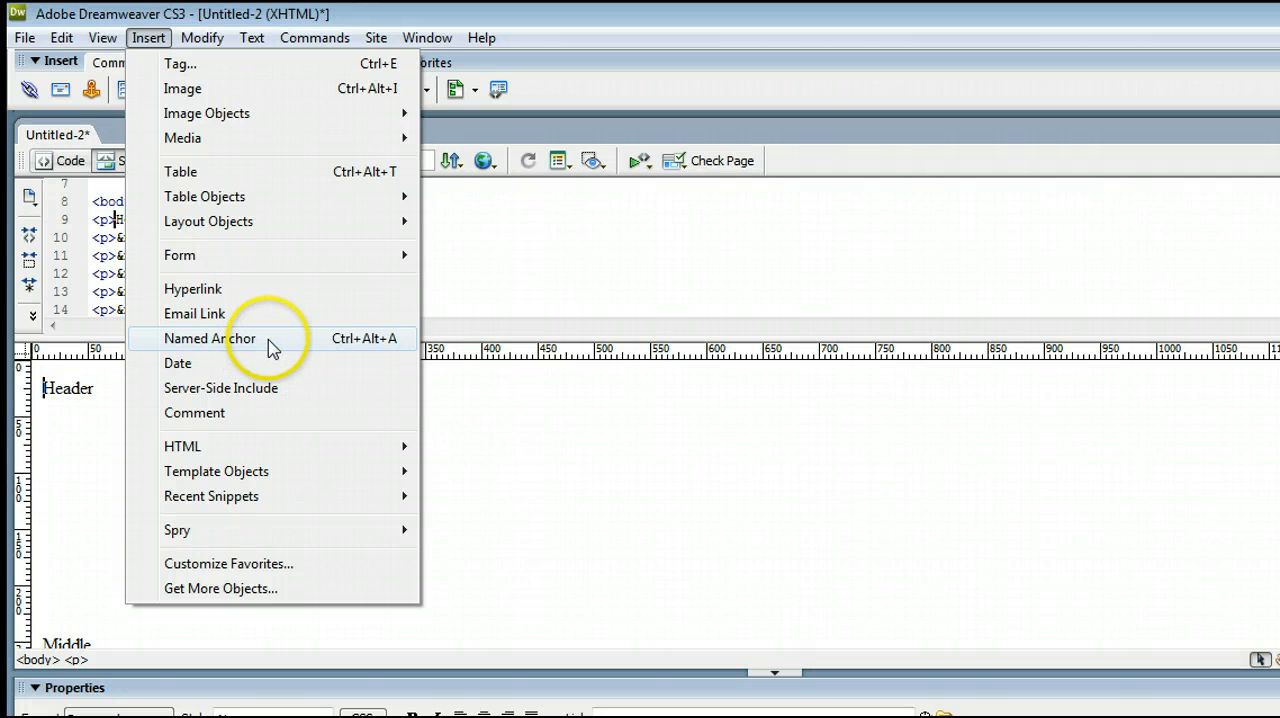
click(210, 338)
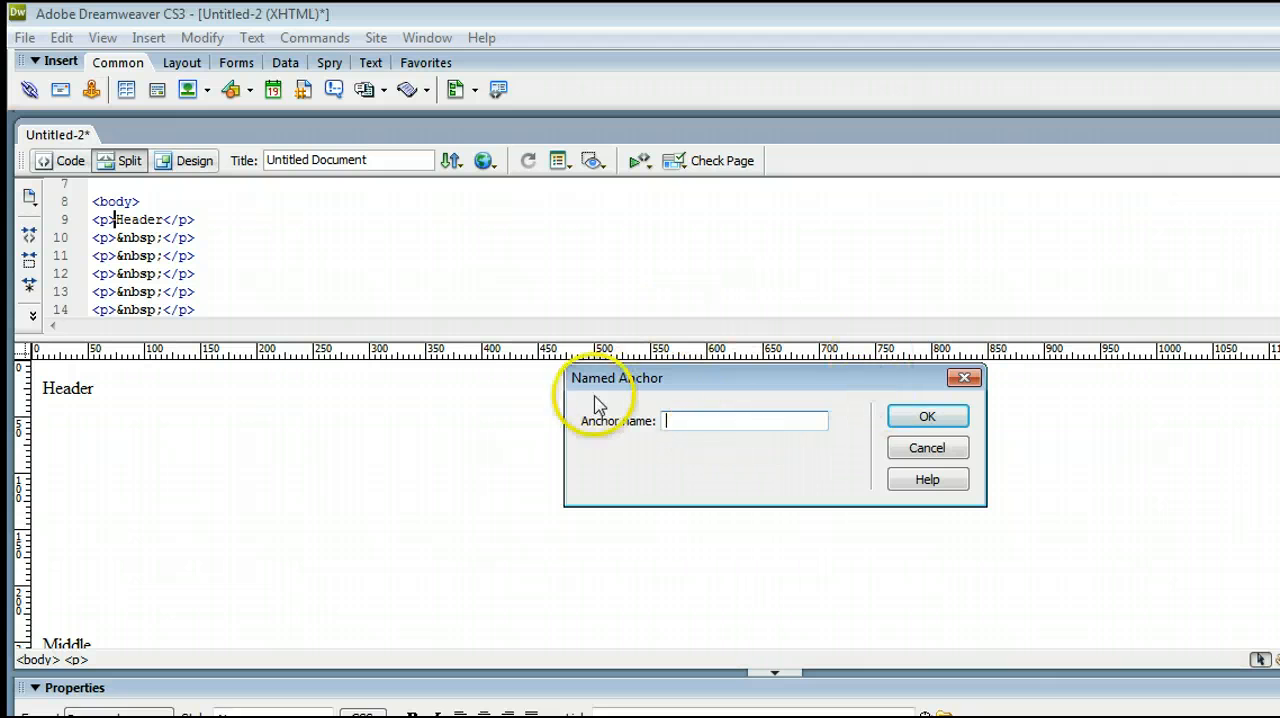
mouse_move(716, 420)
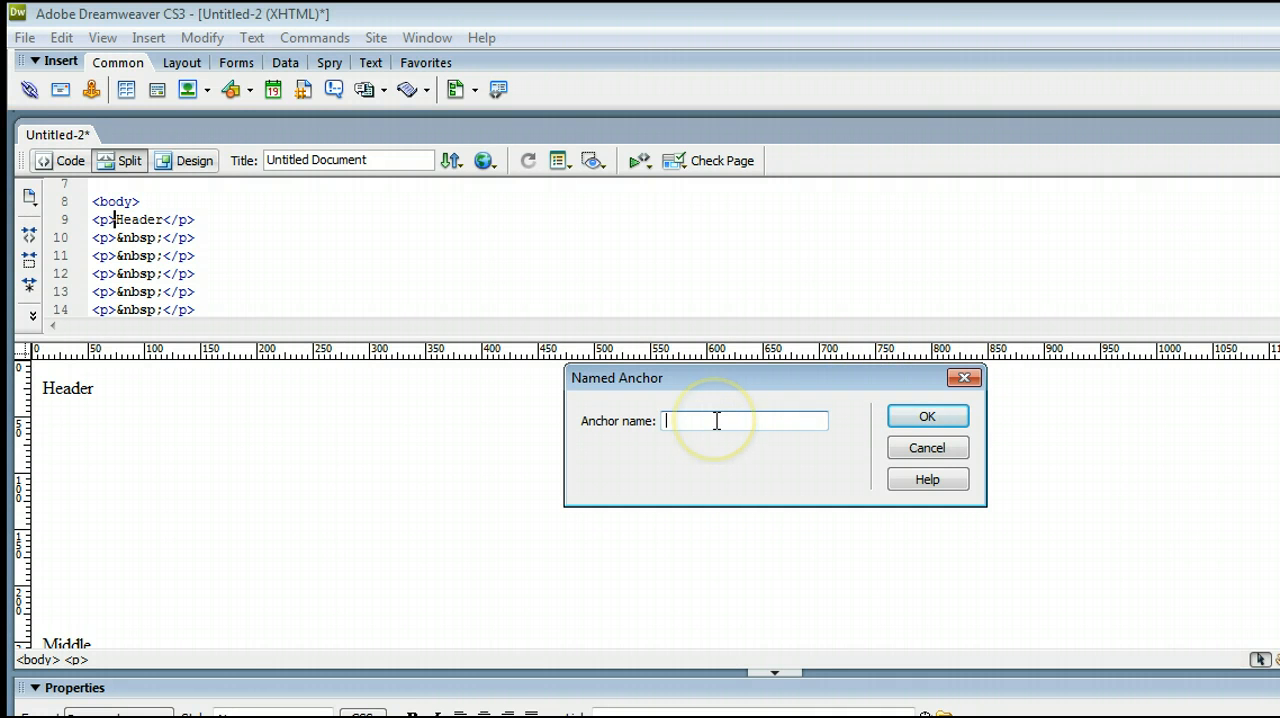
text(h)
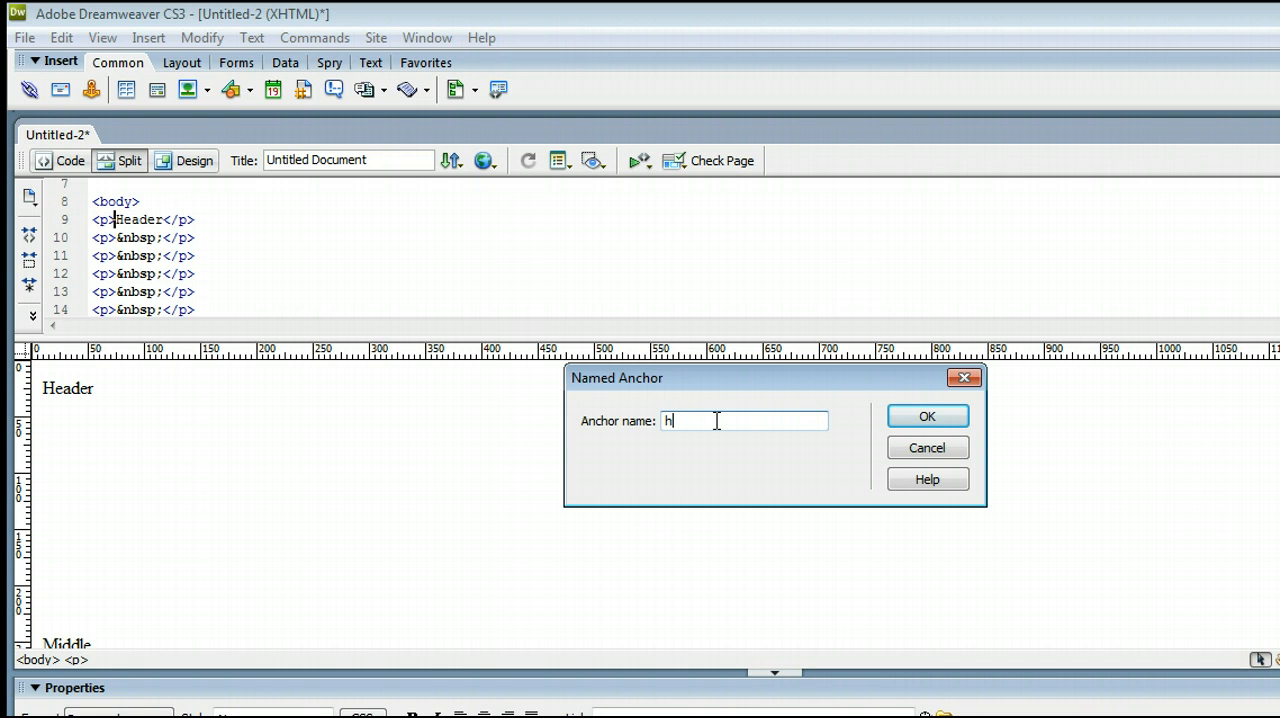
text(eader)
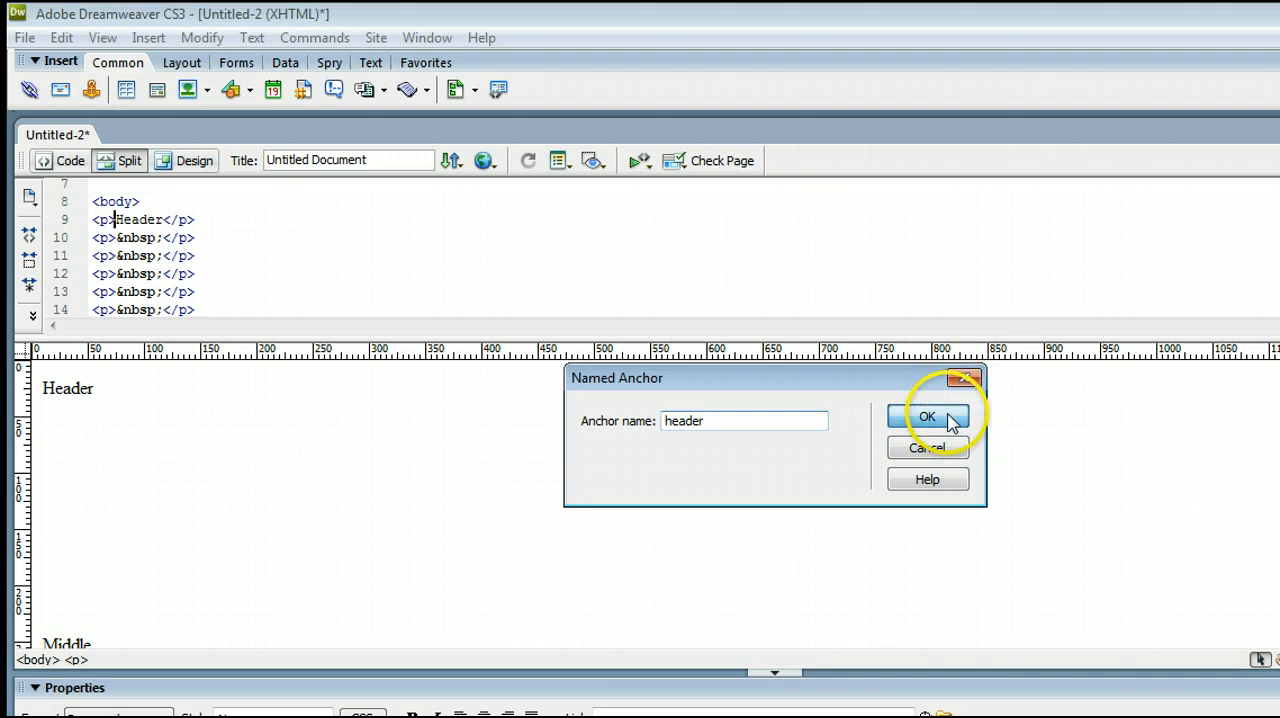
click(926, 416)
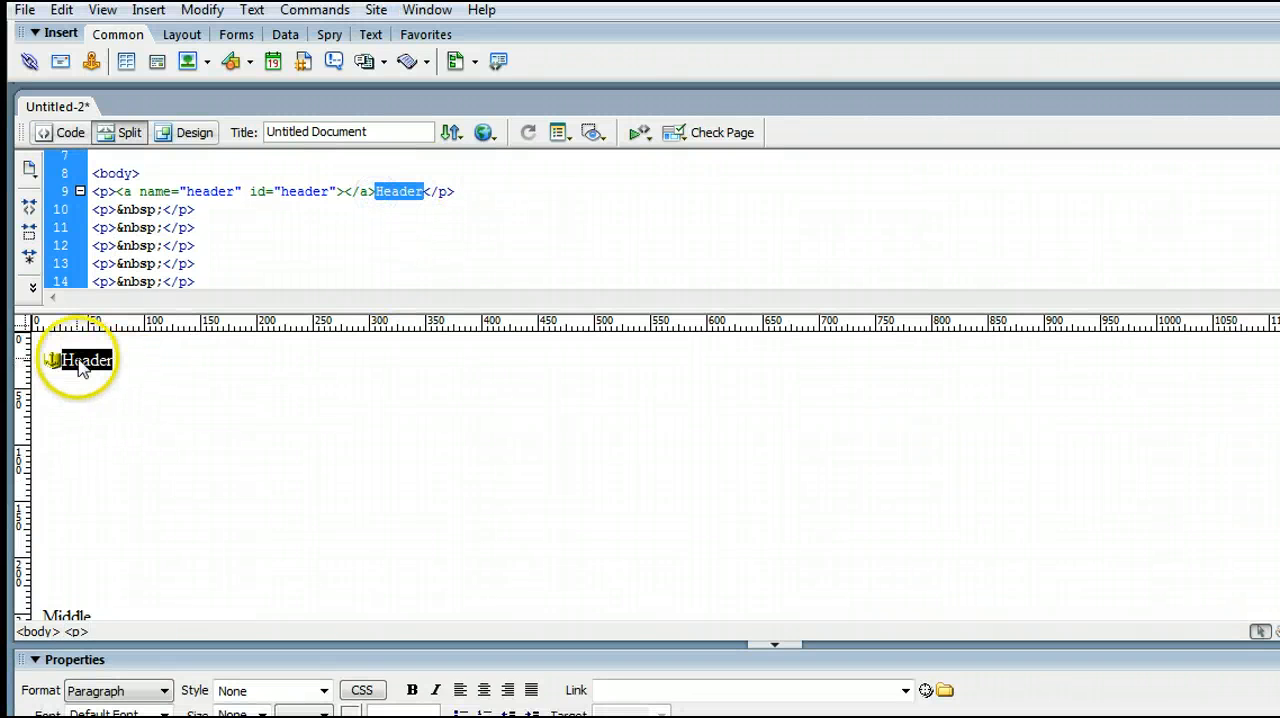
Insert a named anchor 'middle' just before the Middle text.
click(192, 448)
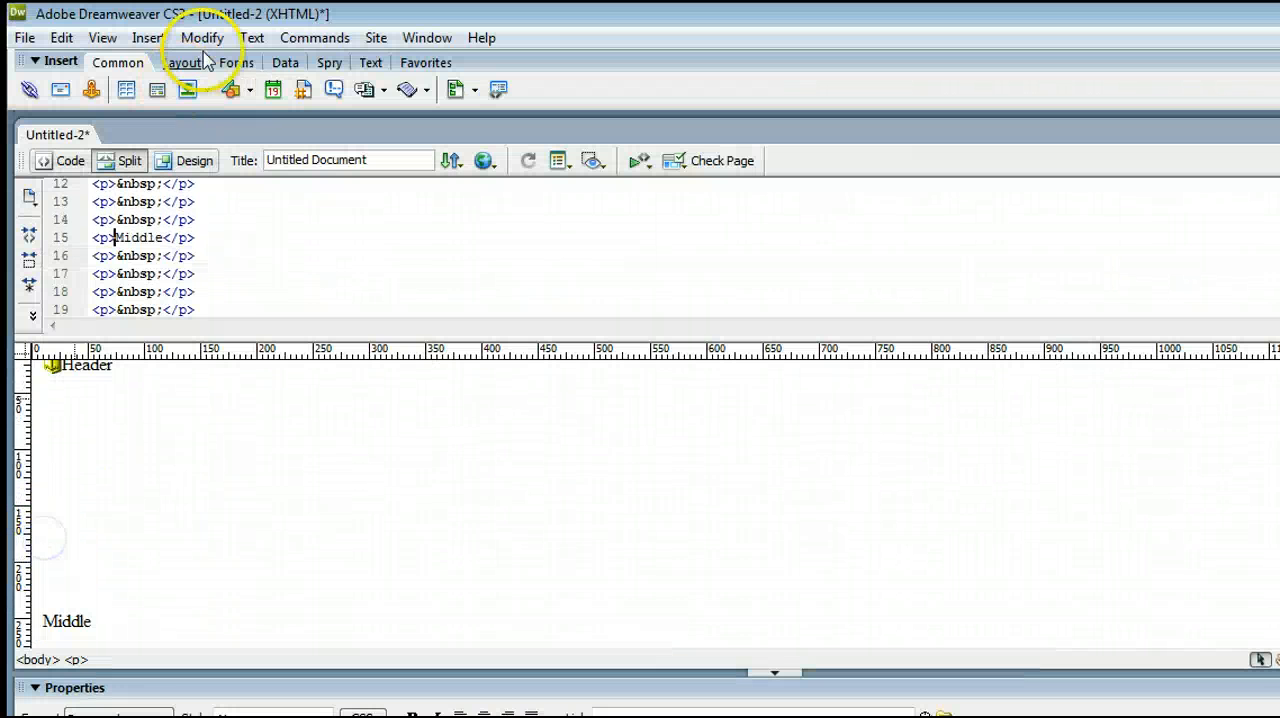
click(148, 36)
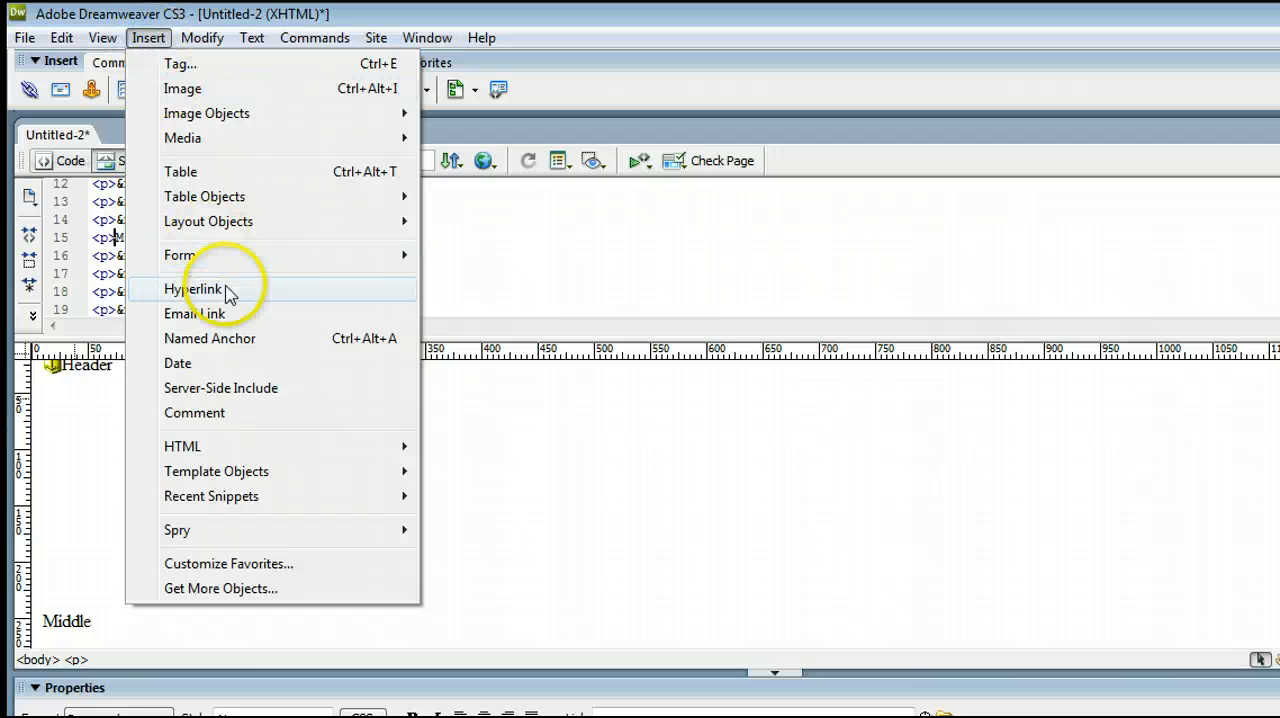
mouse_move(310, 338)
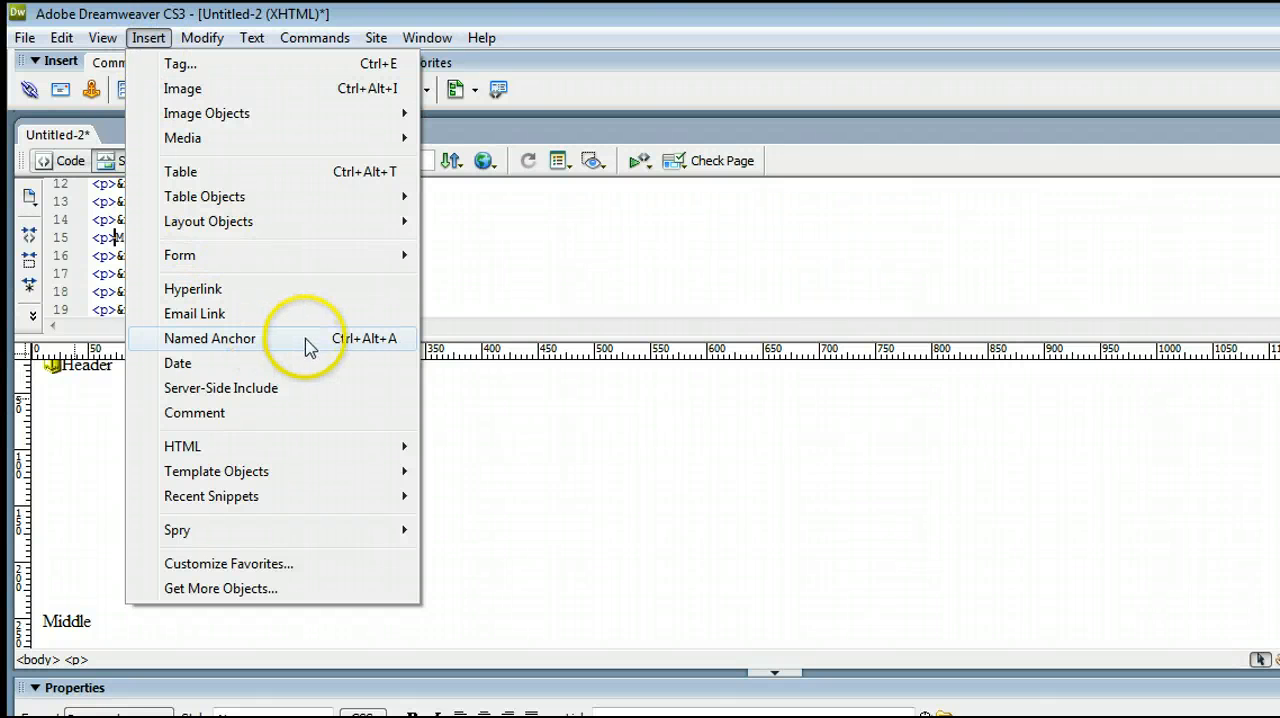
mouse_move(308, 356)
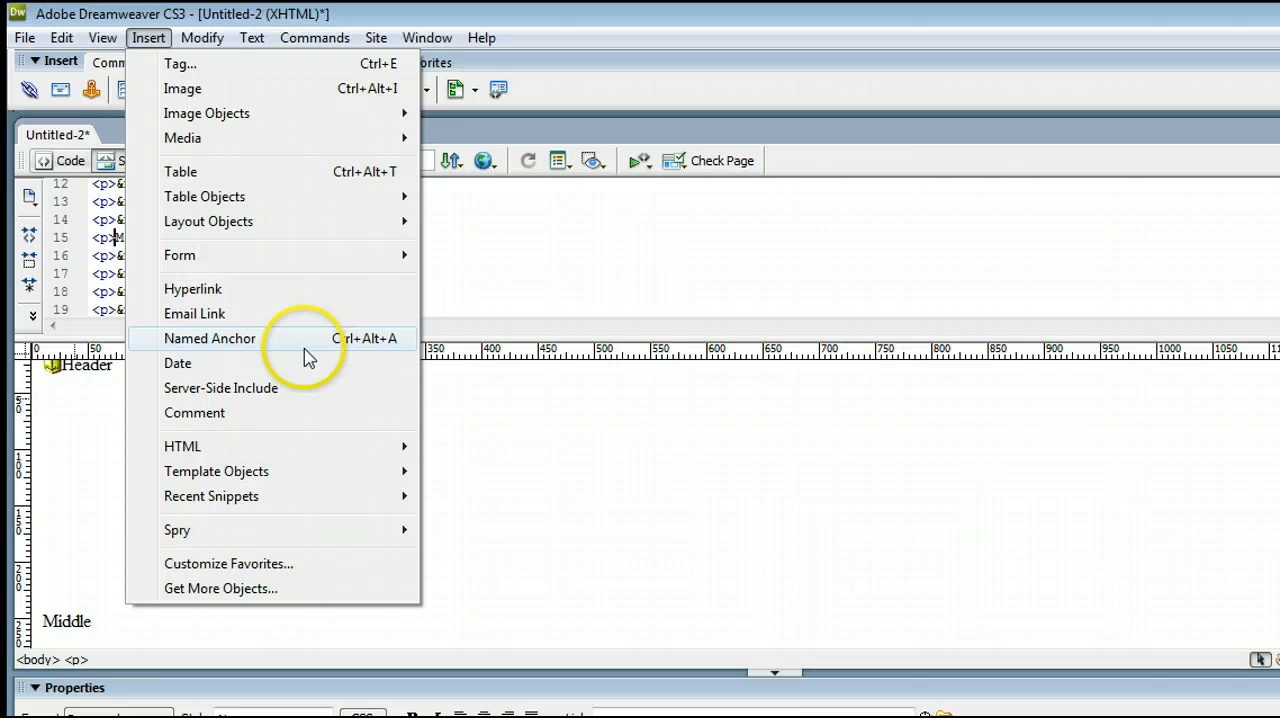
mouse_move(292, 350)
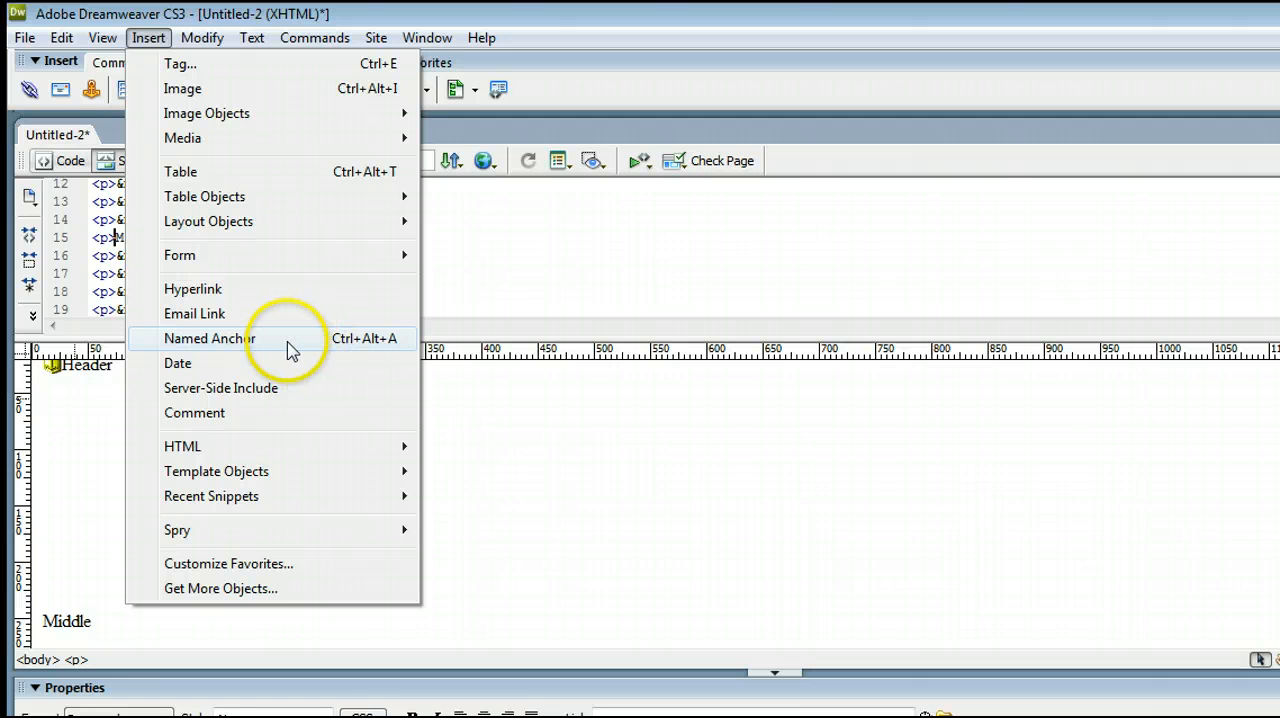
click(210, 338)
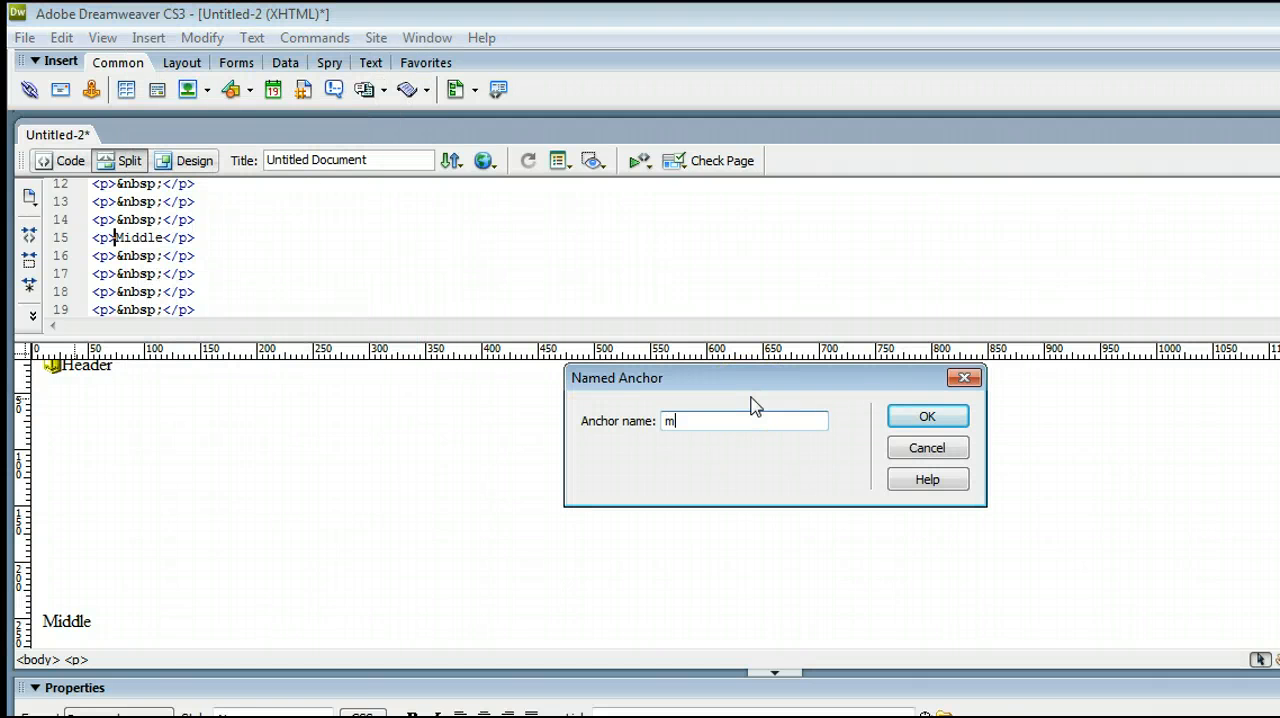
text(iddle)
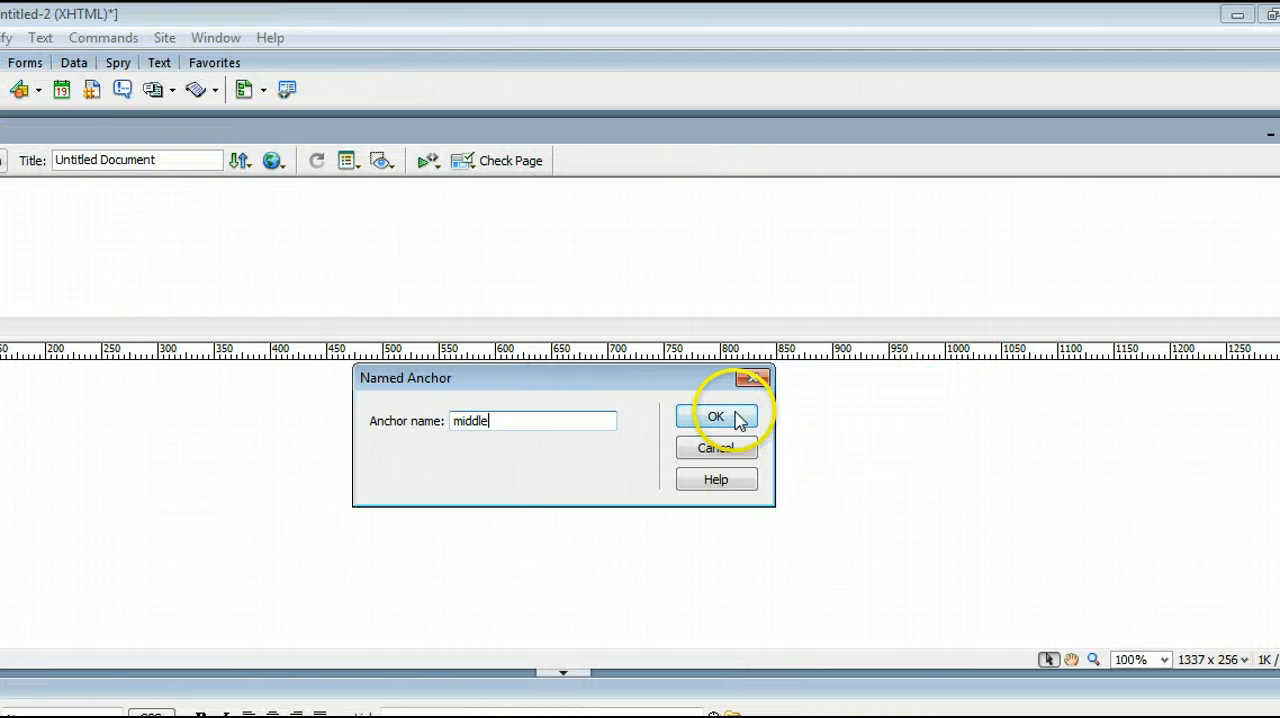
click(716, 416)
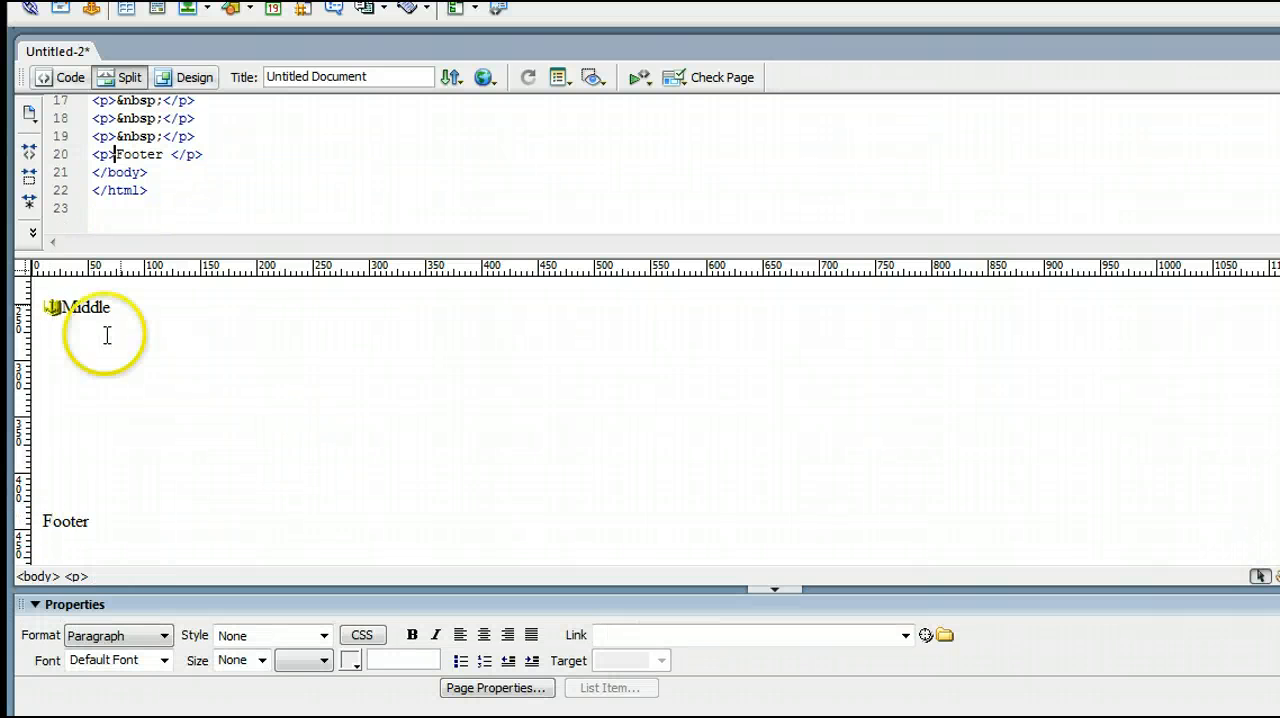
mouse_move(146, 276)
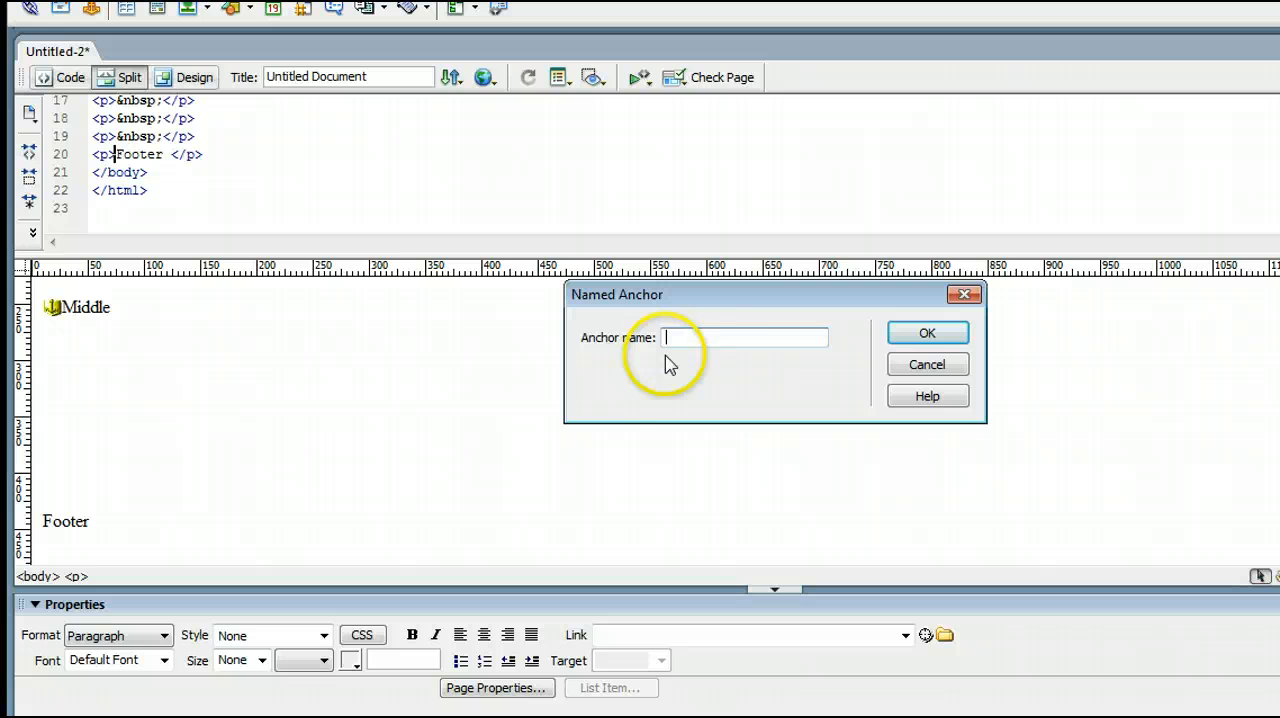
mouse_move(720, 340)
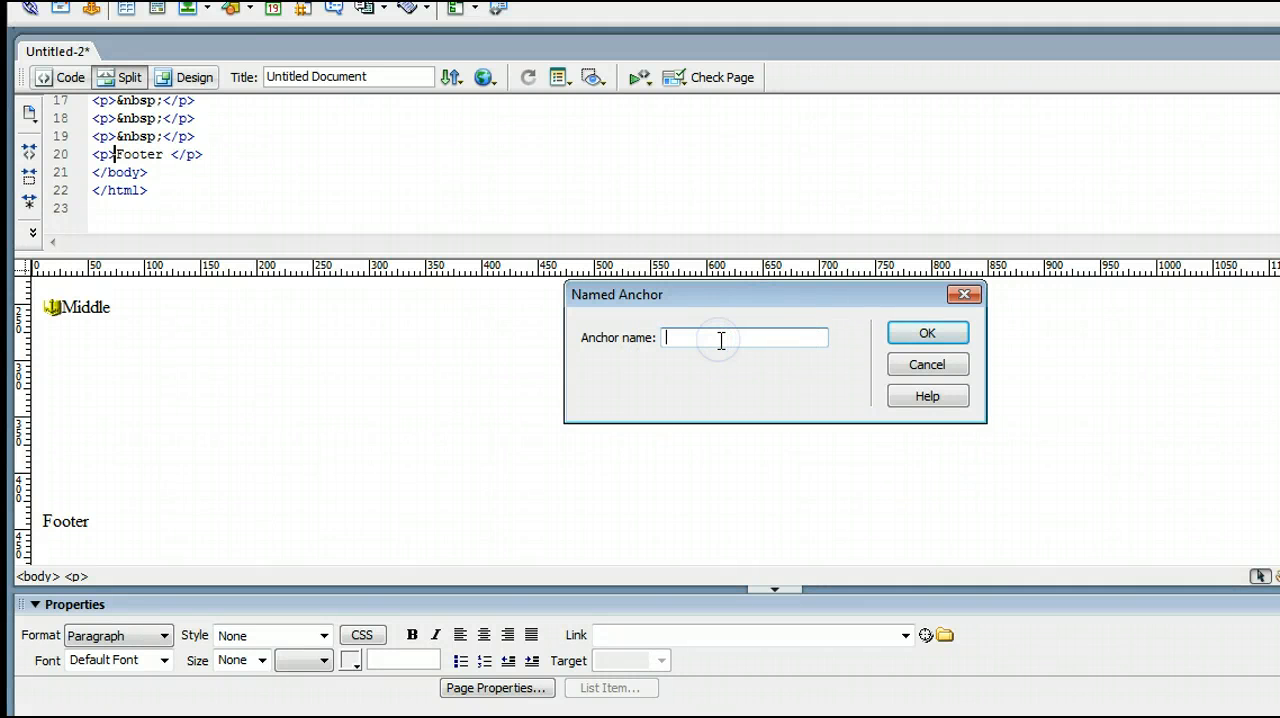
Insert a named anchor 'footer' just before the Footer text.
text(footer)
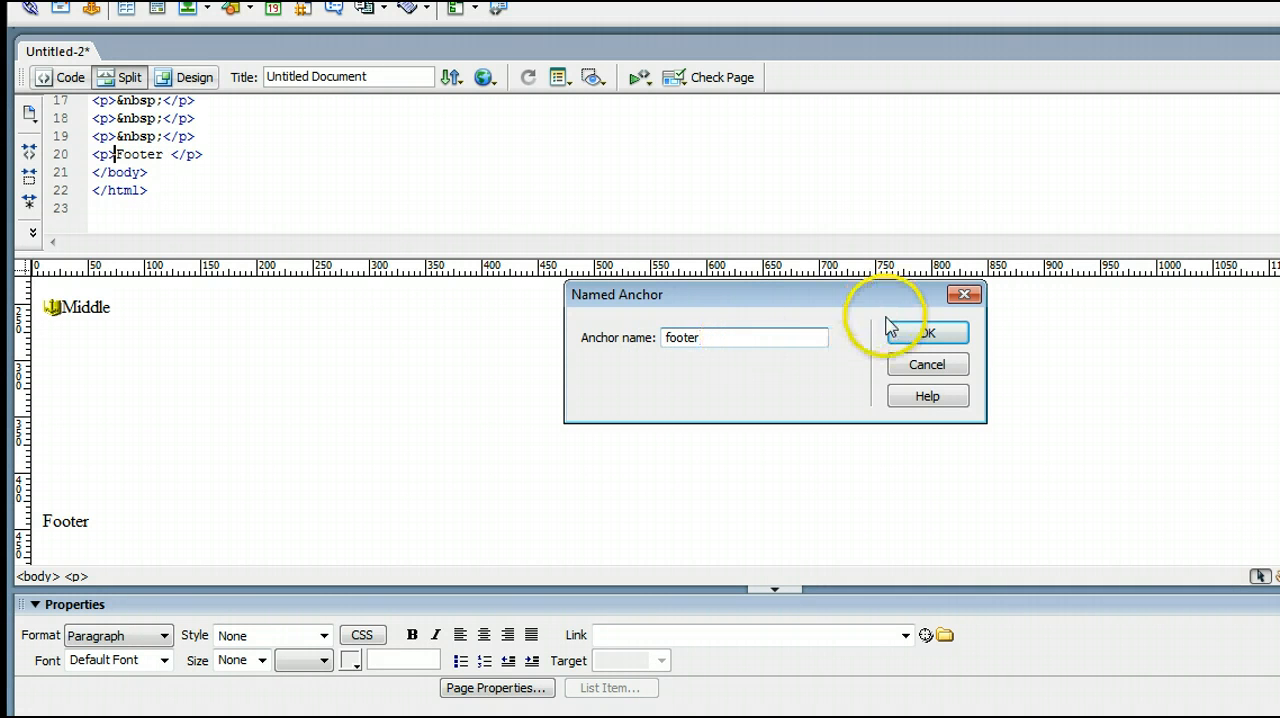
click(922, 332)
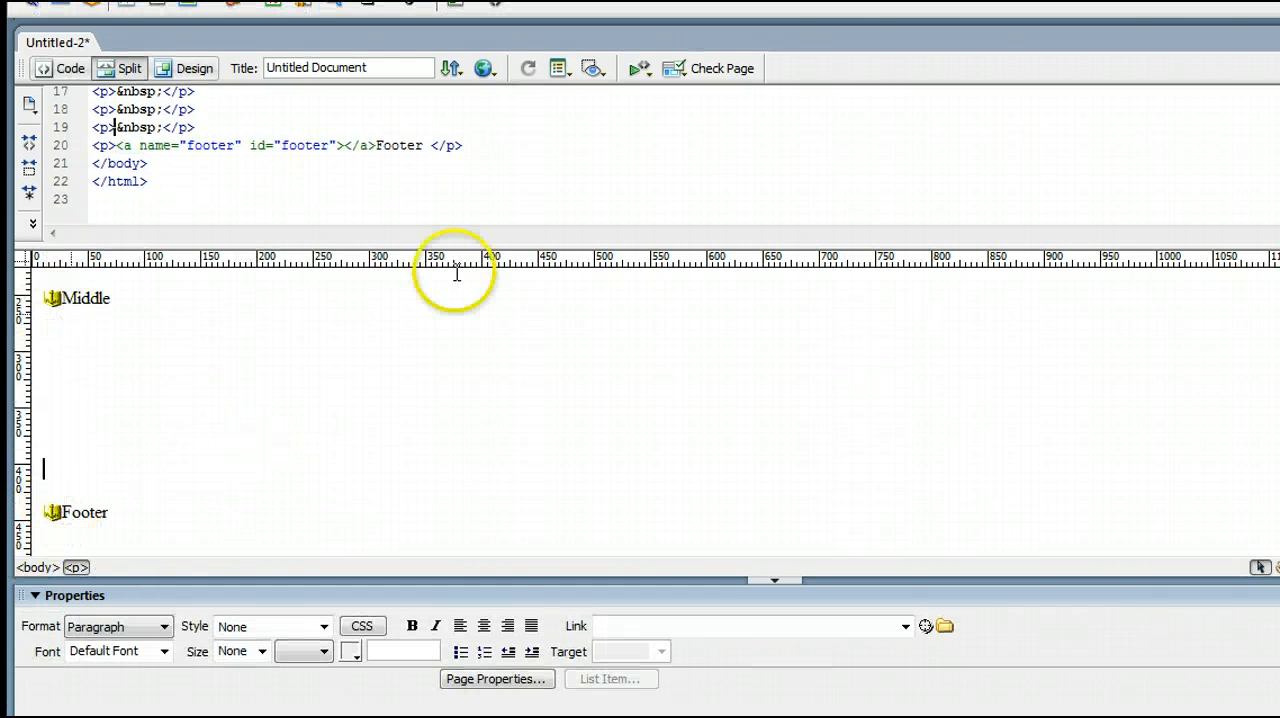
Add plain Header, Middle and Footer lines at the top of the page above the anchored sections.
click(1232, 40)
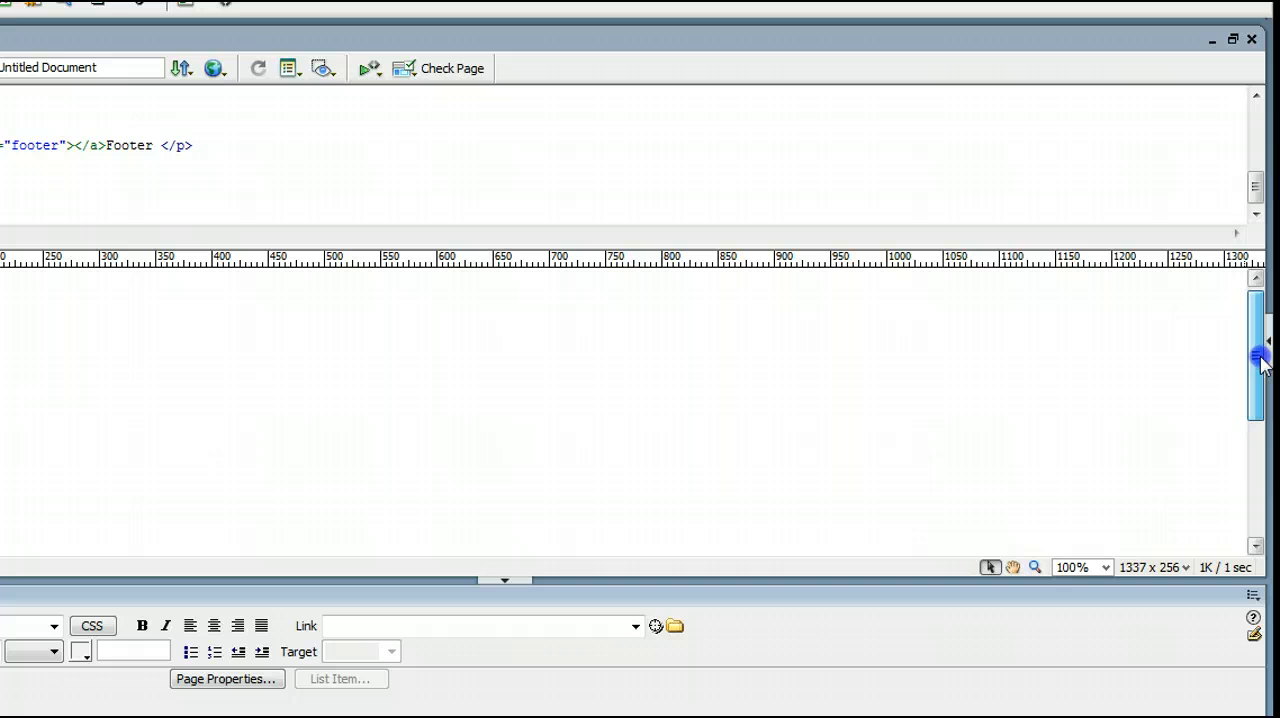
drag(1256, 356, 1256, 434)
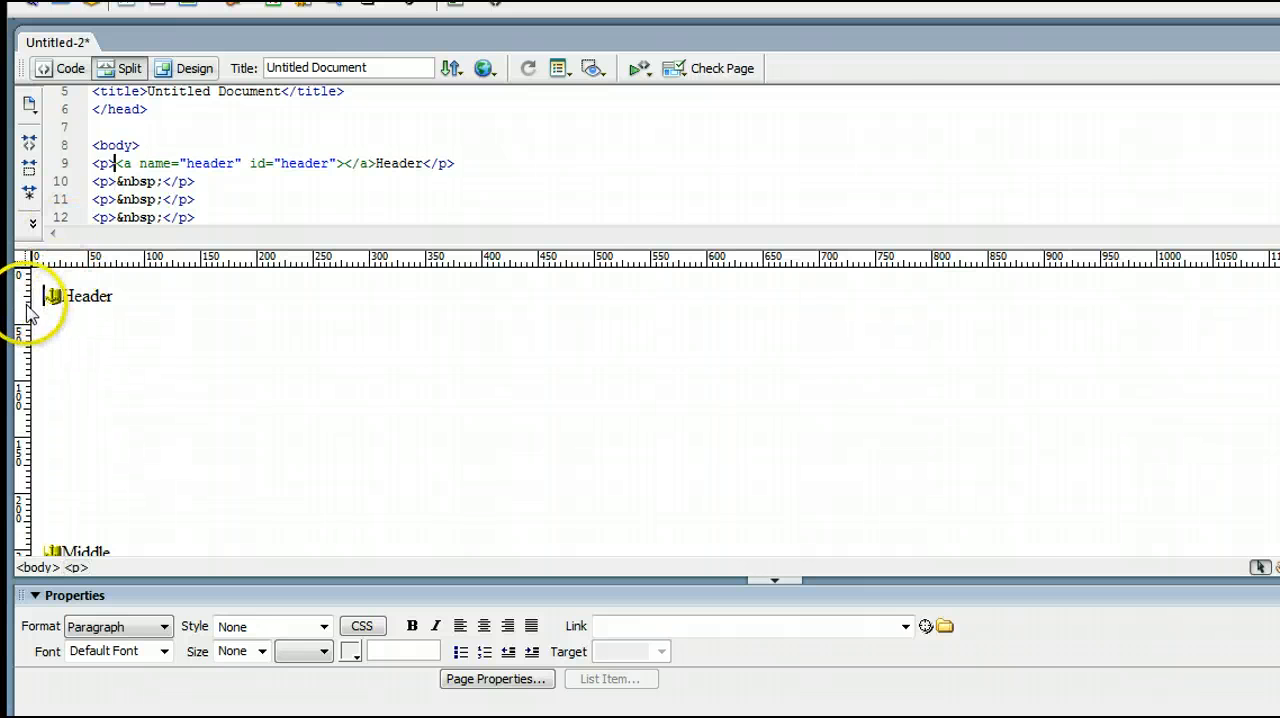
mouse_move(150, 262)
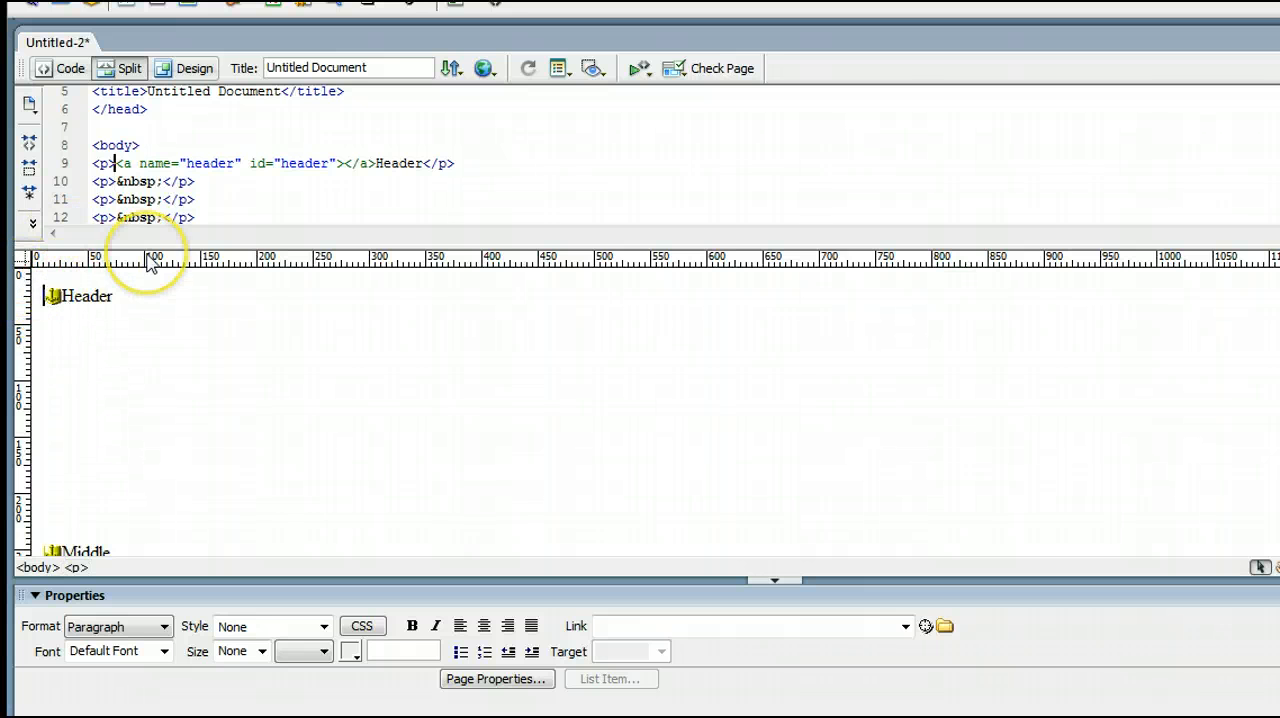
text(]]])
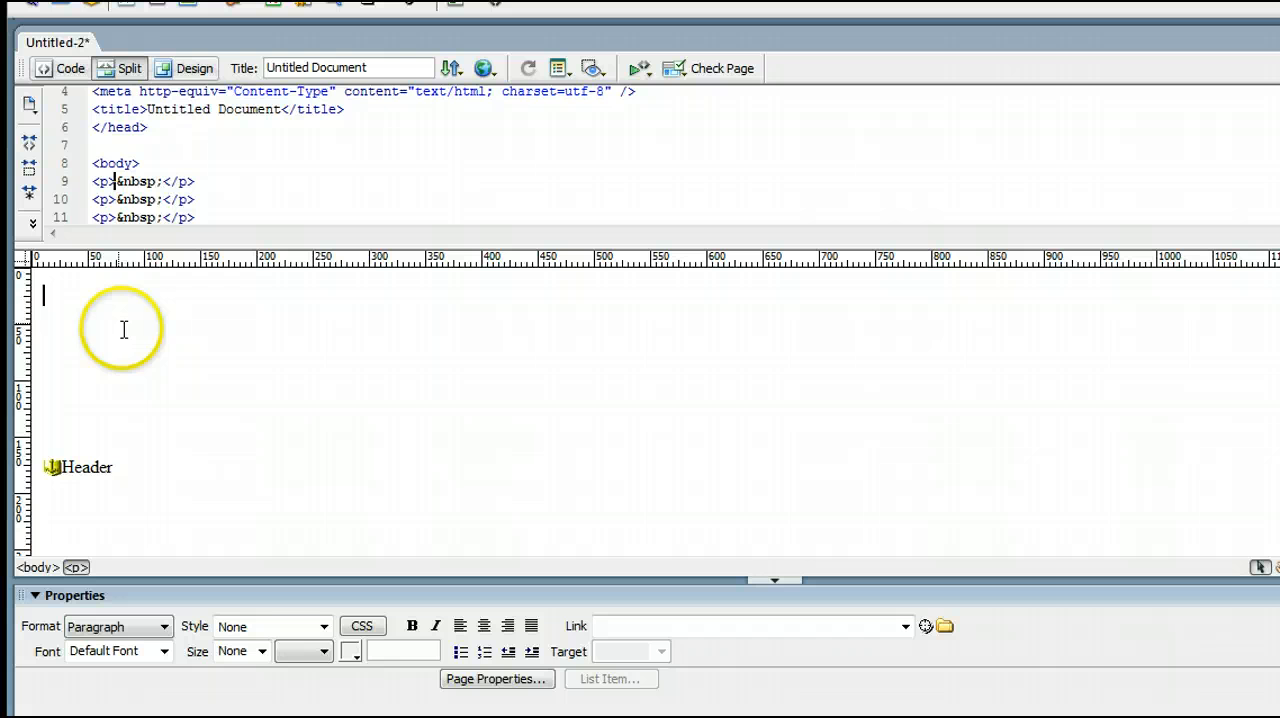
mouse_move(80, 500)
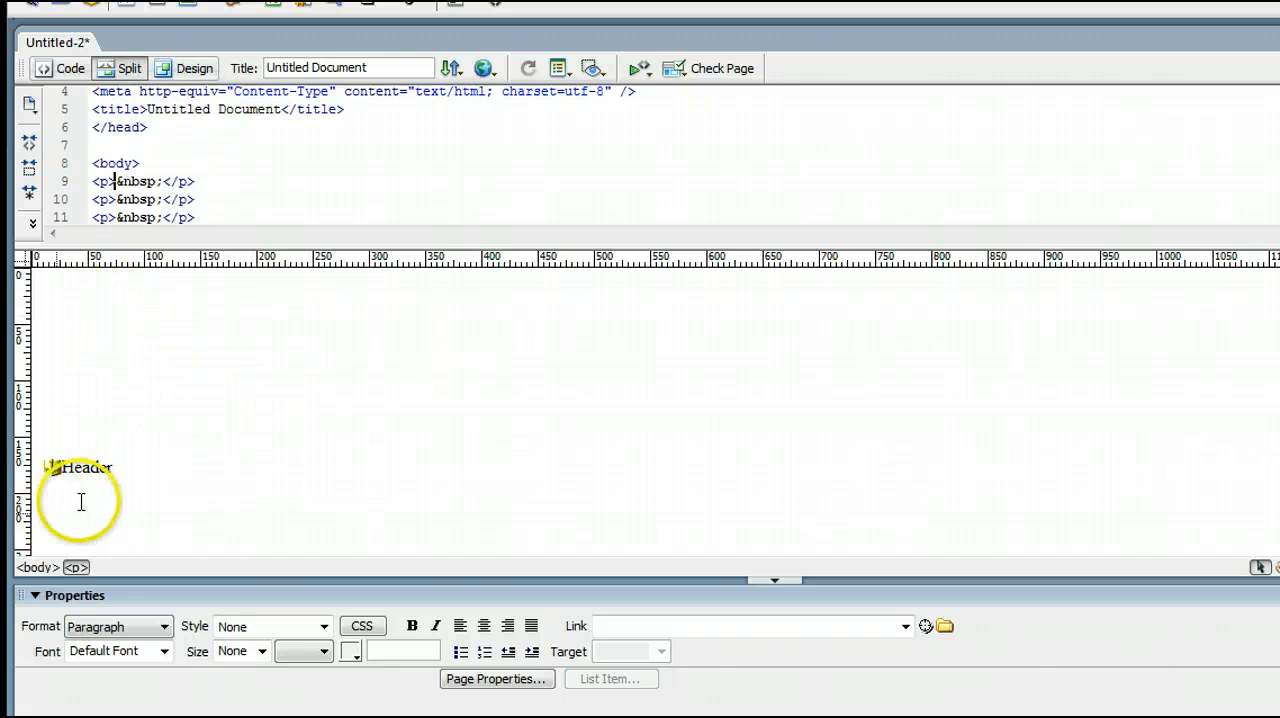
mouse_move(364, 372)
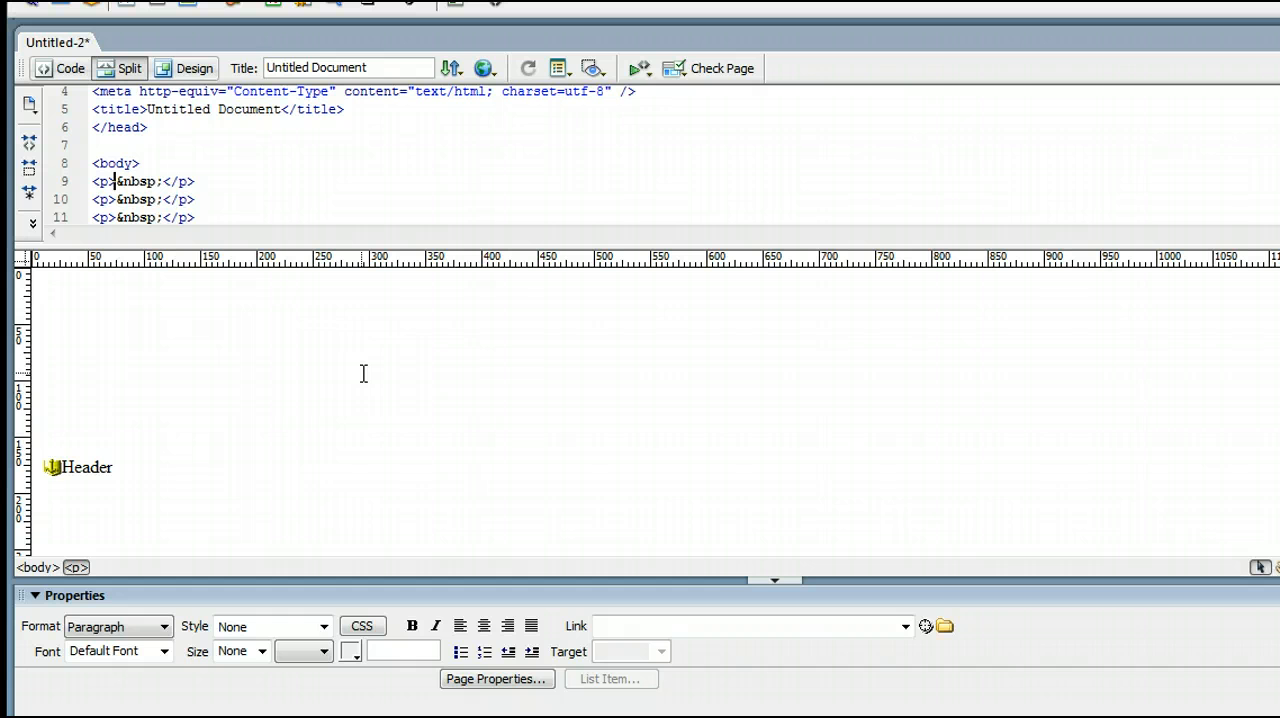
text(He)
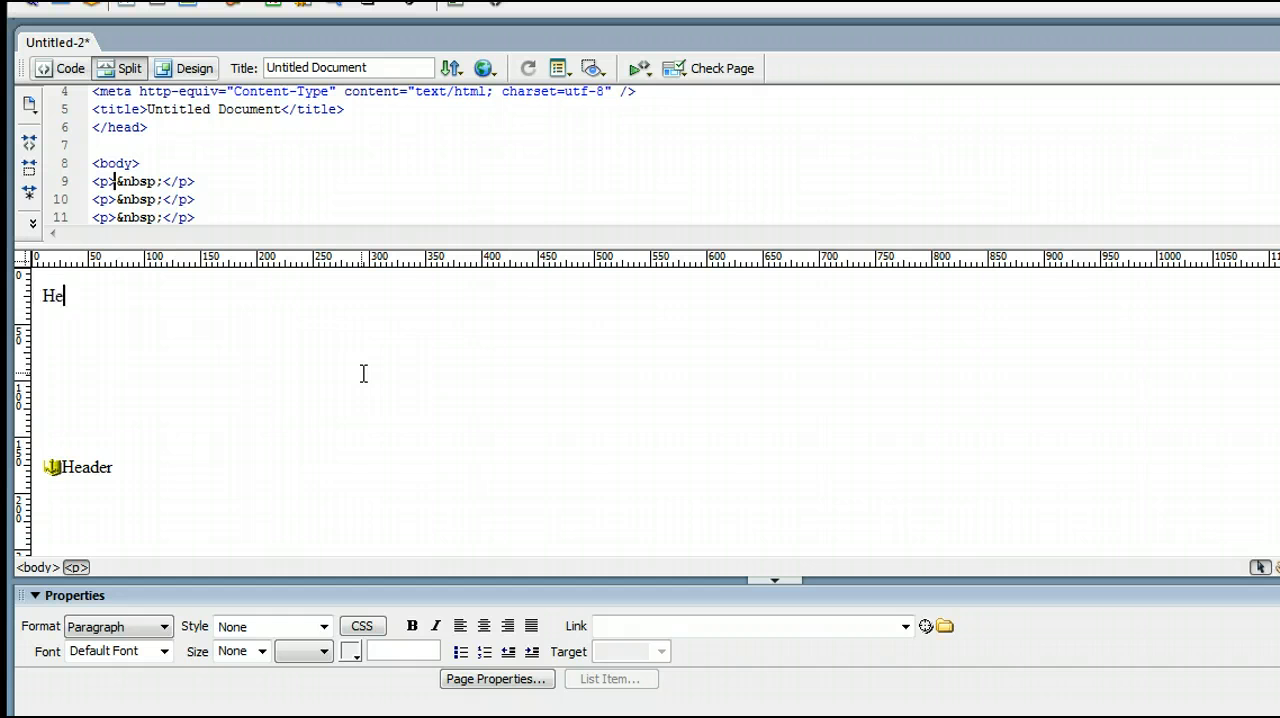
text(ader)
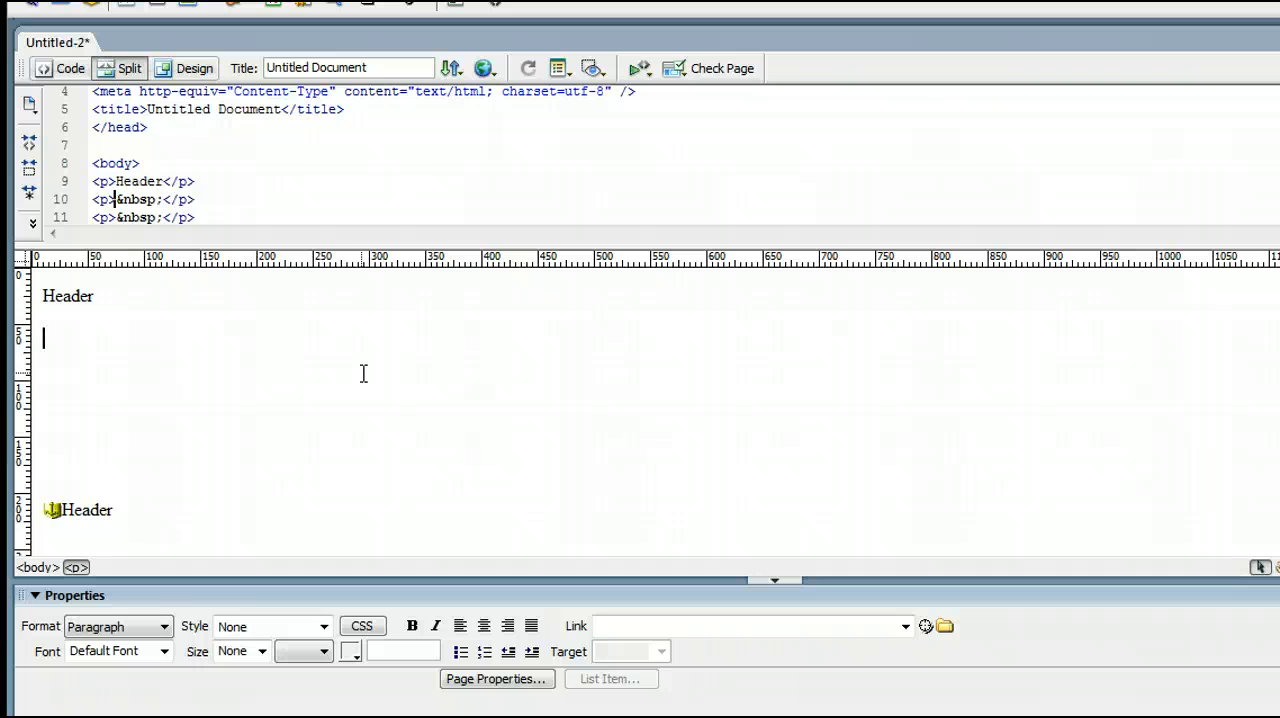
text(Midd)
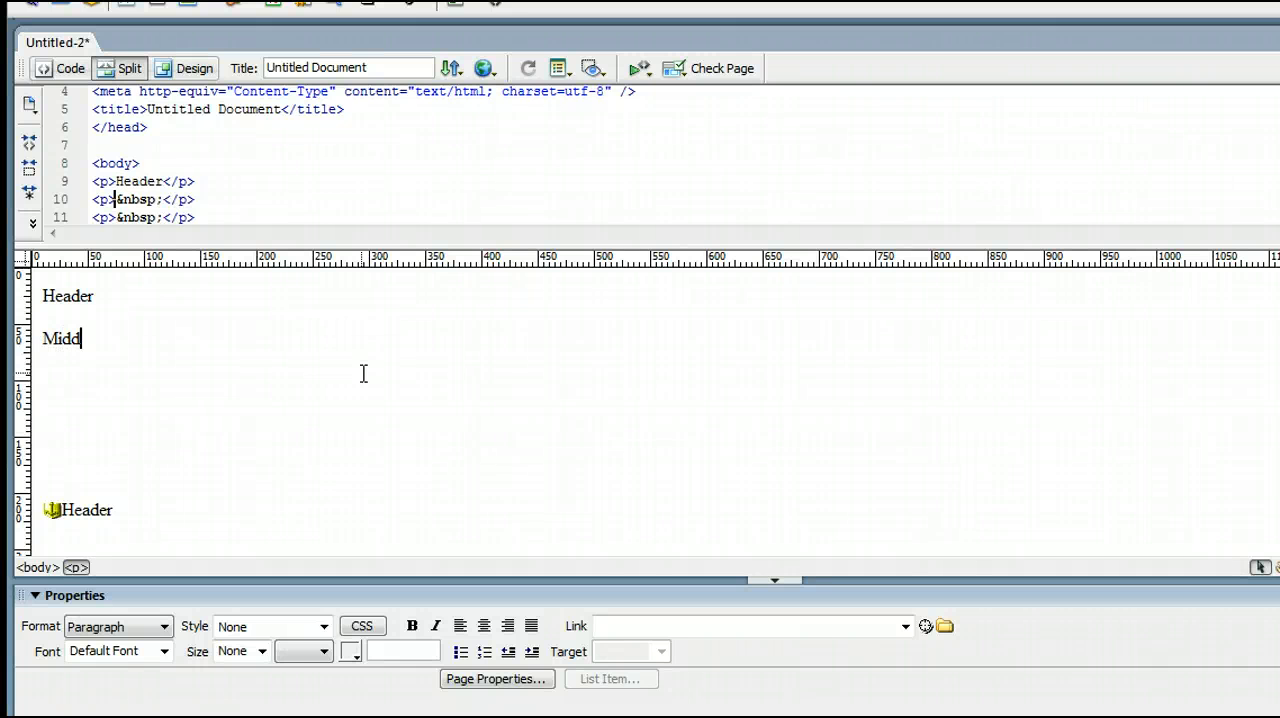
text(le)
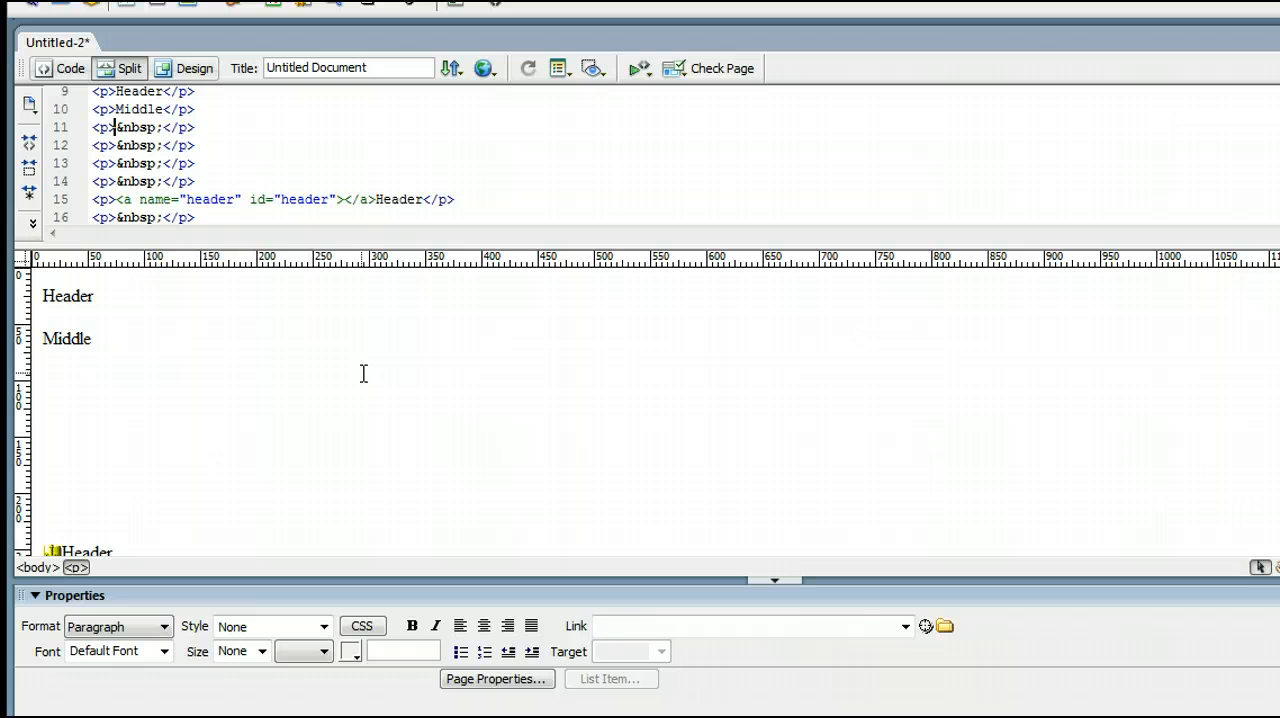
text(Footer)
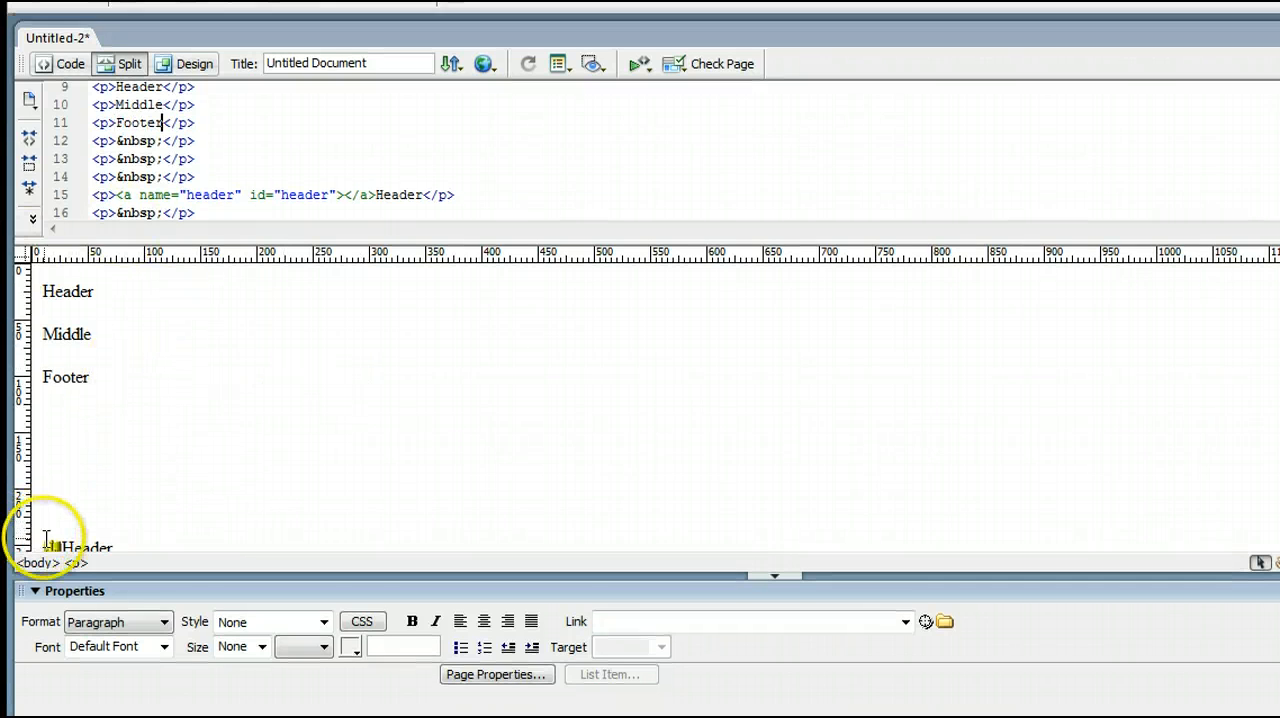
click(96, 286)
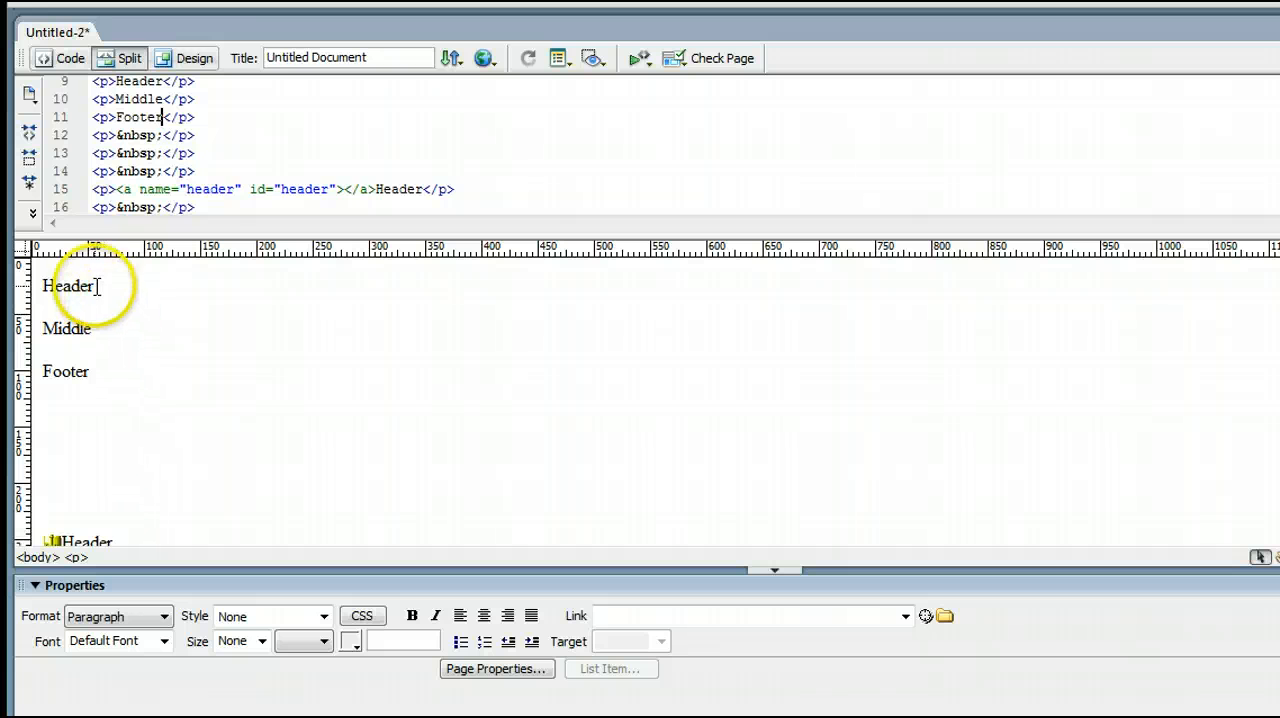
Select the top Header word and focus the Property inspector's Link field.
double_click(68, 286)
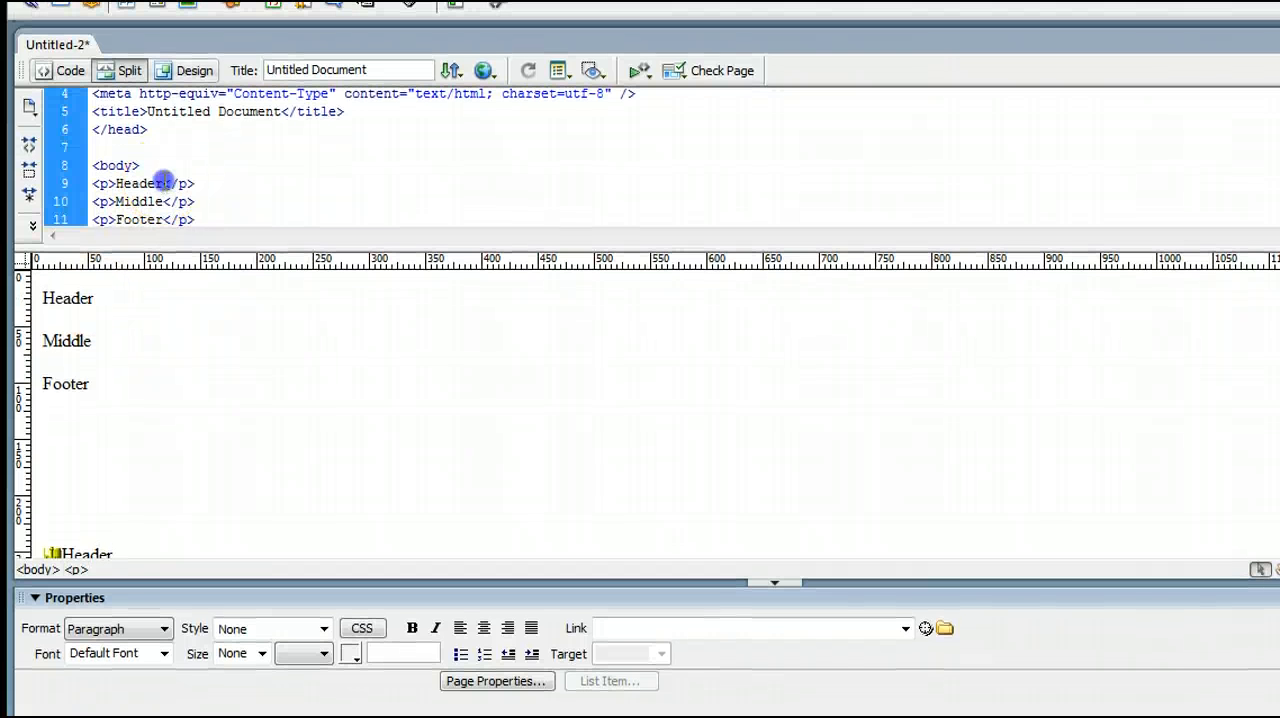
double_click(138, 184)
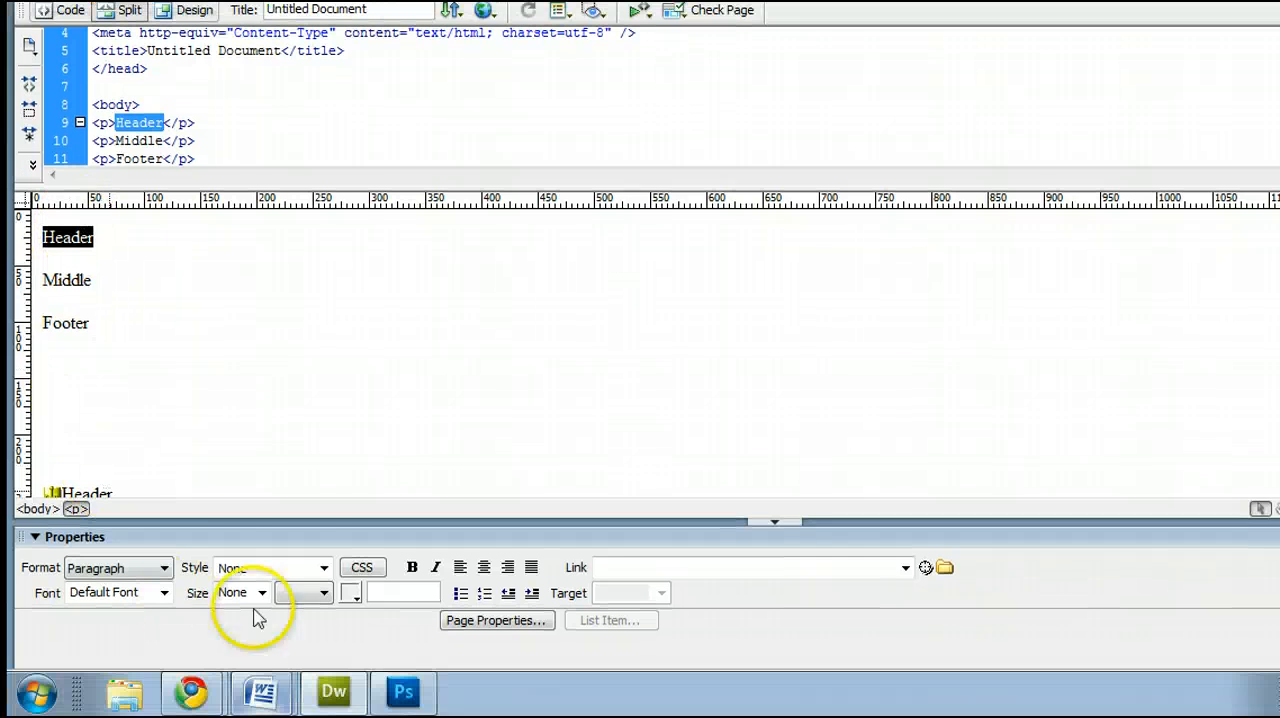
click(776, 522)
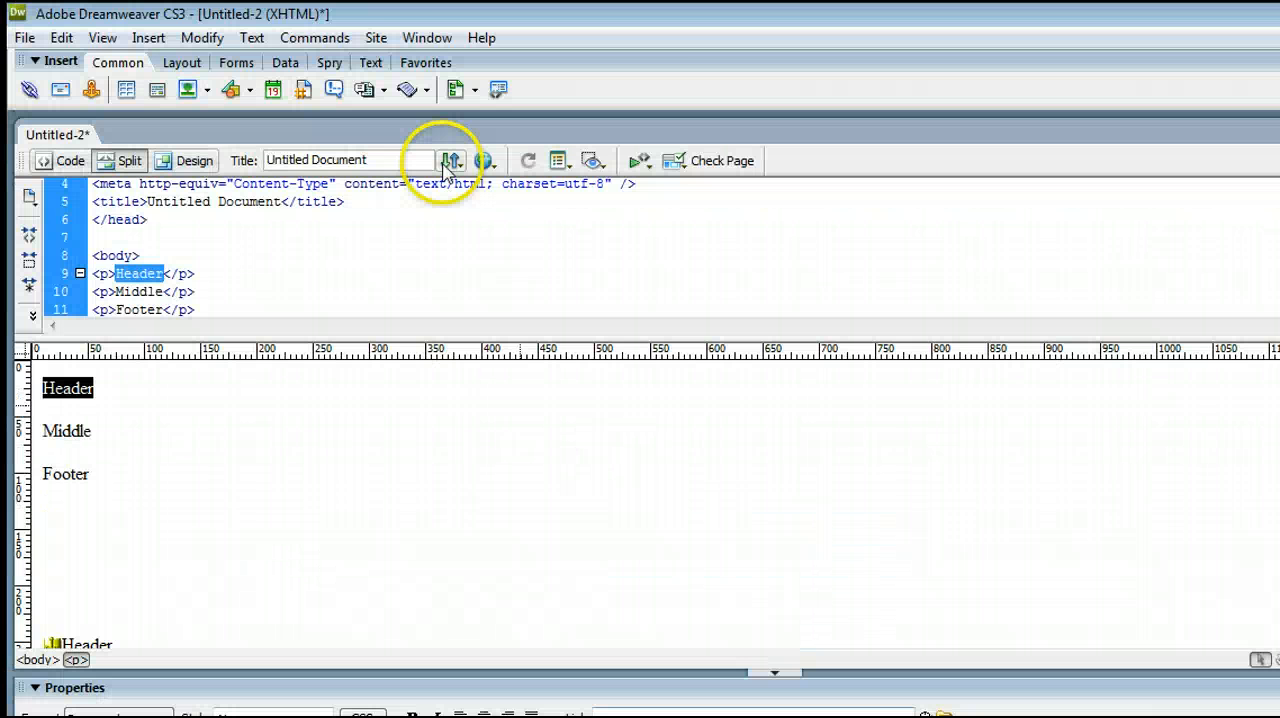
click(428, 36)
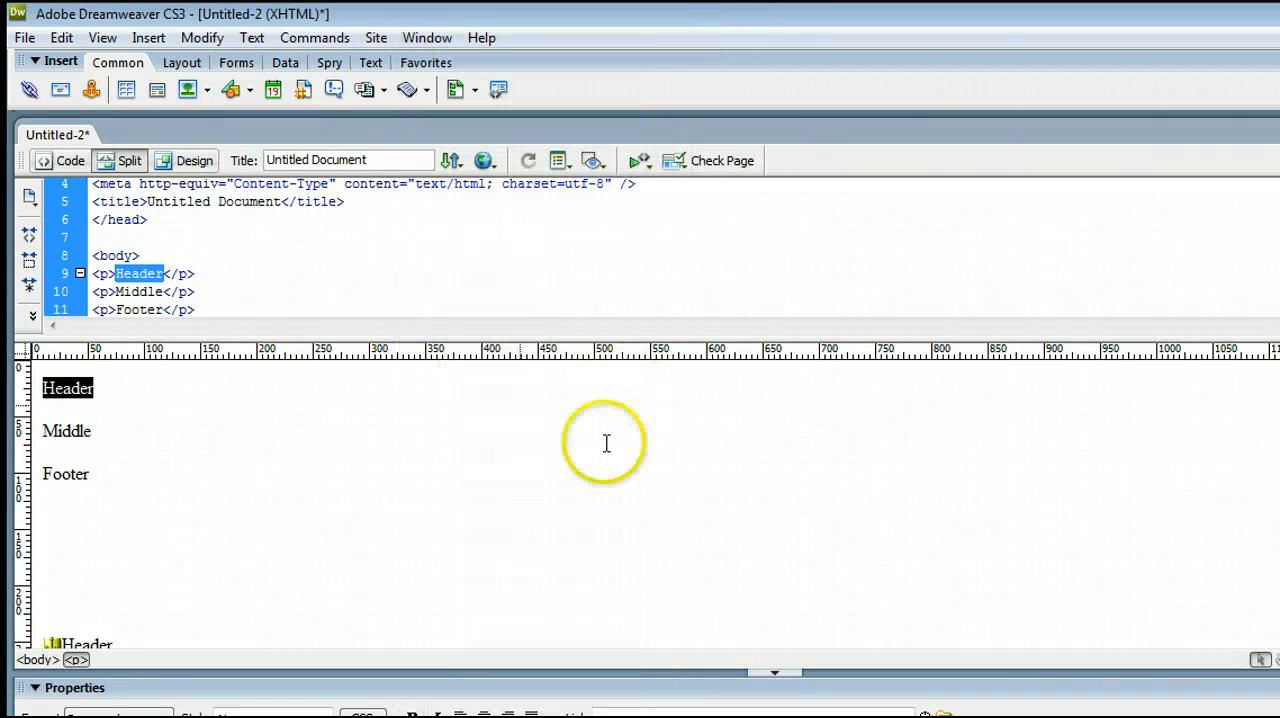
click(36, 688)
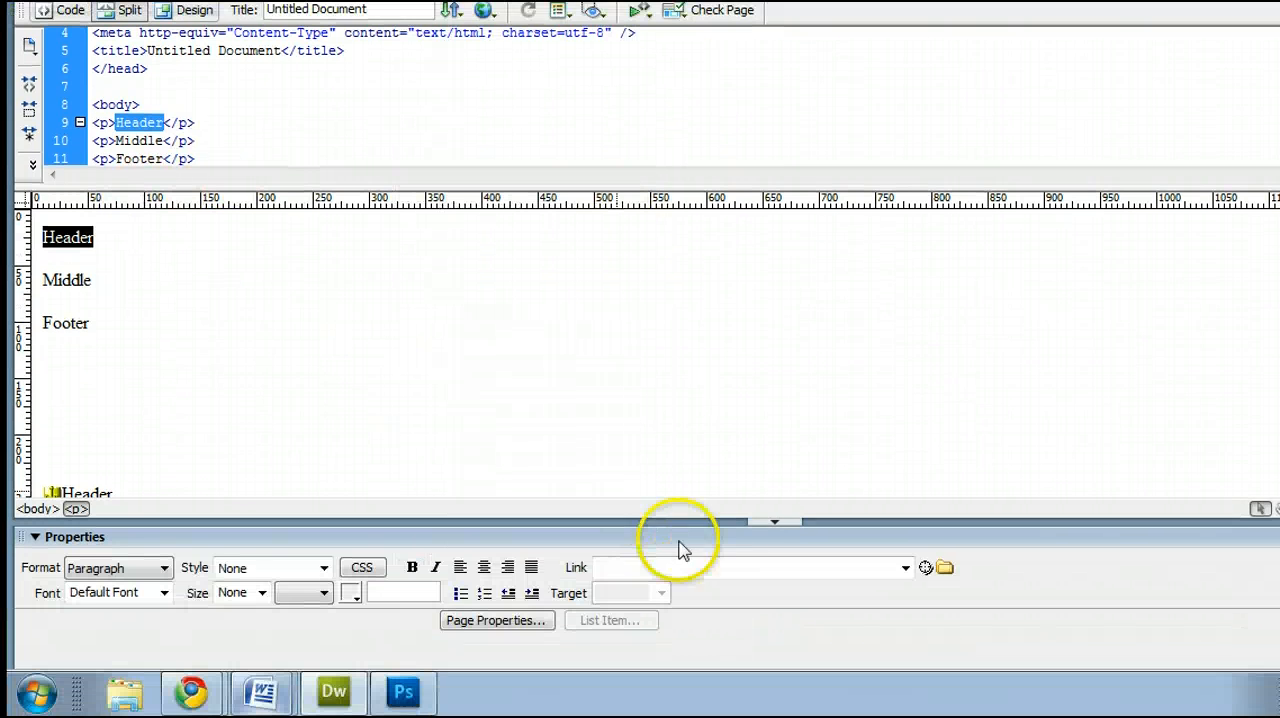
mouse_move(196, 328)
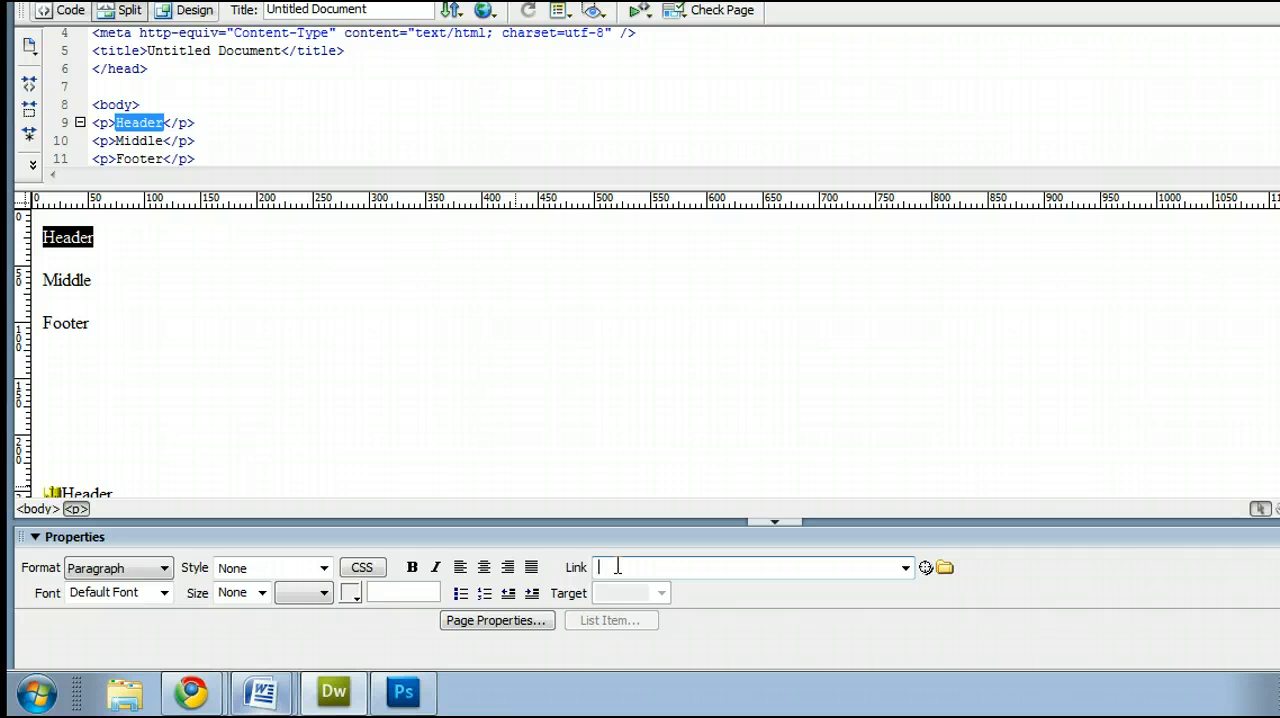
Make the top Header text a link to the #header anchor.
text(#)
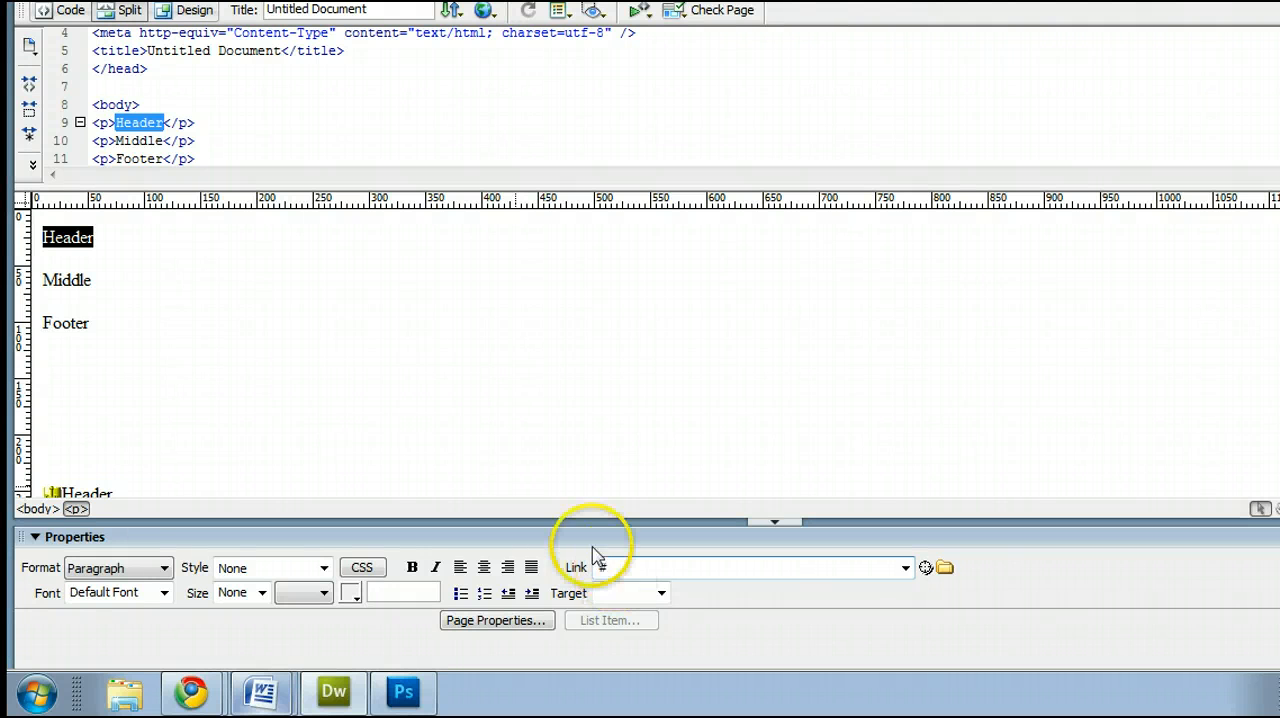
text(#)
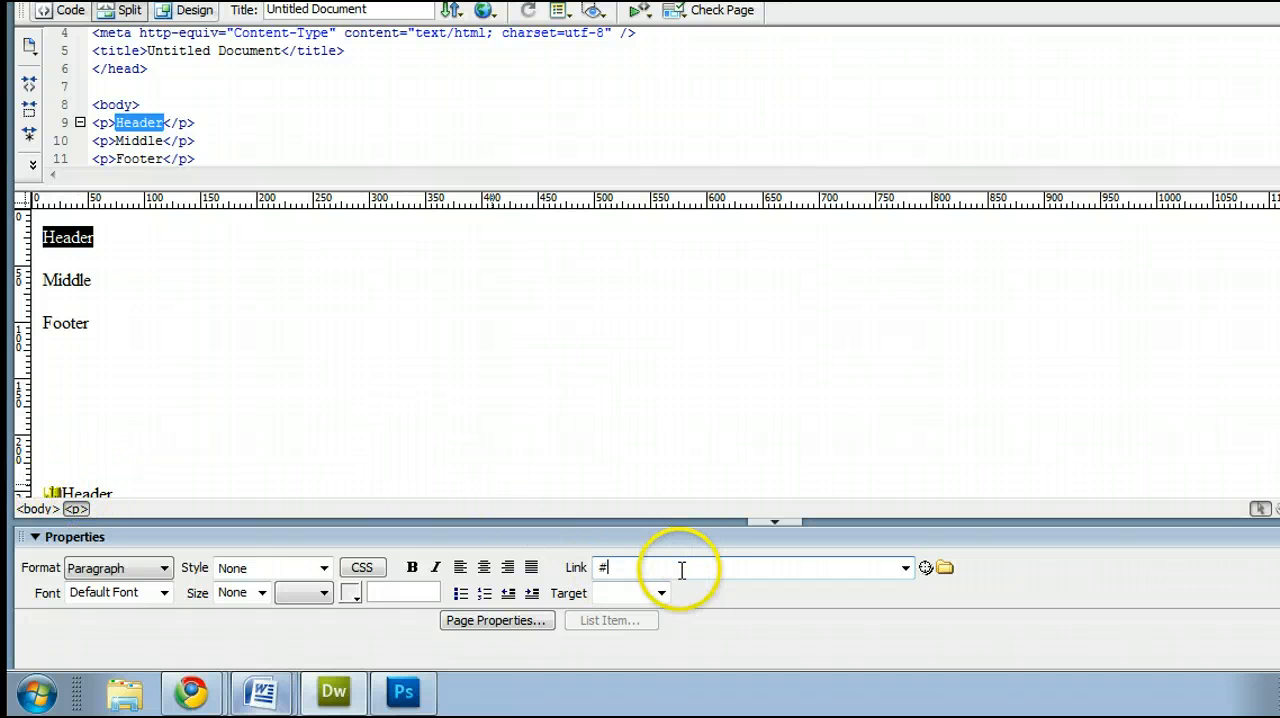
mouse_move(98, 236)
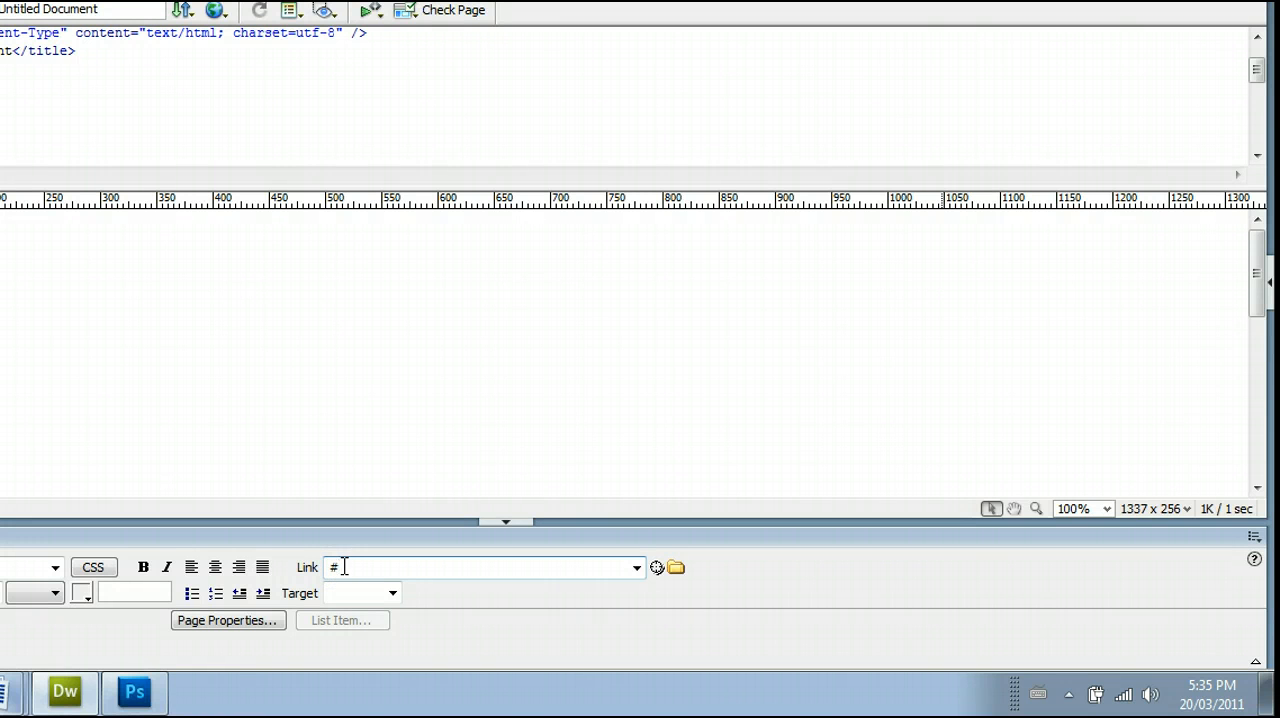
text(h)
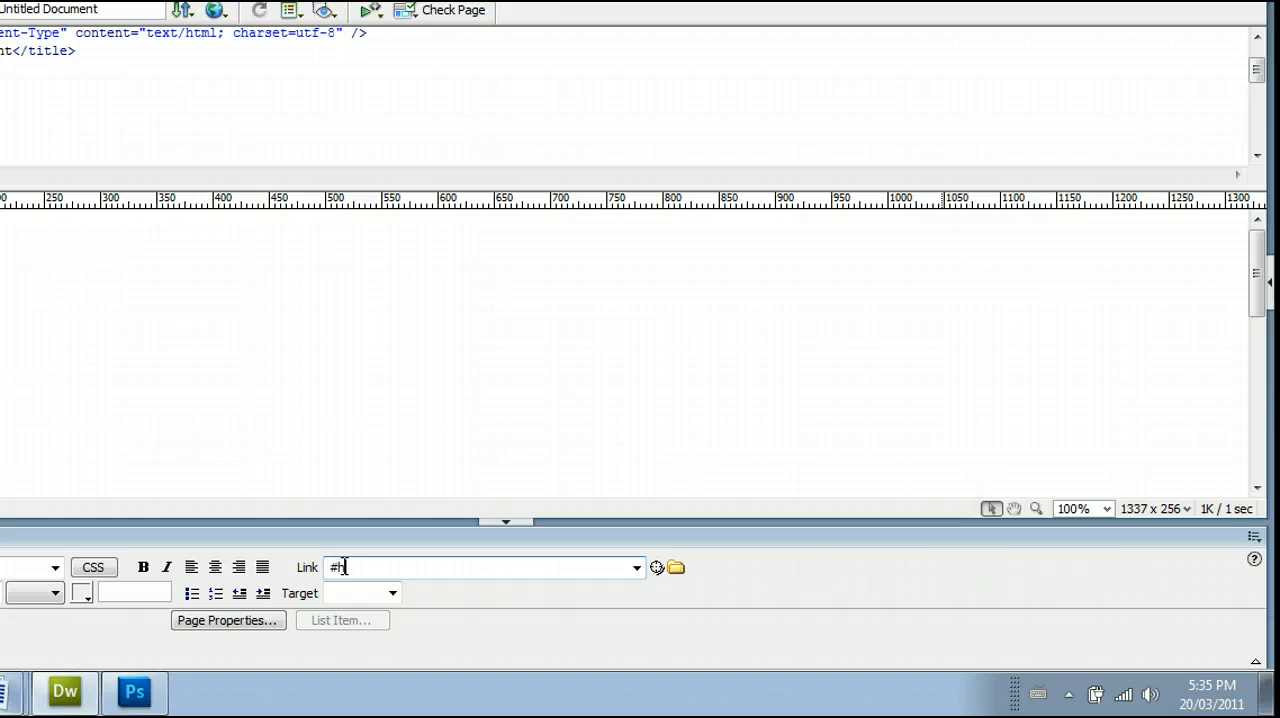
text(header)
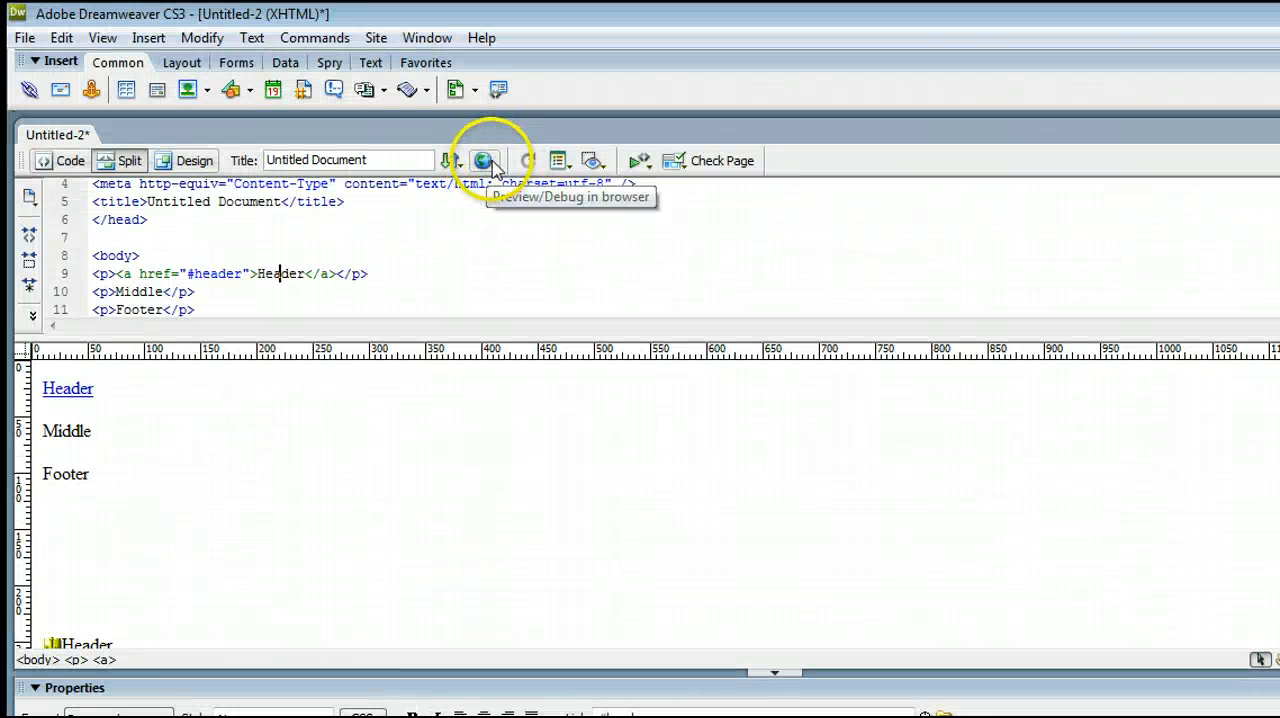
Launch a browser preview, saving the page as Untitled-2 in the Websites WORKING FILES folder.
click(484, 160)
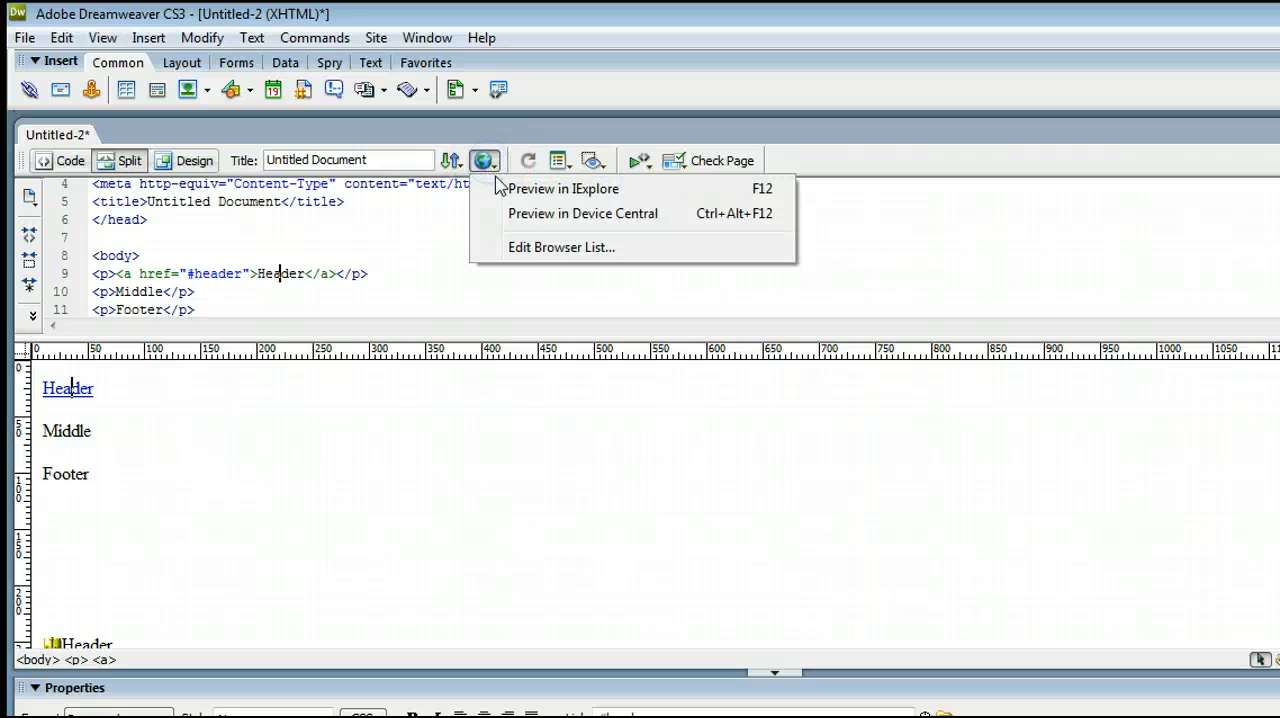
mouse_move(648, 196)
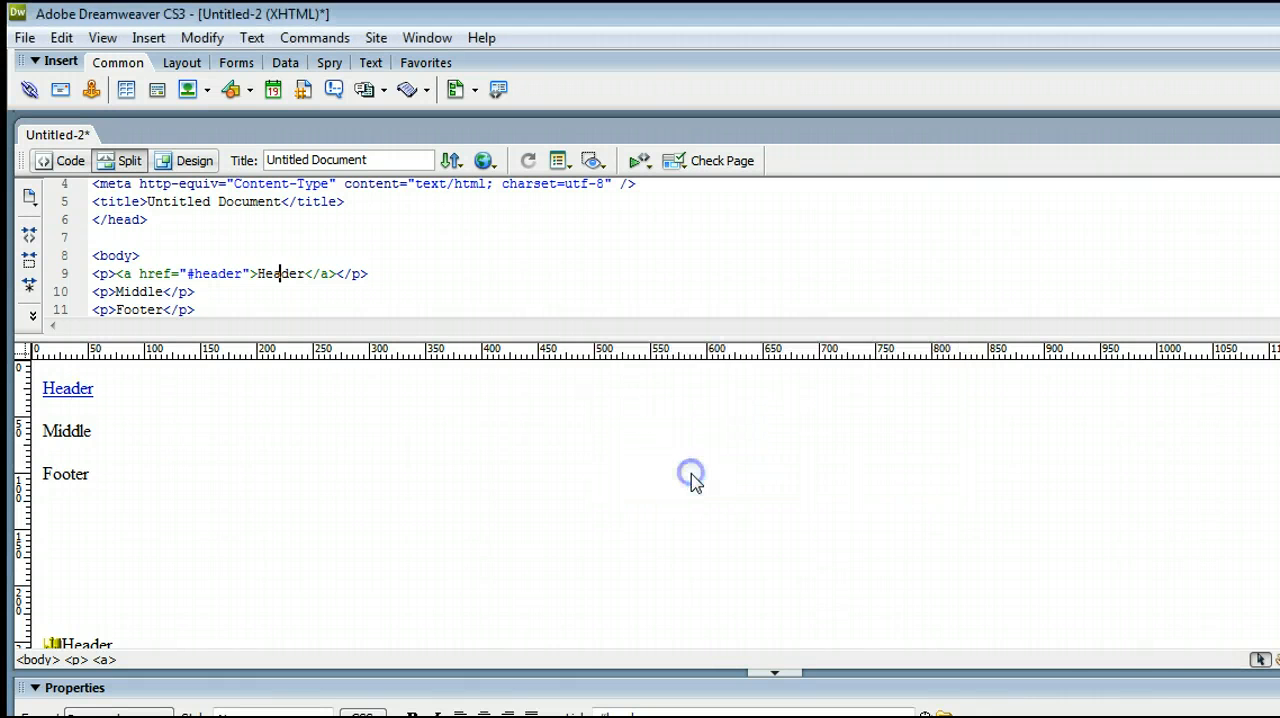
key(ctrl+s)
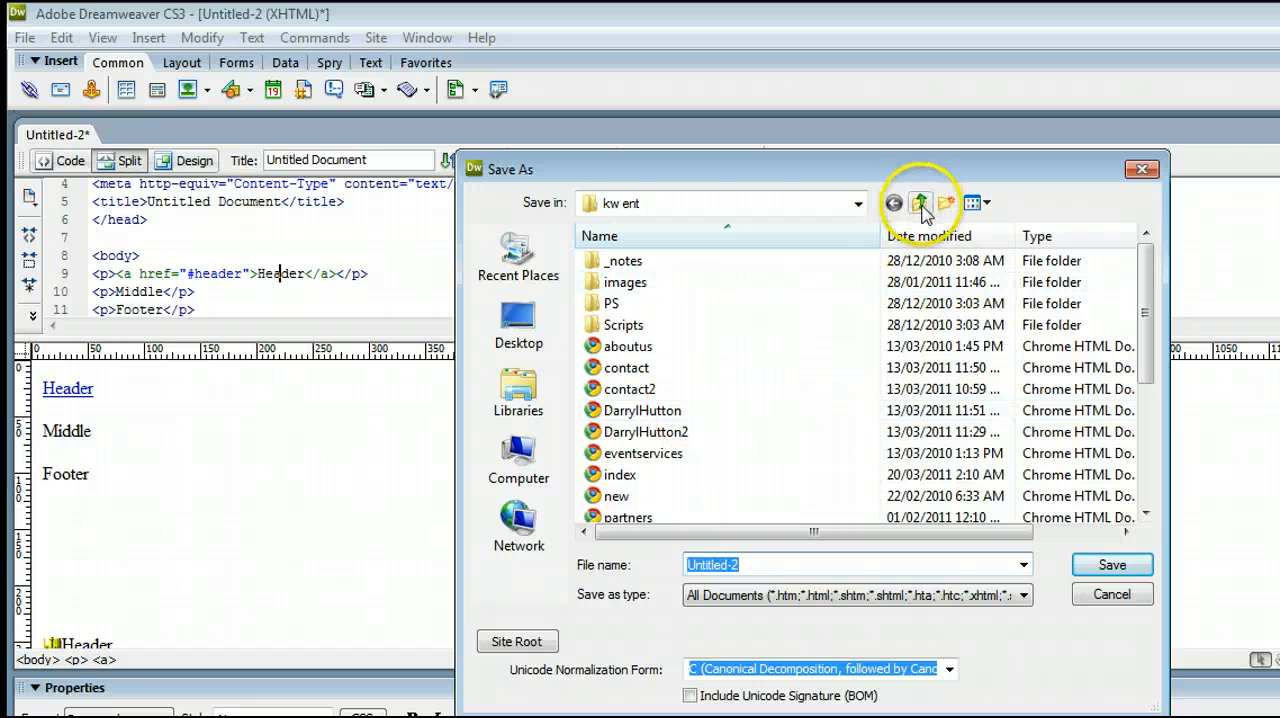
click(920, 202)
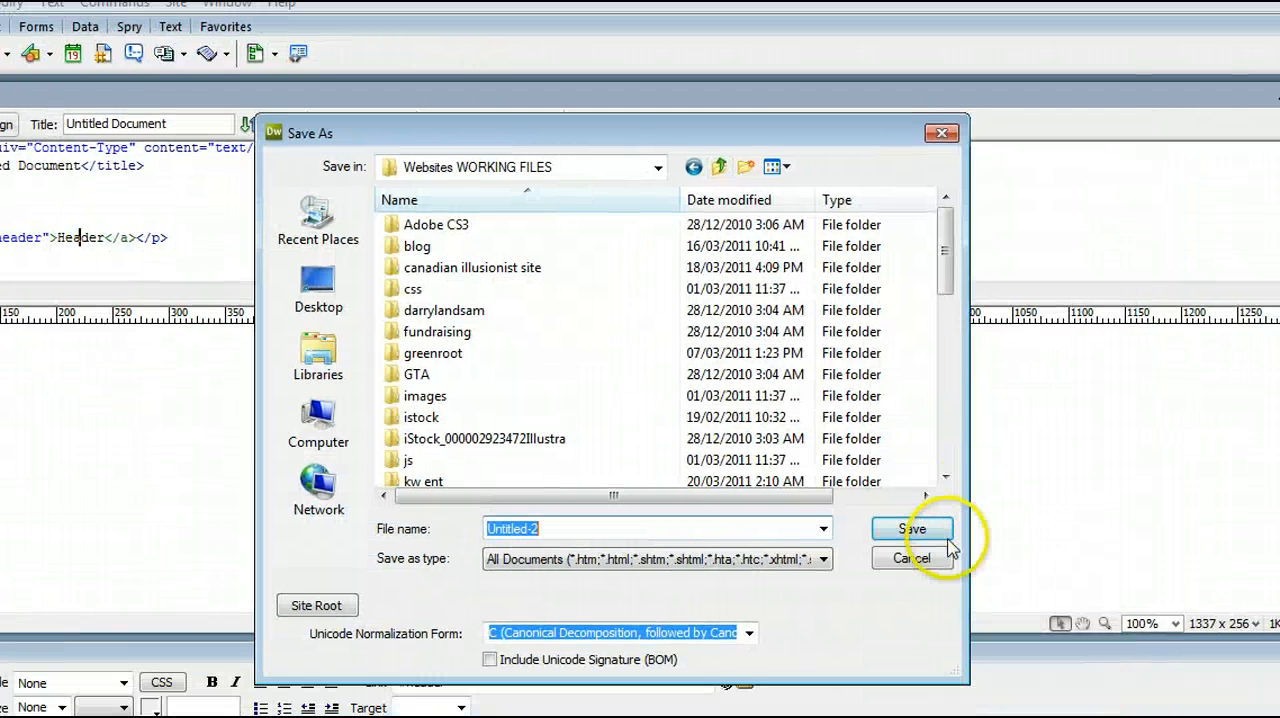
click(912, 528)
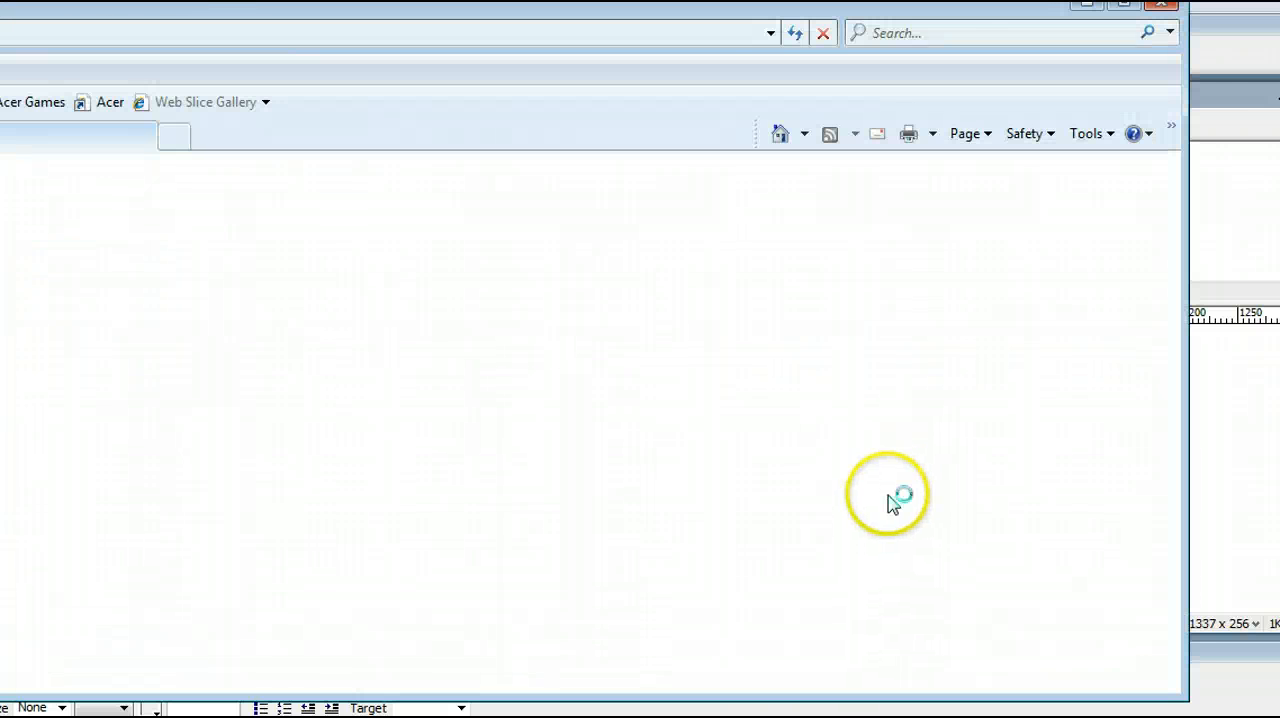
Maximize Internet Explorer and allow the page's blocked active content to run.
click(1052, 36)
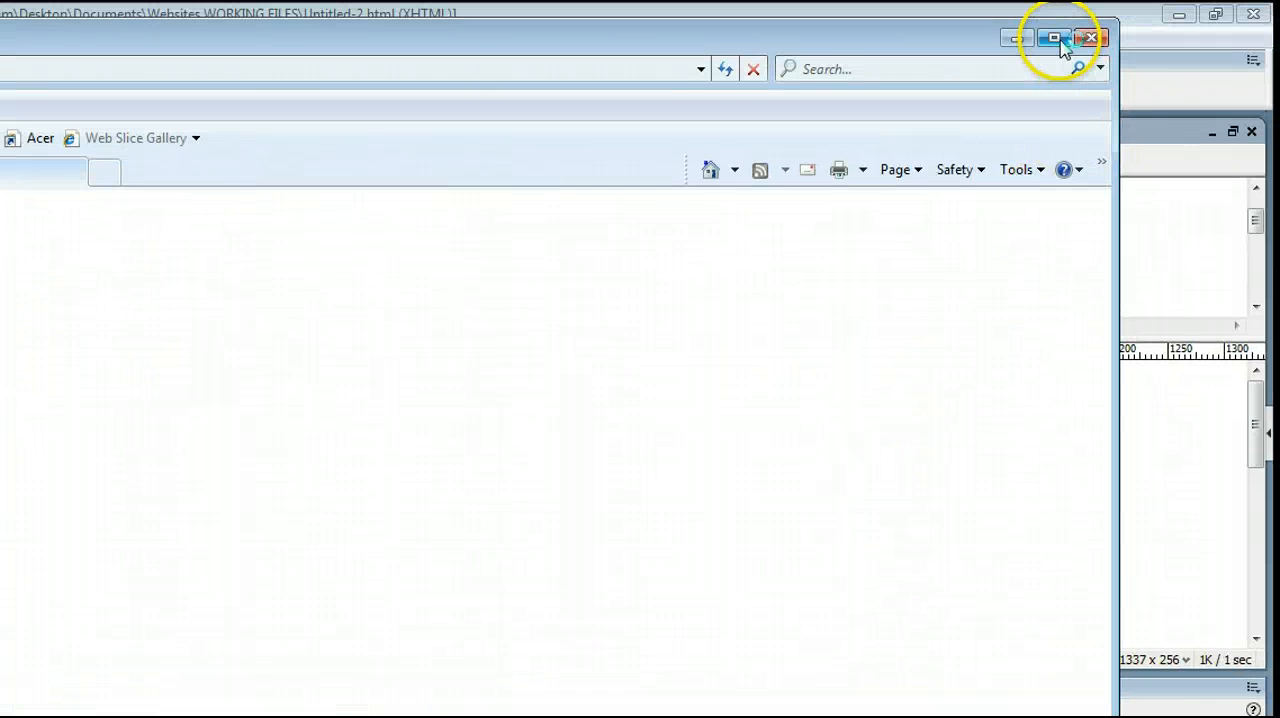
click(1052, 38)
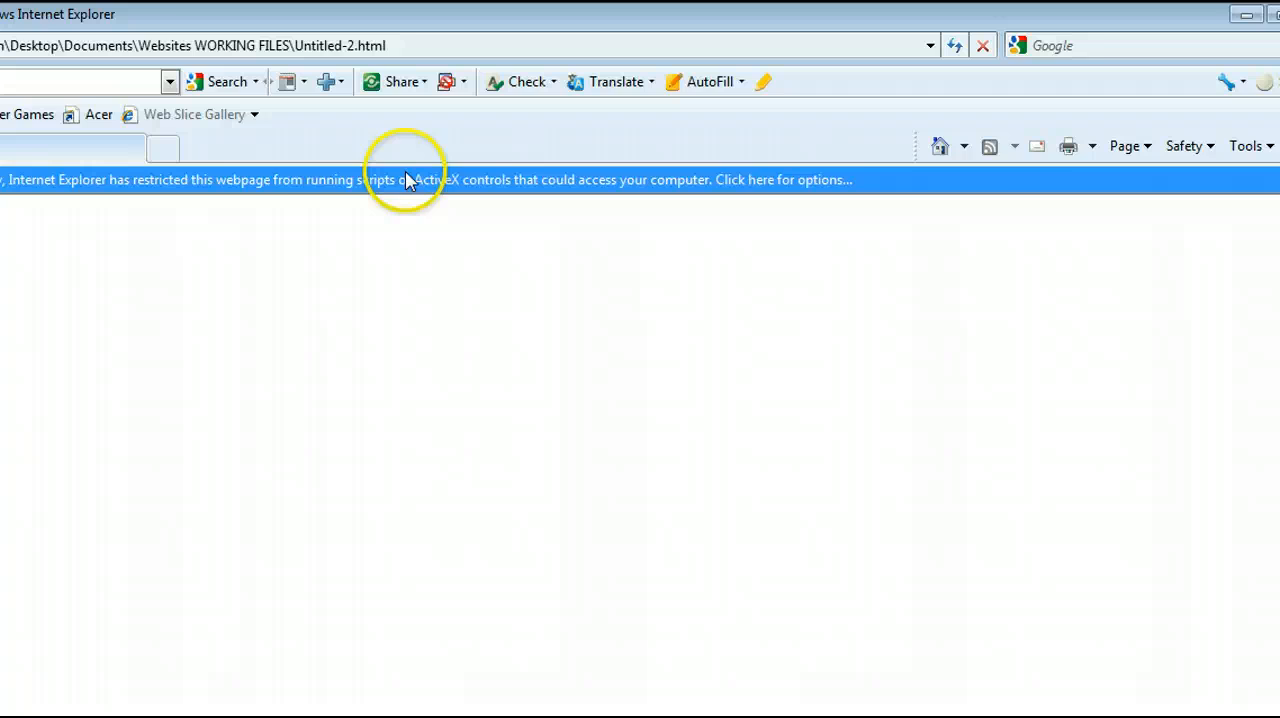
click(408, 180)
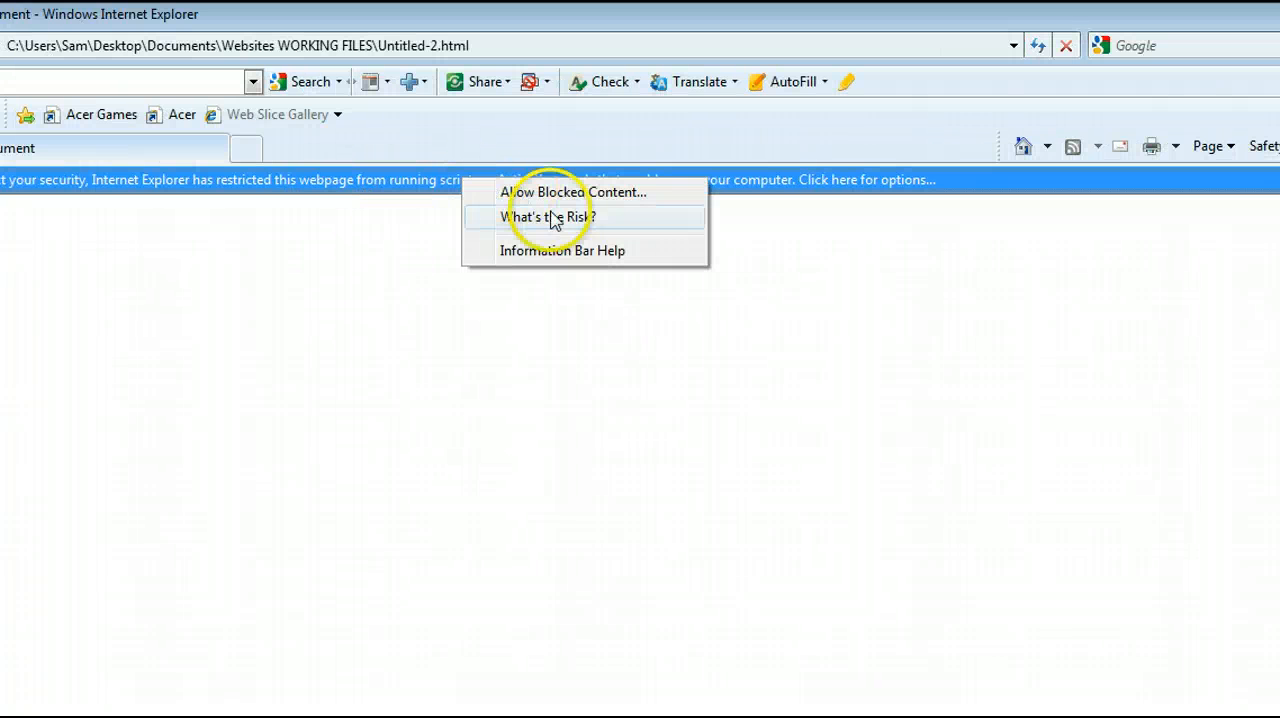
click(572, 192)
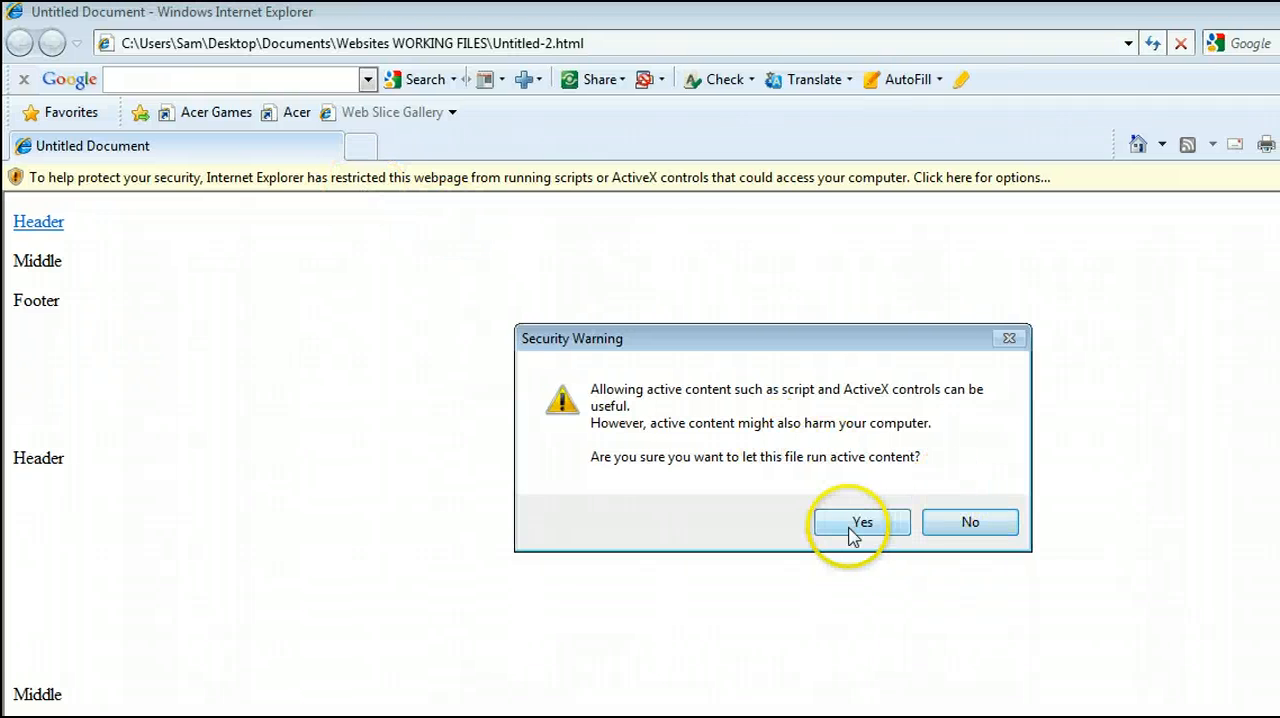
click(862, 522)
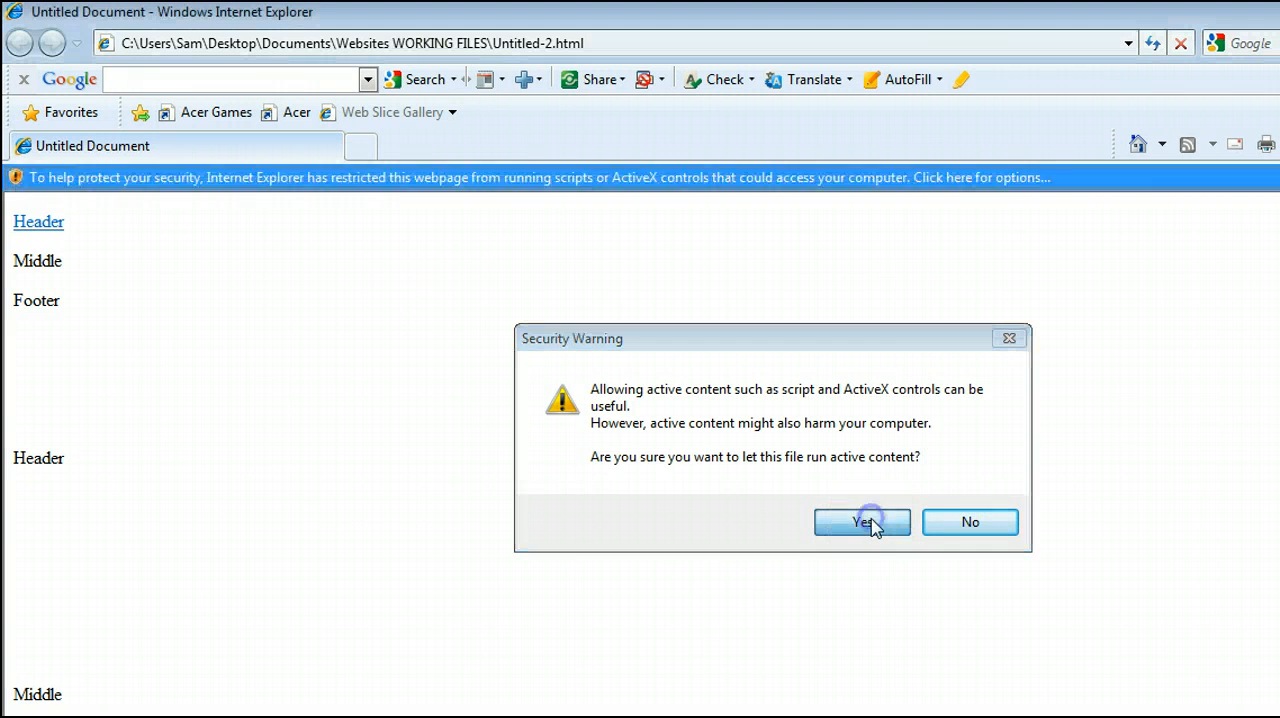
click(862, 522)
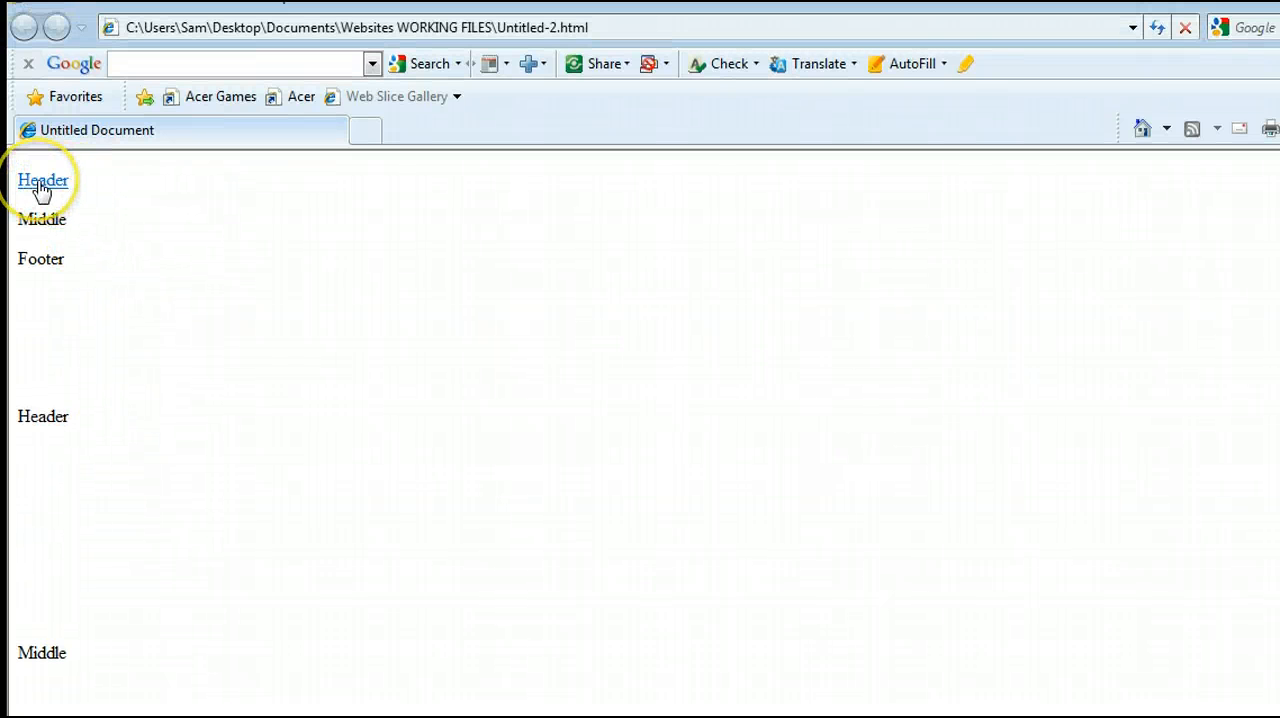
Follow the Header link to confirm it jumps to the #header anchor.
click(44, 180)
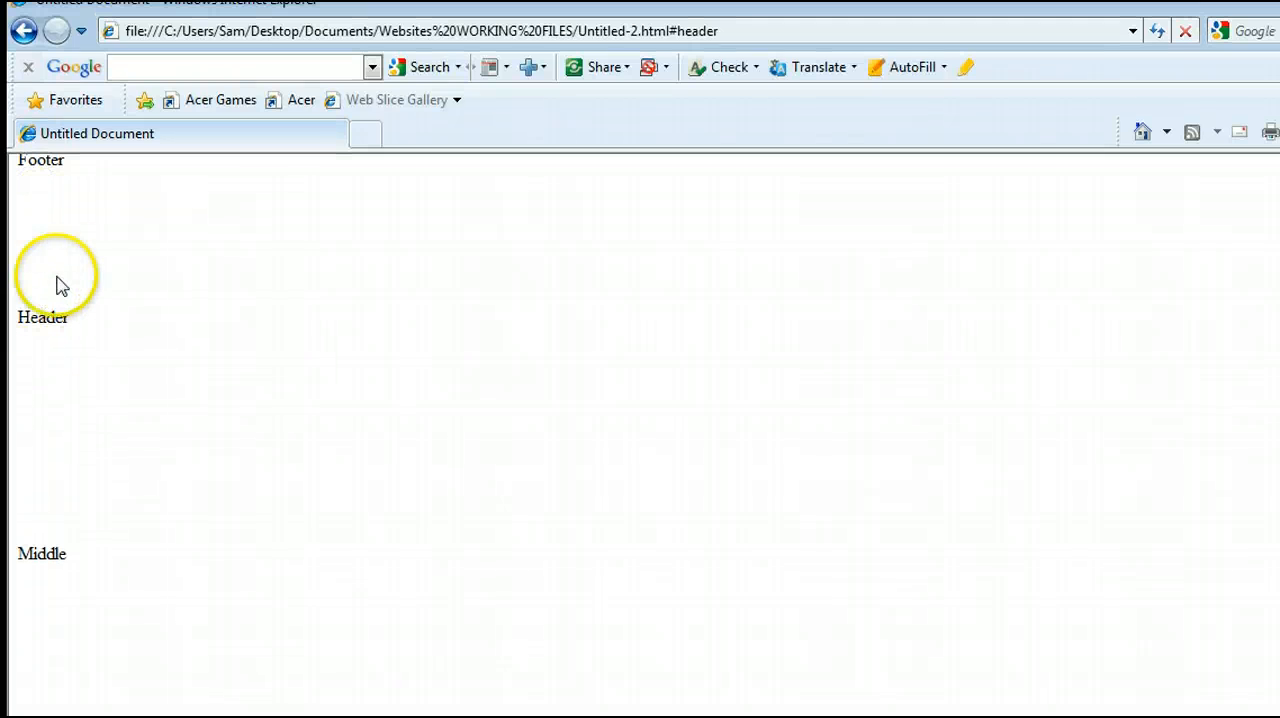
mouse_move(48, 316)
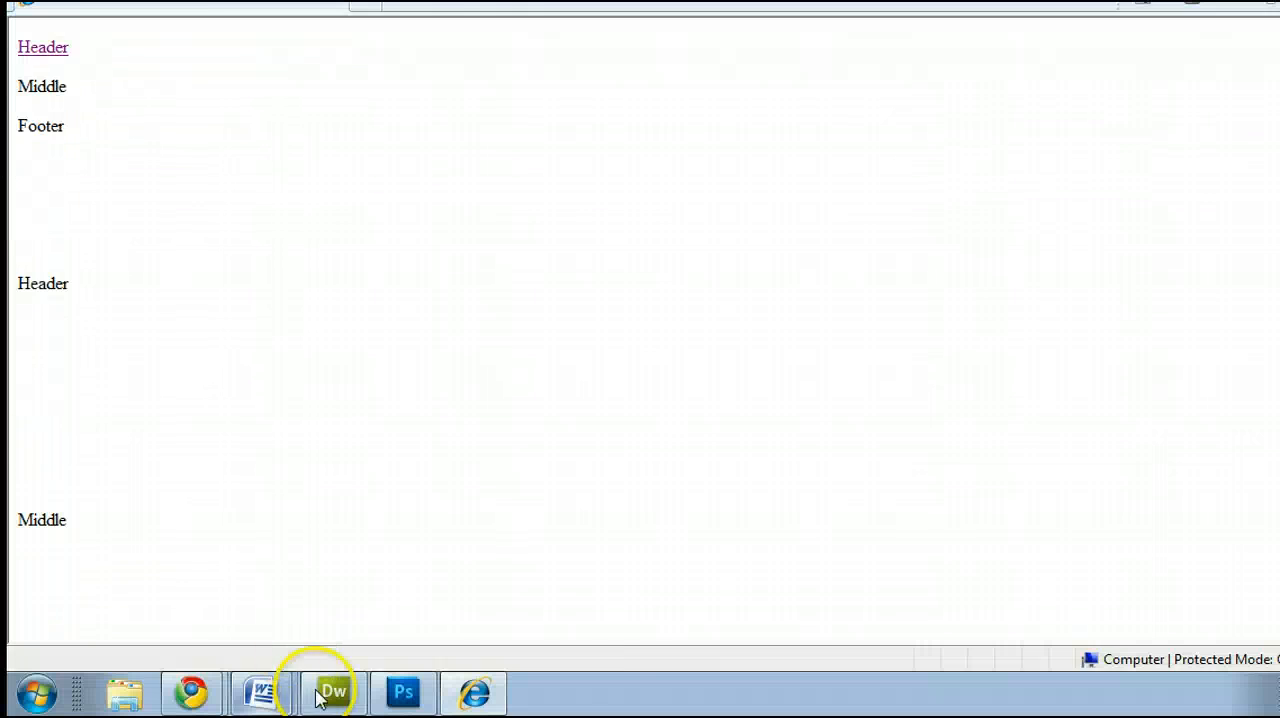
Return to Dreamweaver and scroll the code down to the named footer anchor before the Footer text.
click(332, 692)
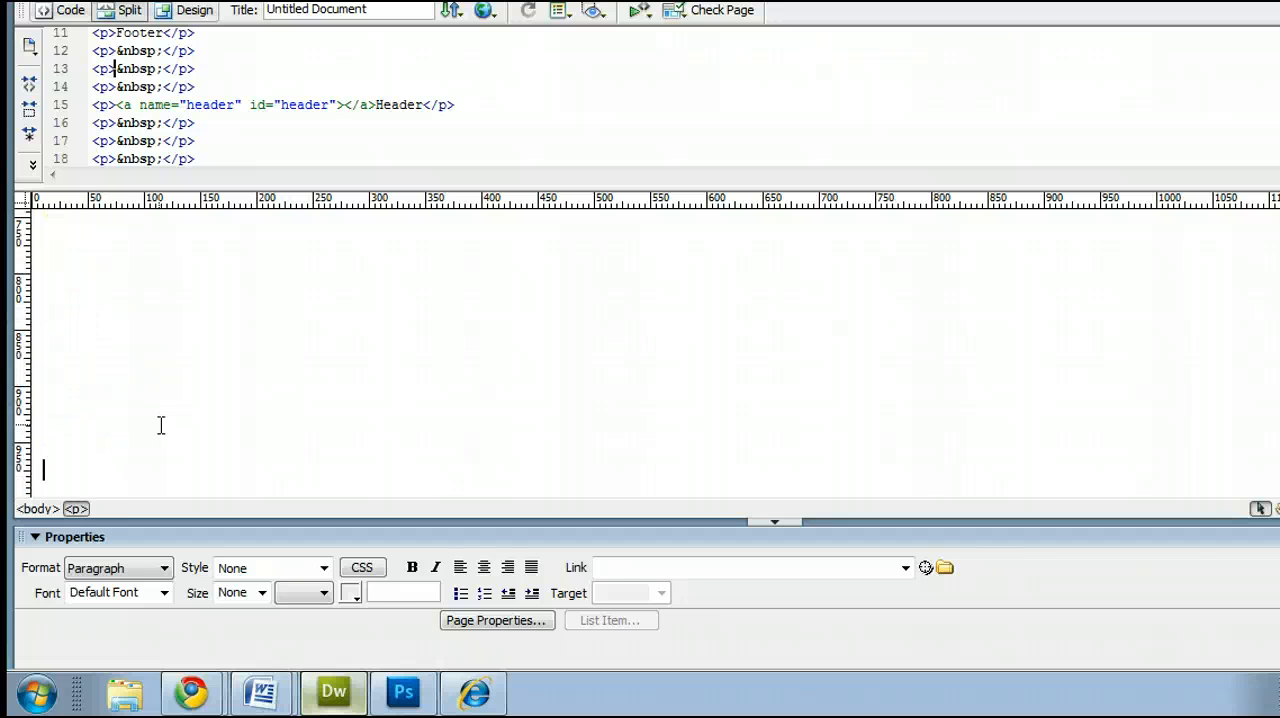
scroll(down, 3)
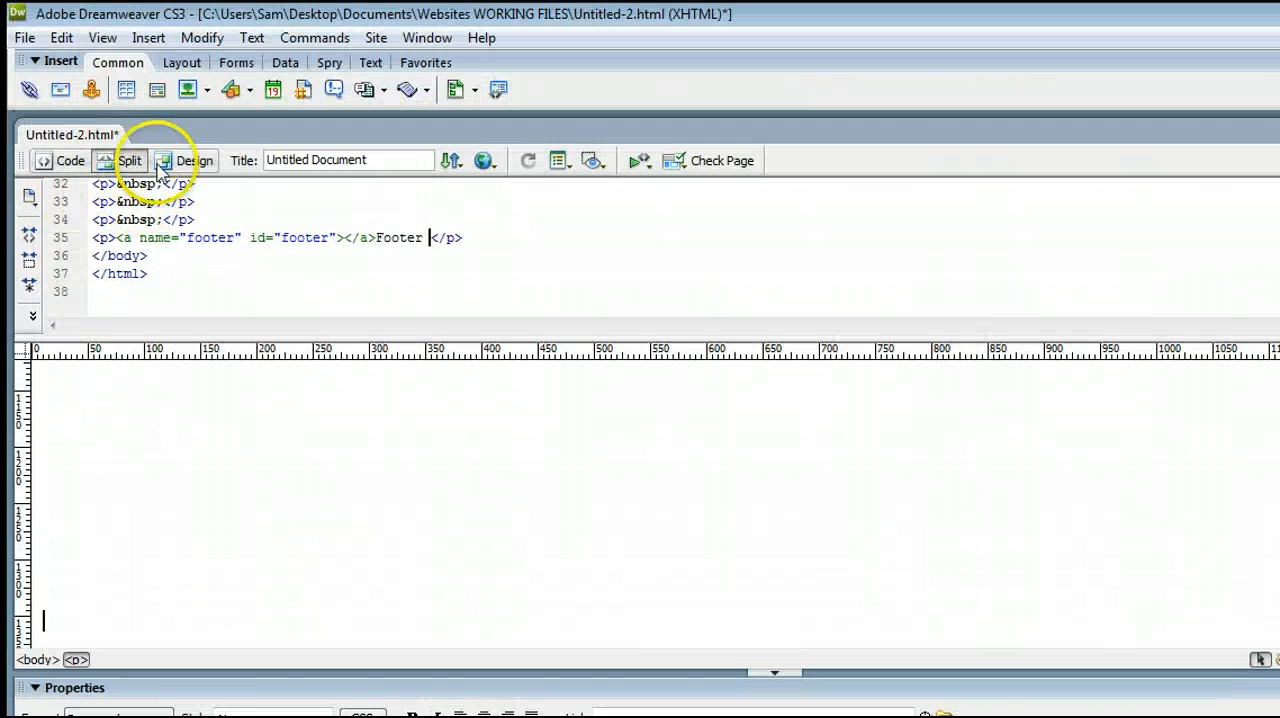
click(24, 36)
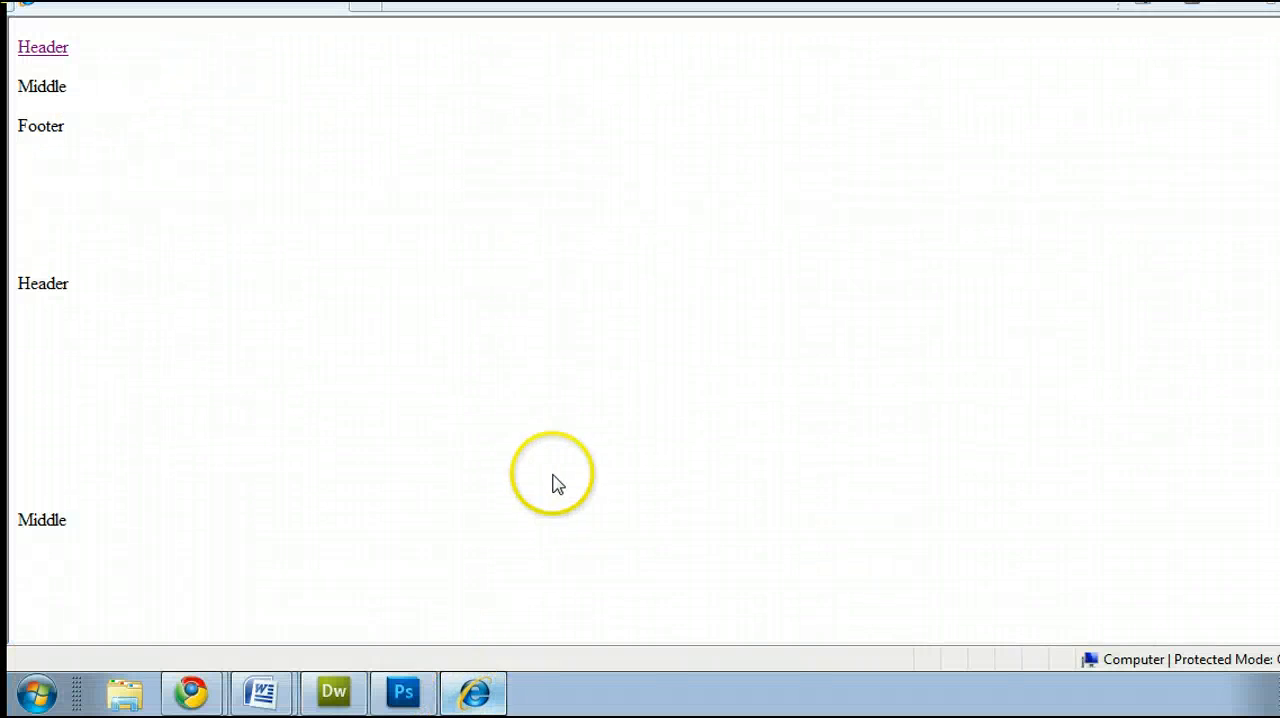
mouse_move(480, 304)
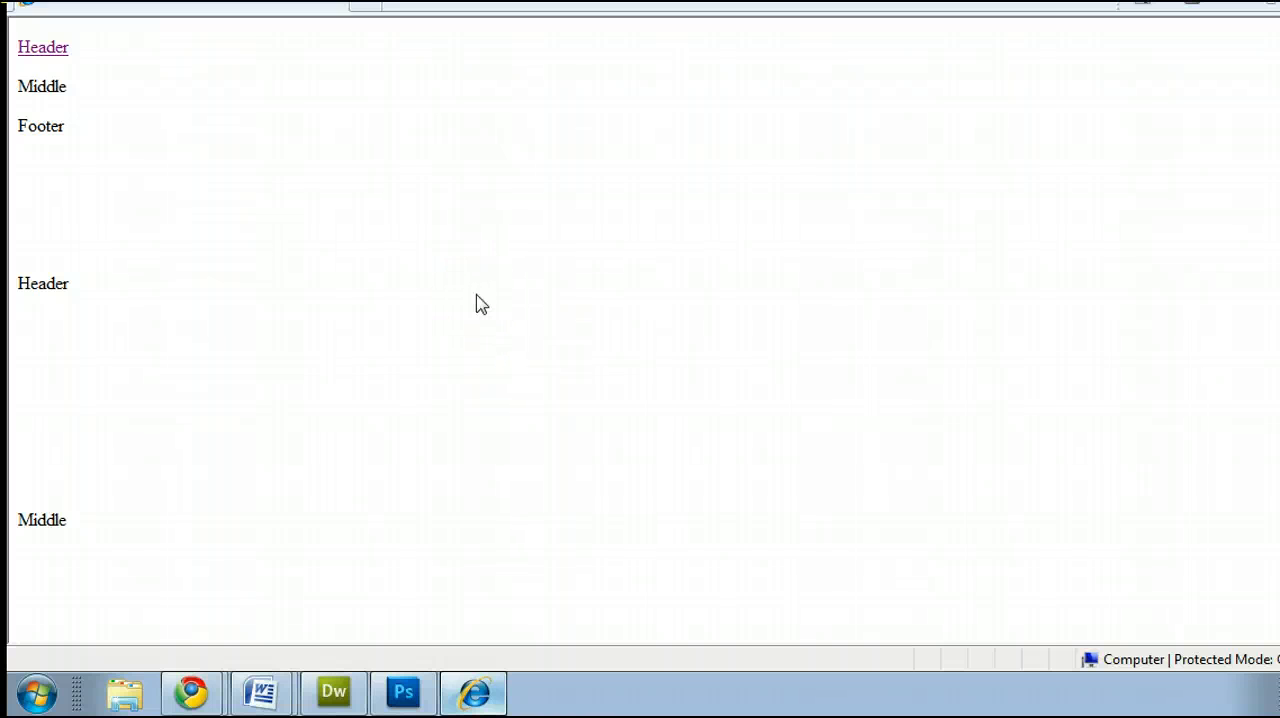
Reload the test page in Internet Explorer twice.
click(912, 44)
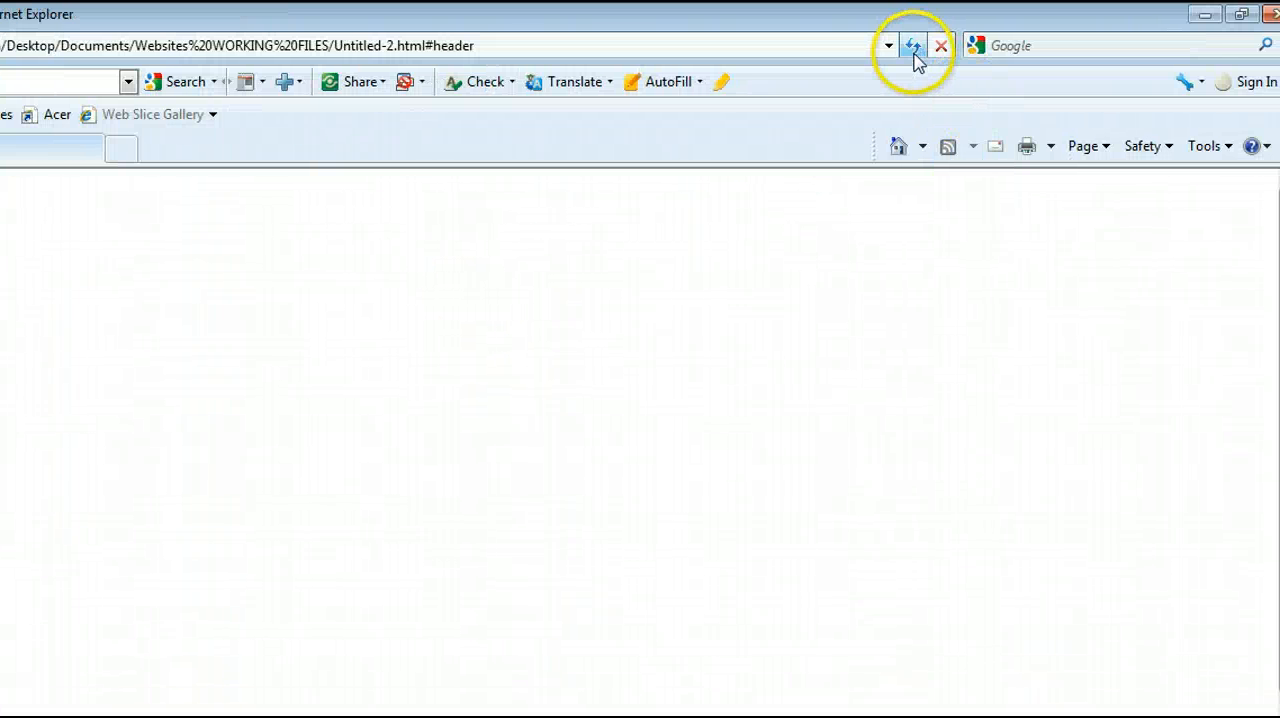
mouse_move(912, 46)
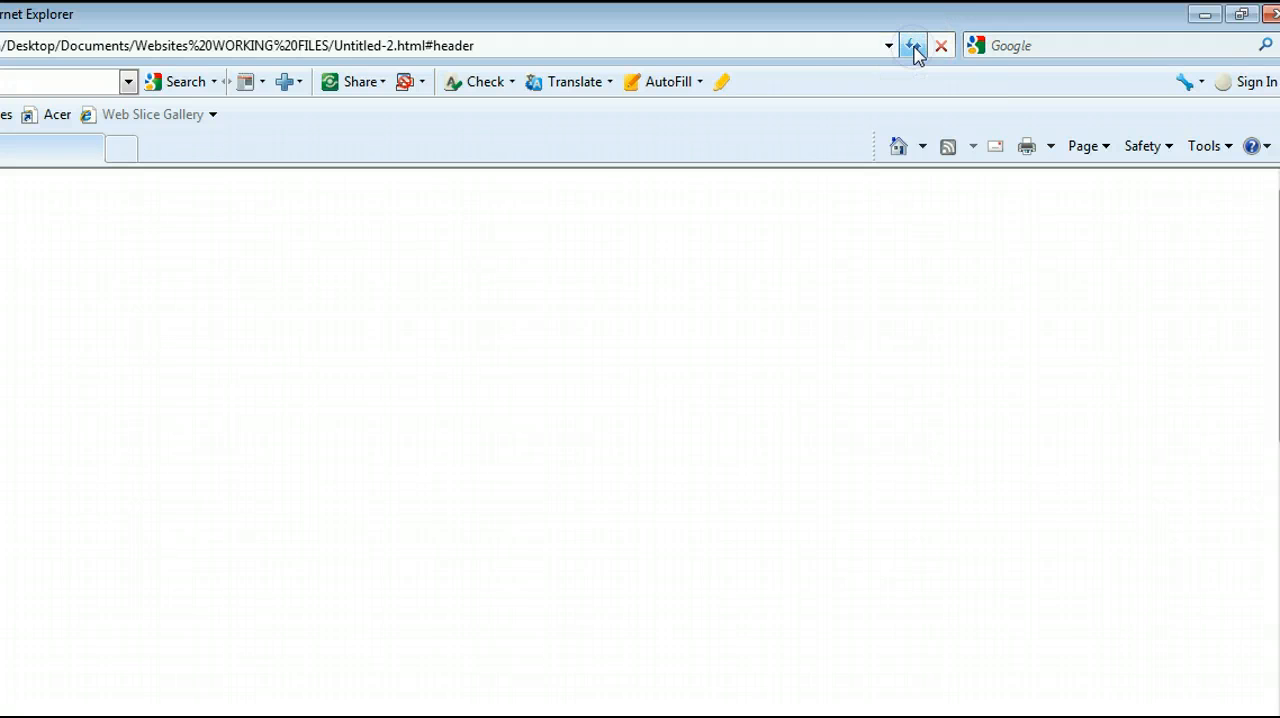
click(912, 46)
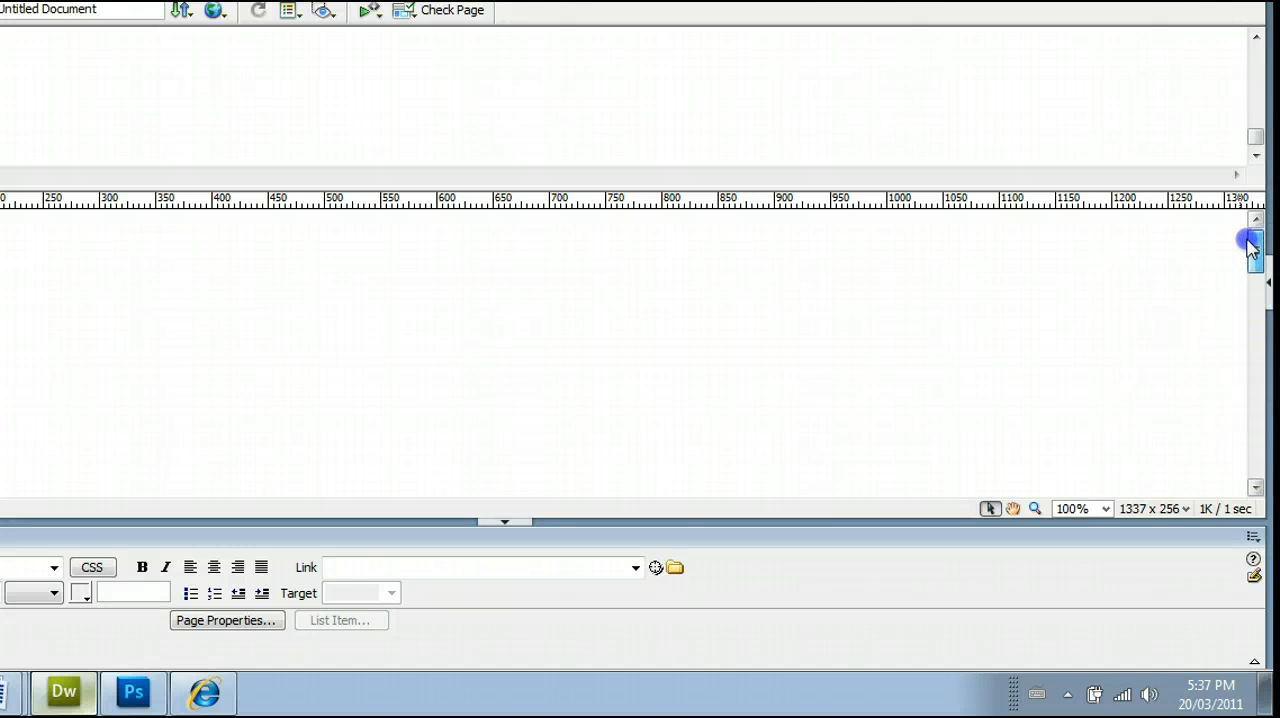
Make the word Middle a link to the #middle anchor.
click(120, 44)
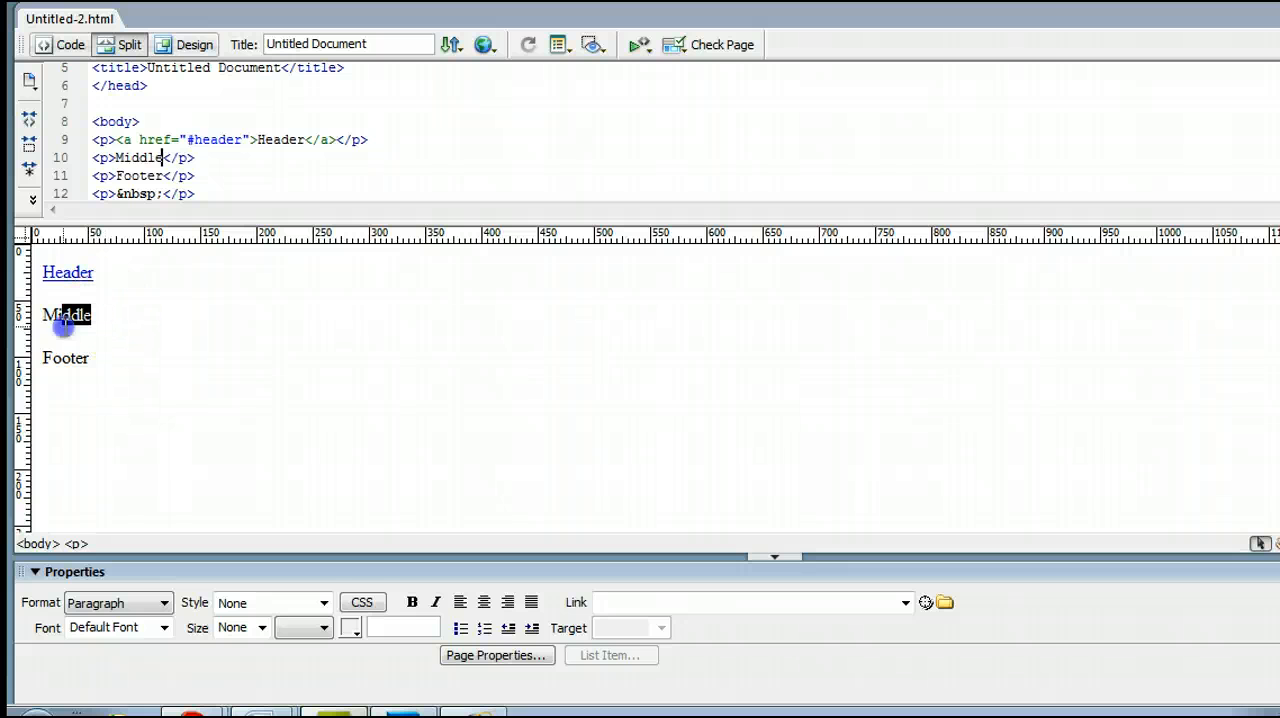
double_click(66, 314)
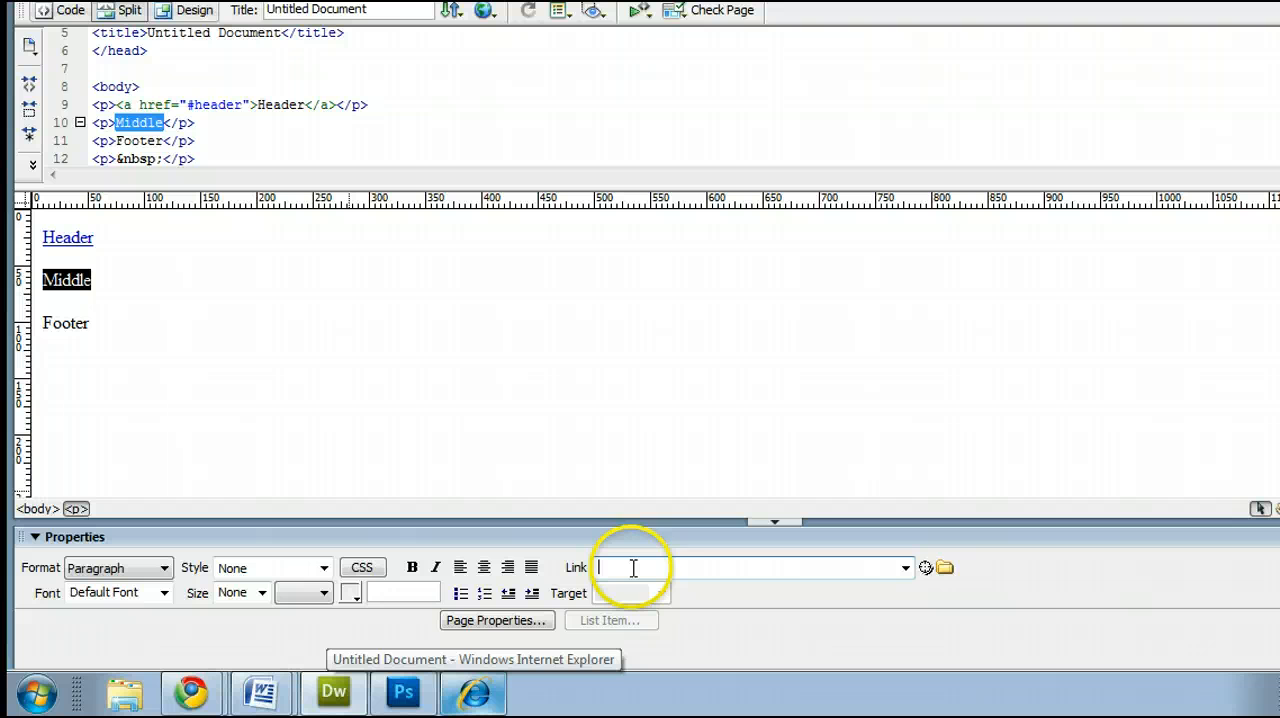
text(#)
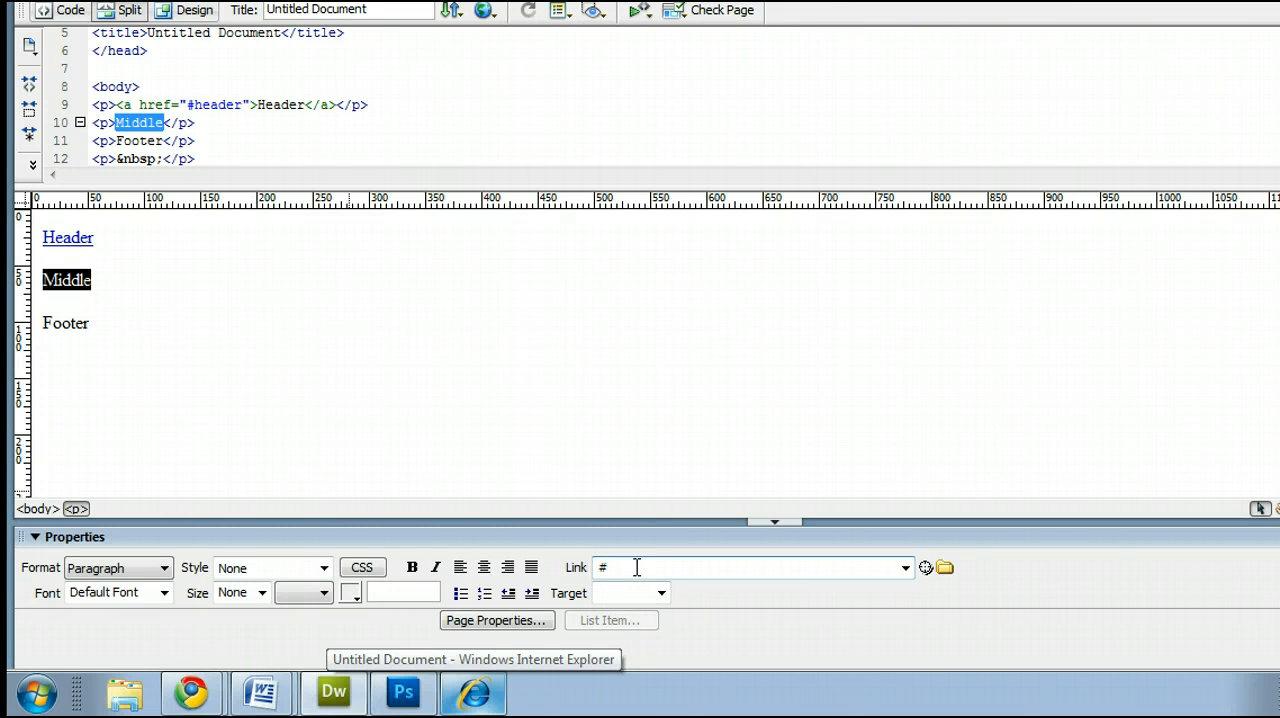
click(750, 568)
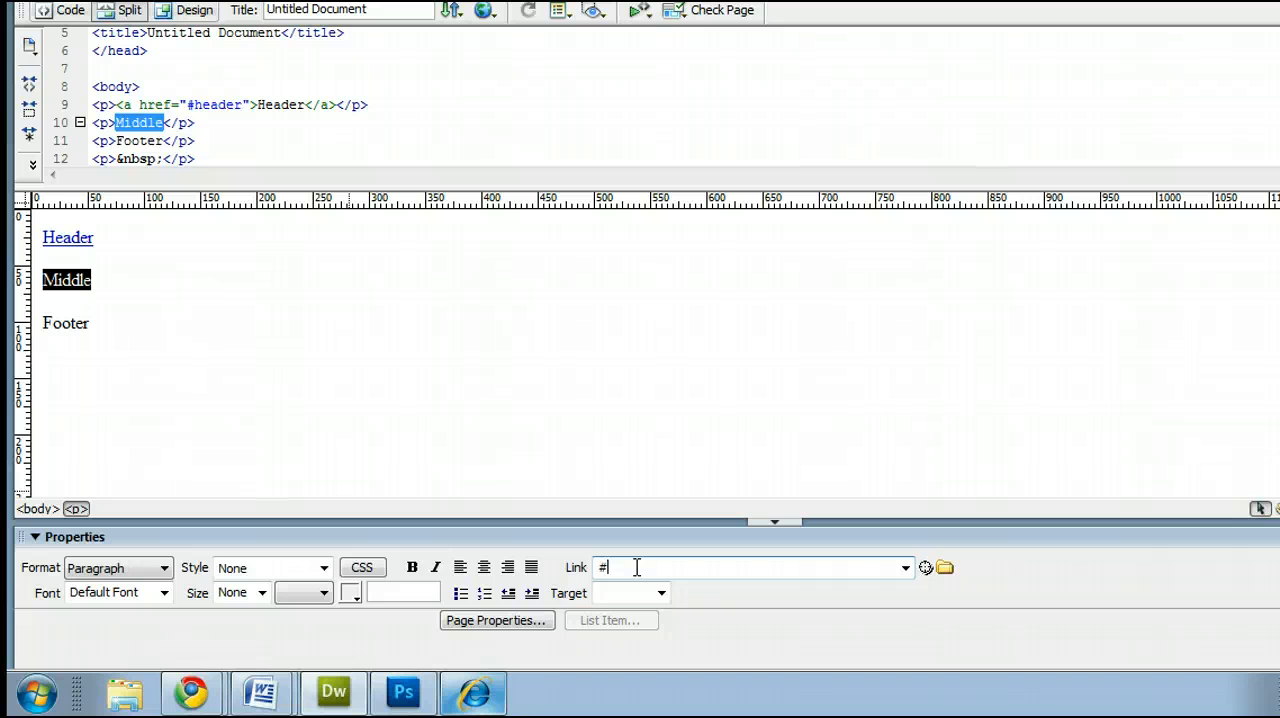
text(middle")
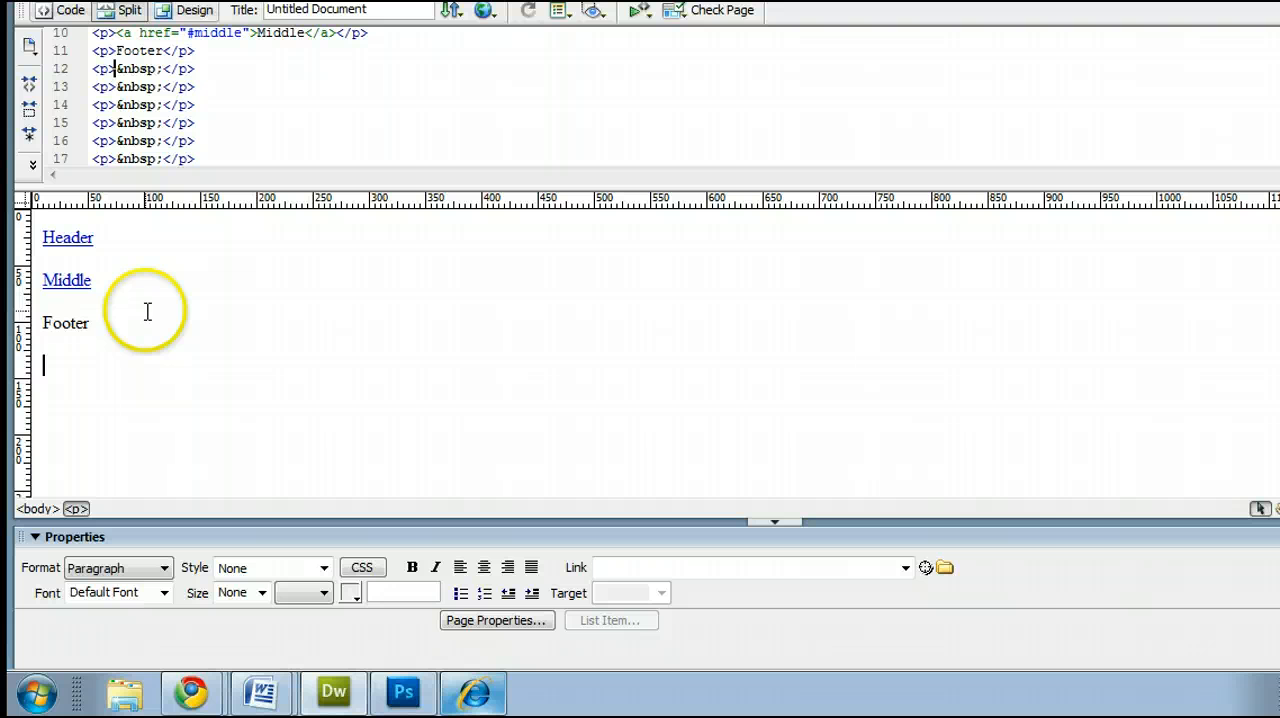
Make the word Footer a link to the #footer anchor.
double_click(64, 324)
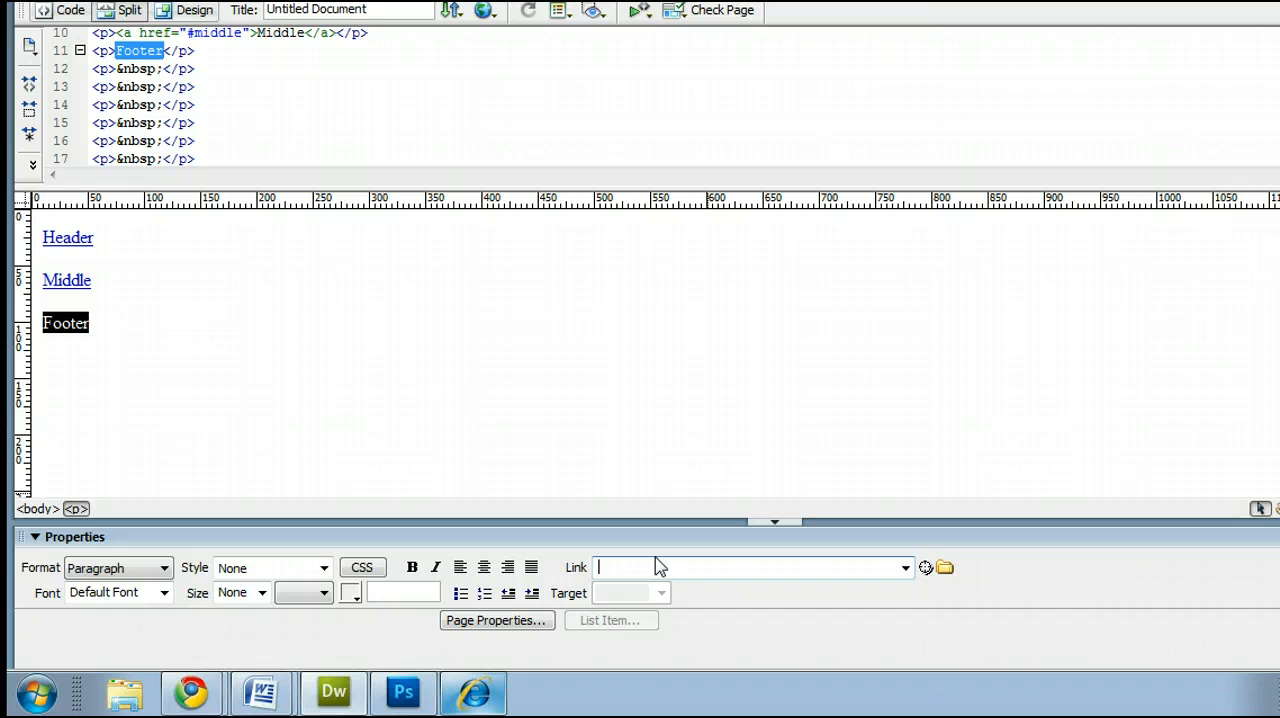
text(#footer")
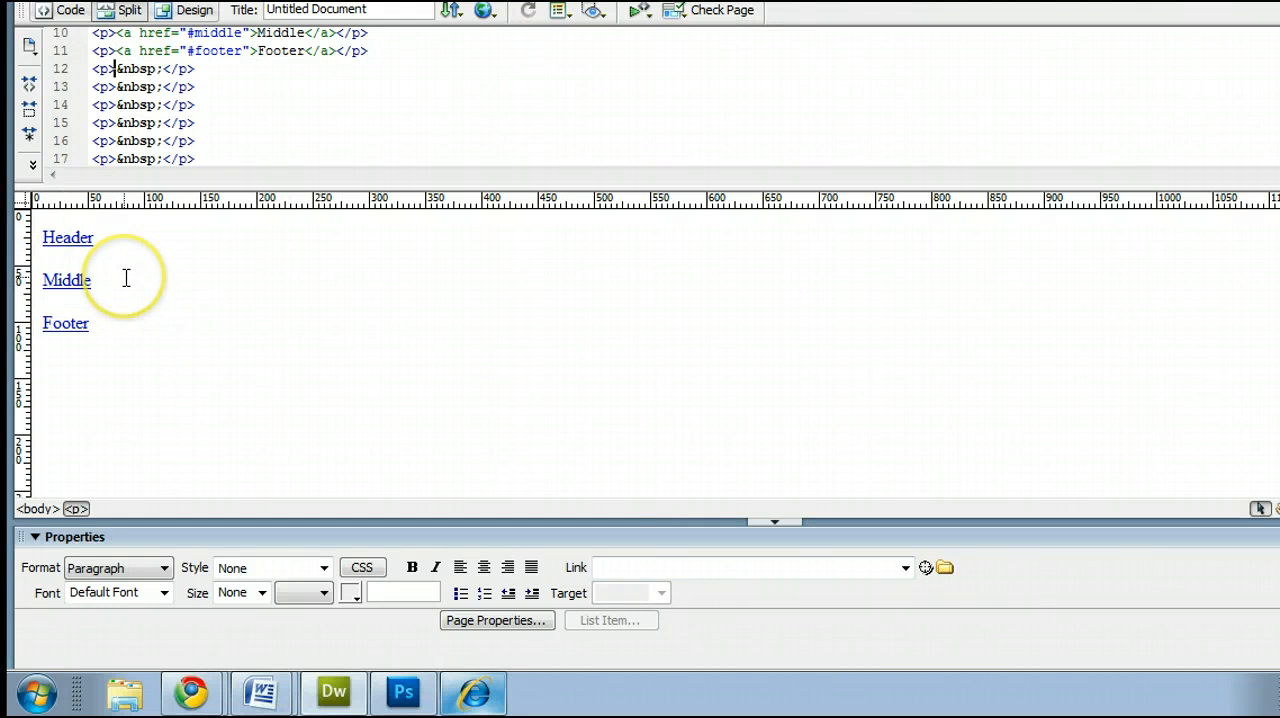
click(44, 364)
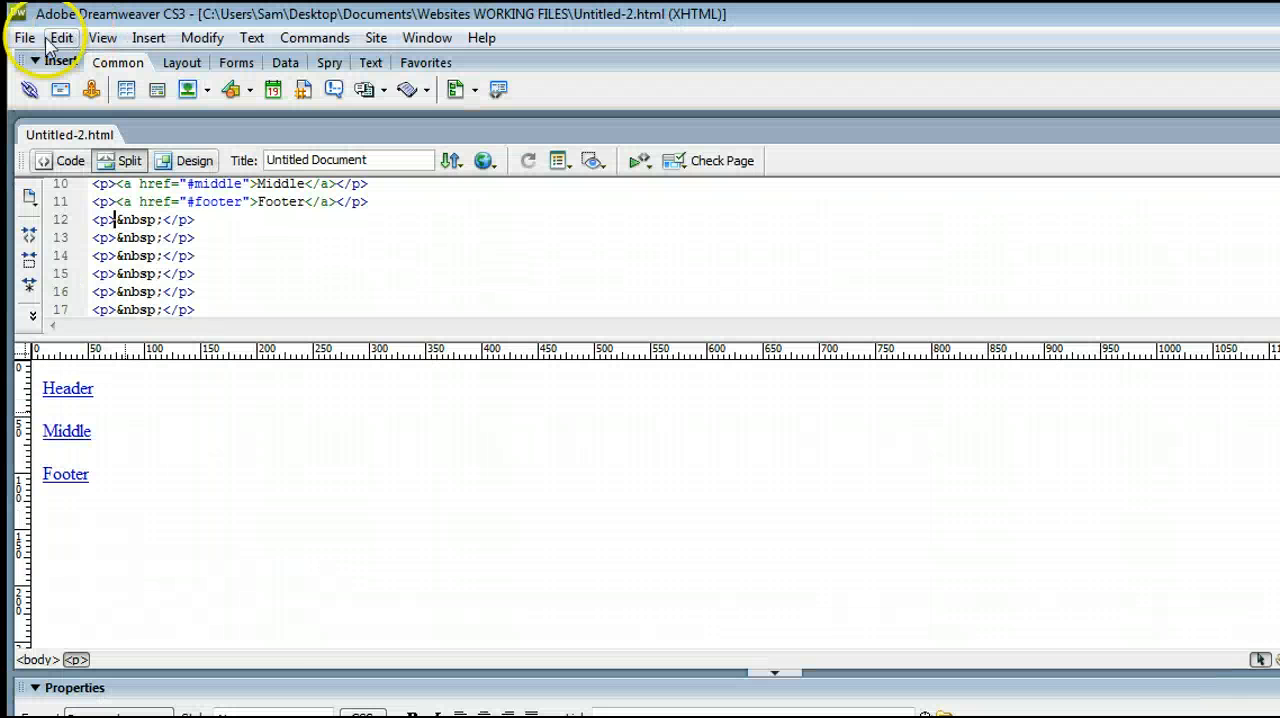
Preview the page in Internet Explorer, test the anchor links, and return to Dreamweaver.
click(24, 36)
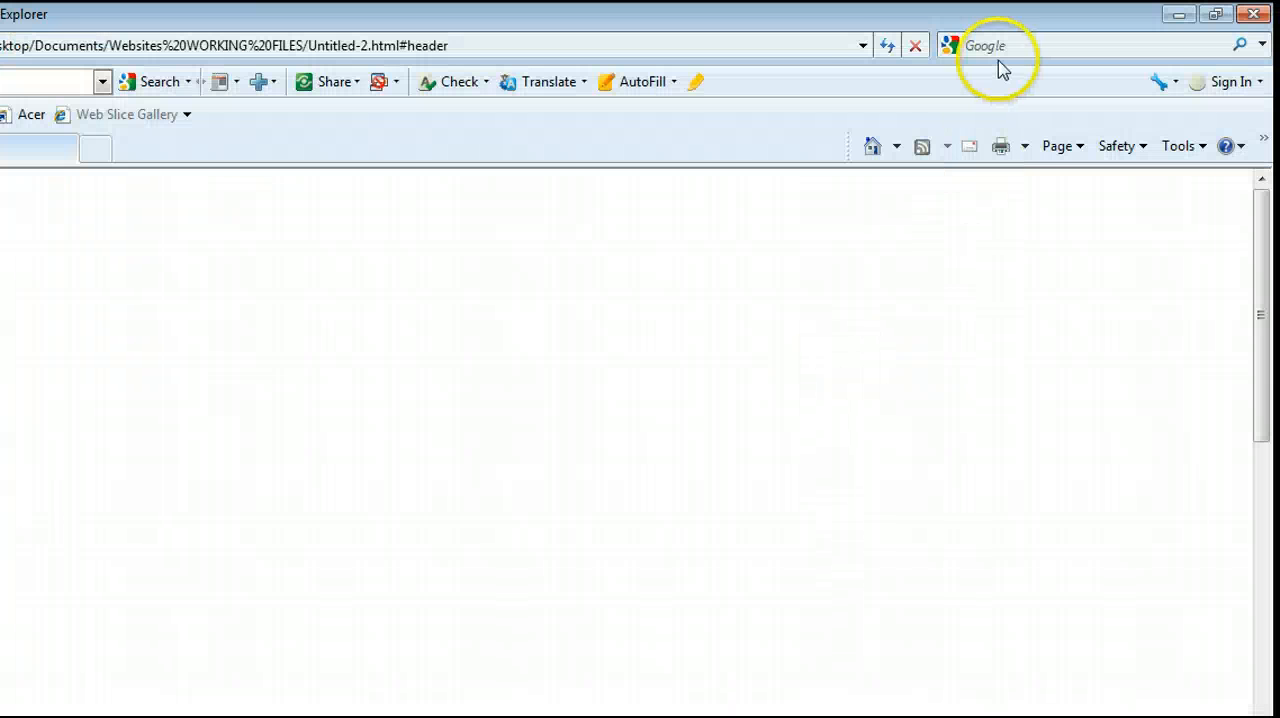
mouse_move(944, 352)
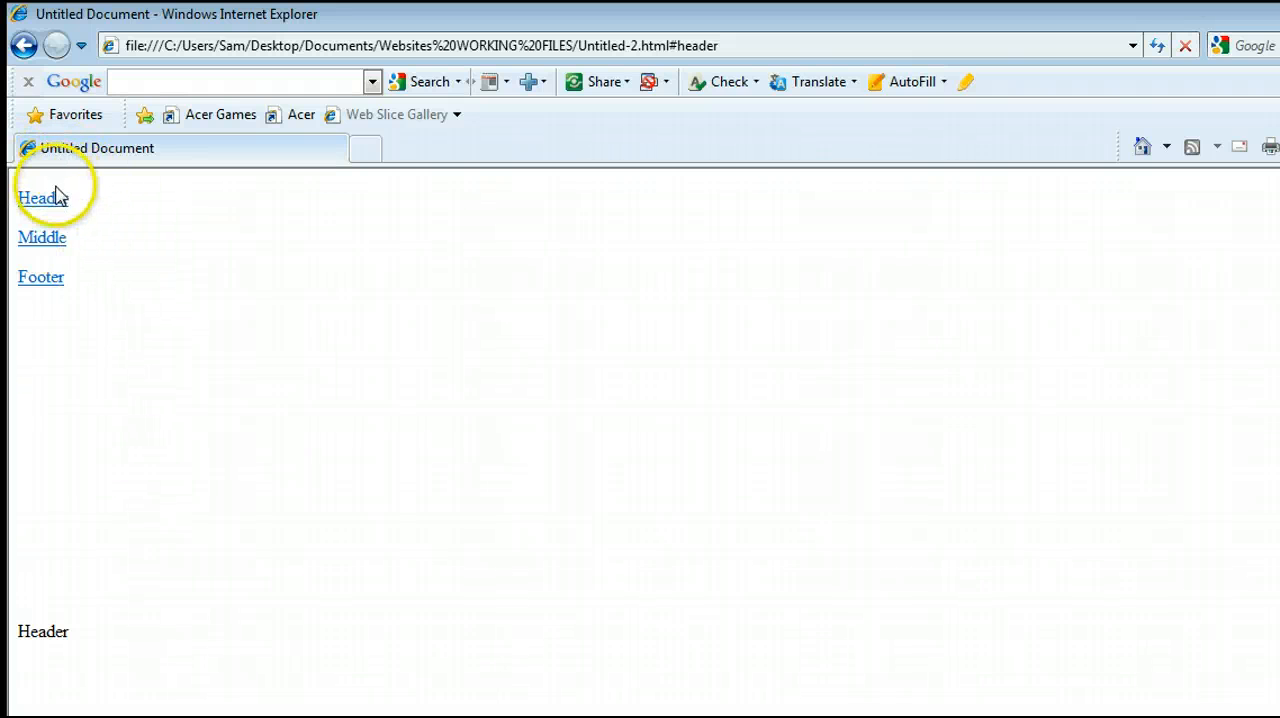
click(40, 198)
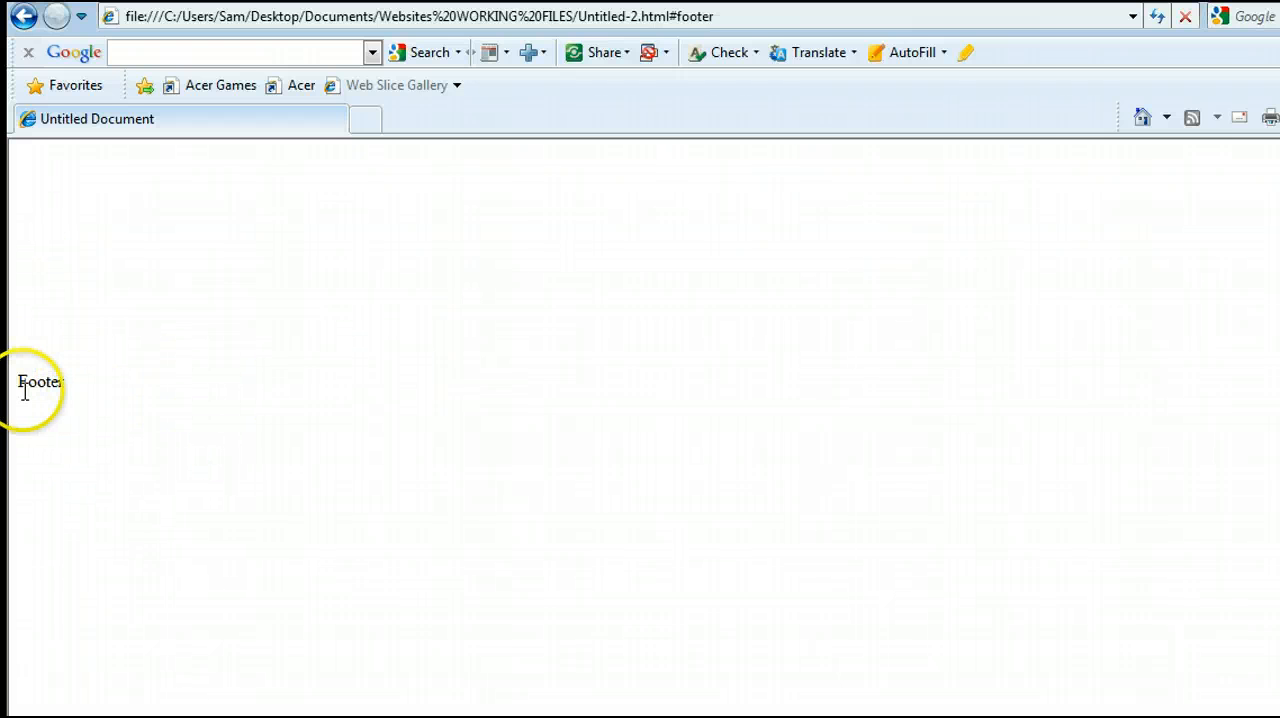
click(334, 690)
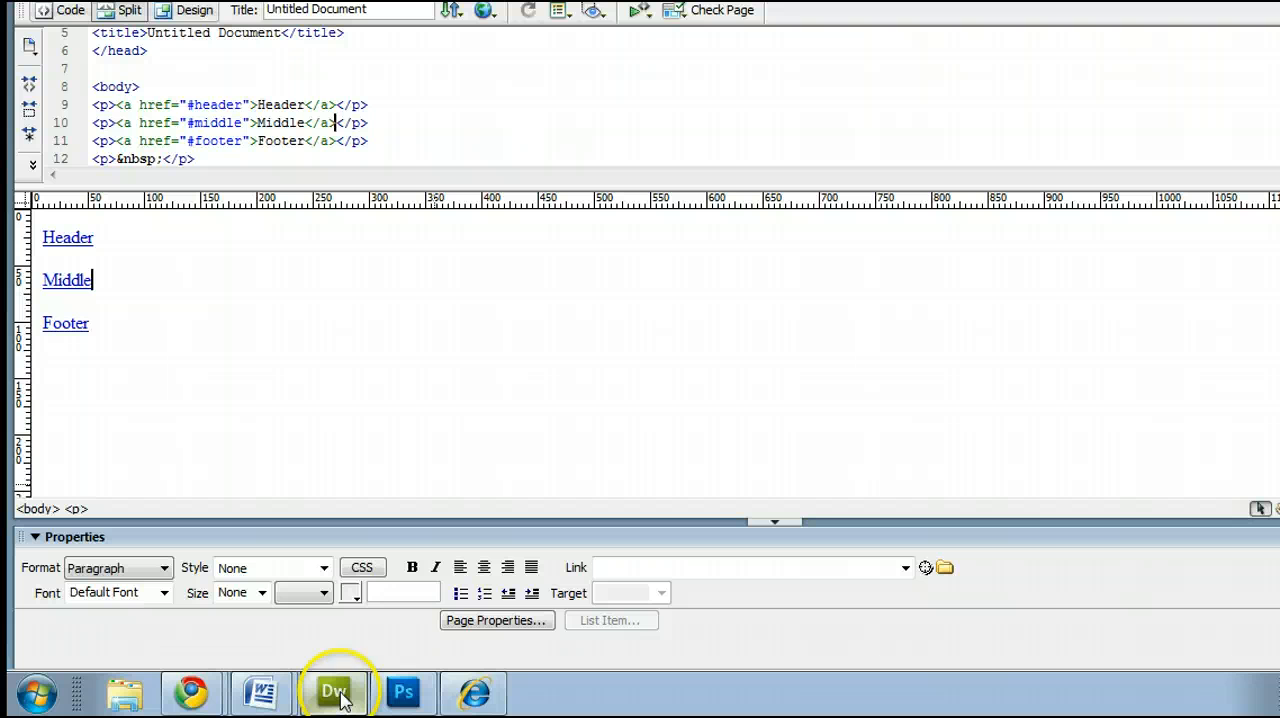
mouse_move(754, 378)
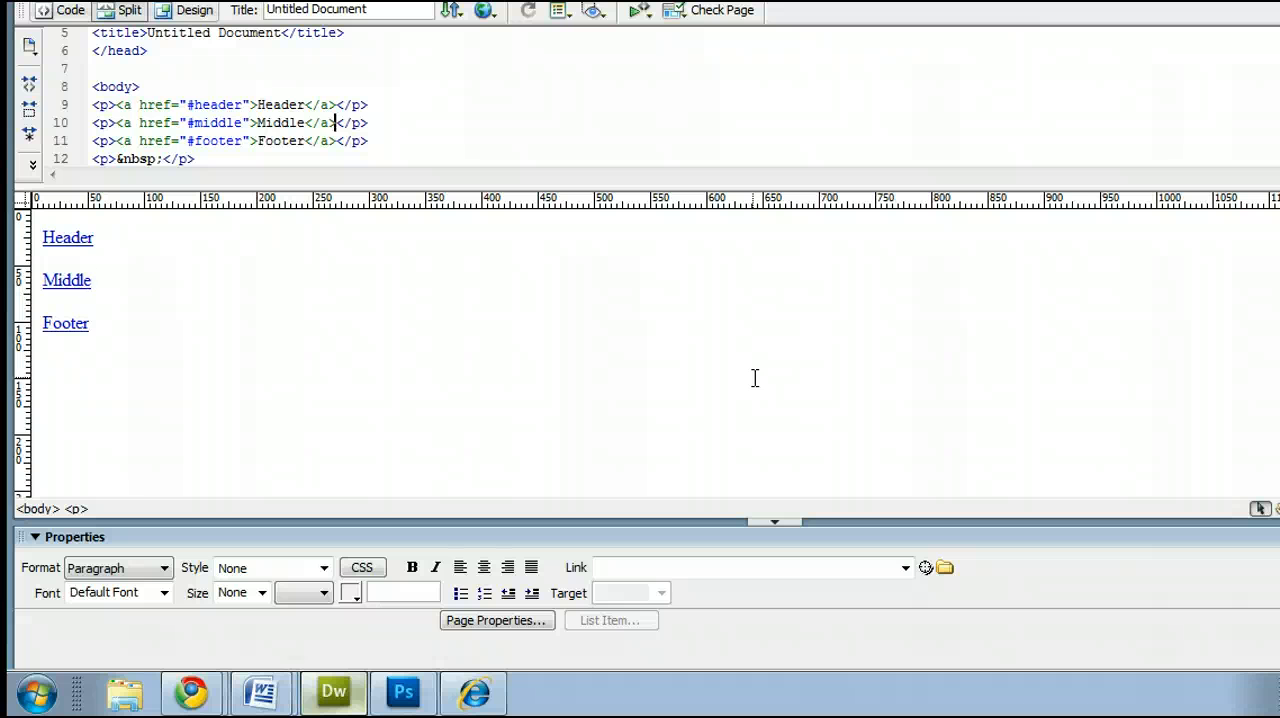
click(92, 280)
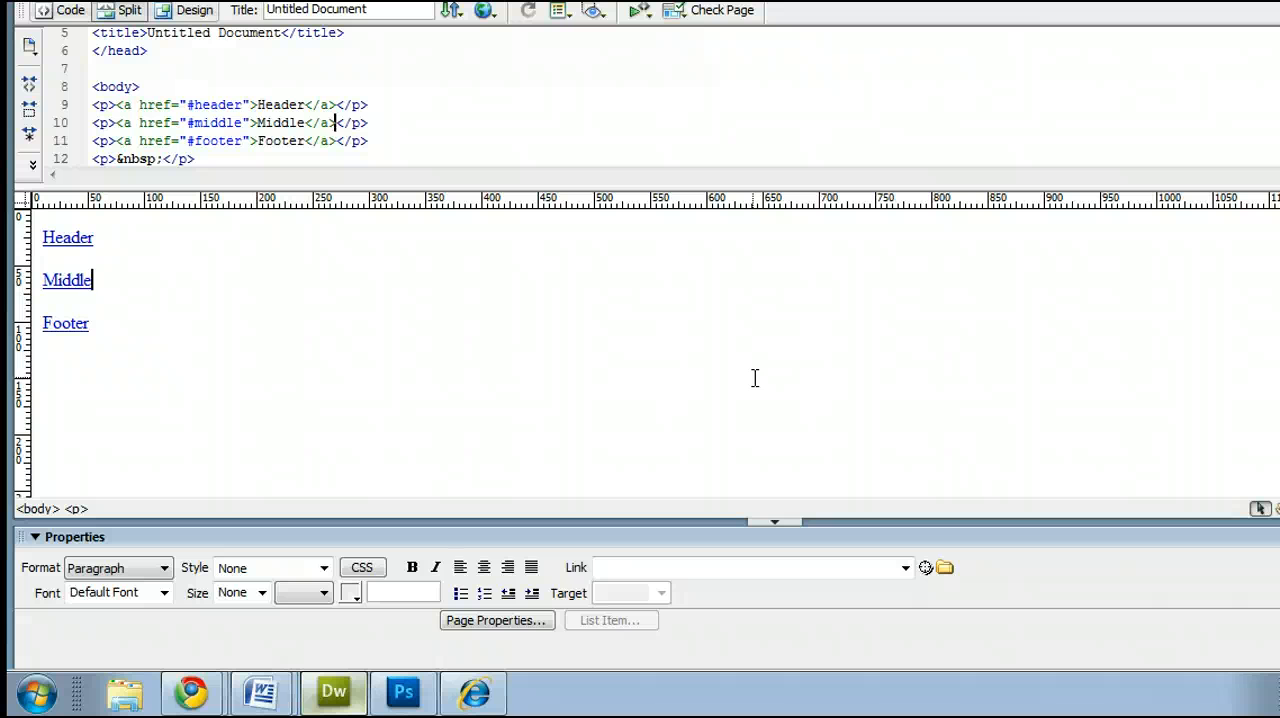
mouse_move(196, 340)
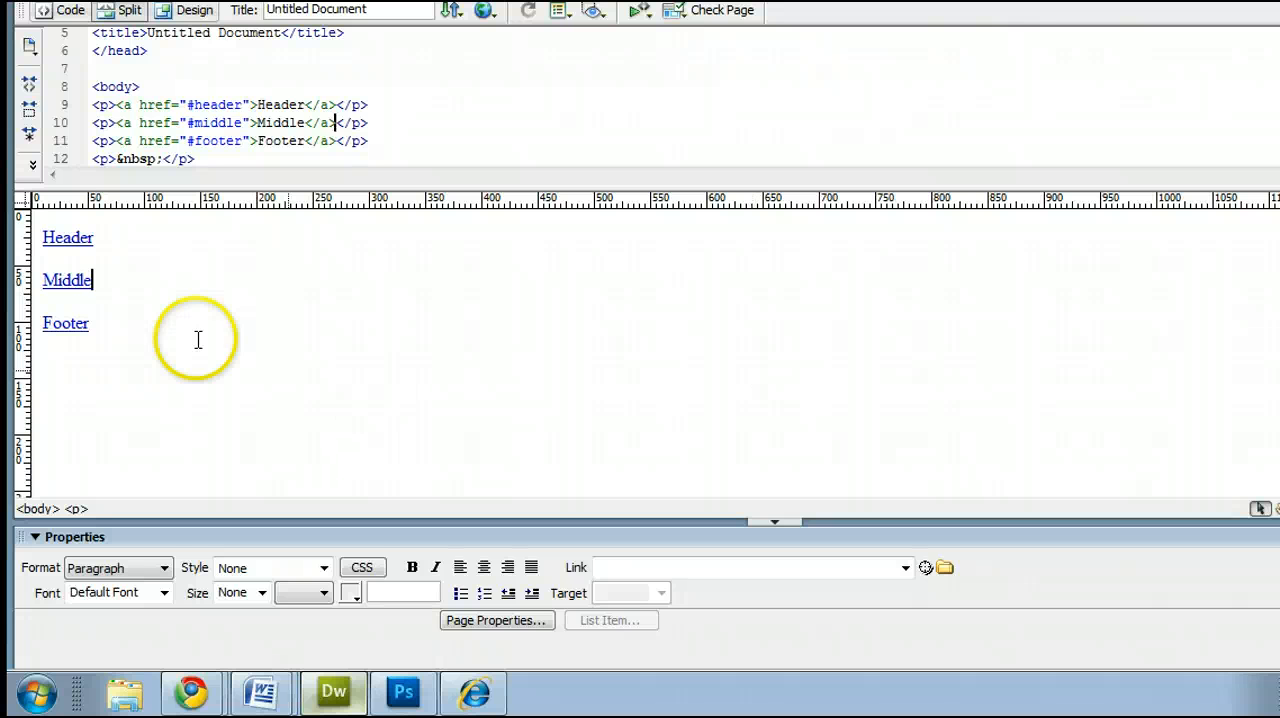
double_click(64, 324)
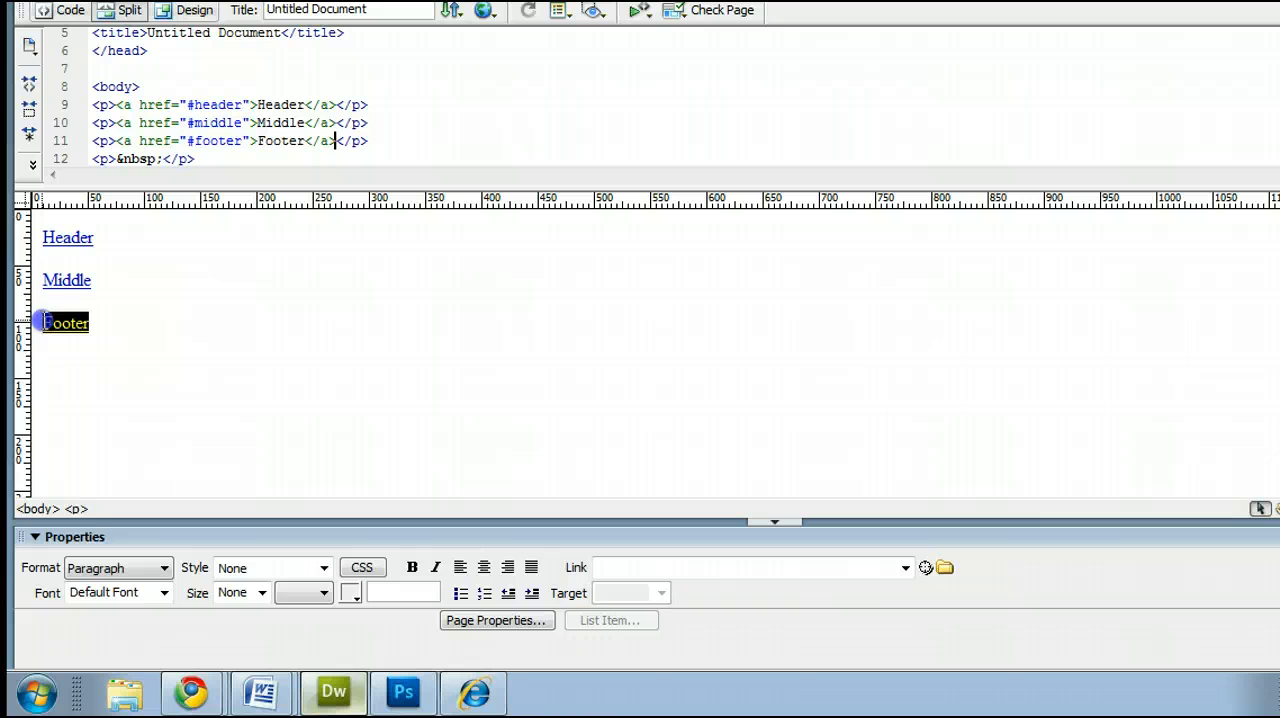
click(66, 322)
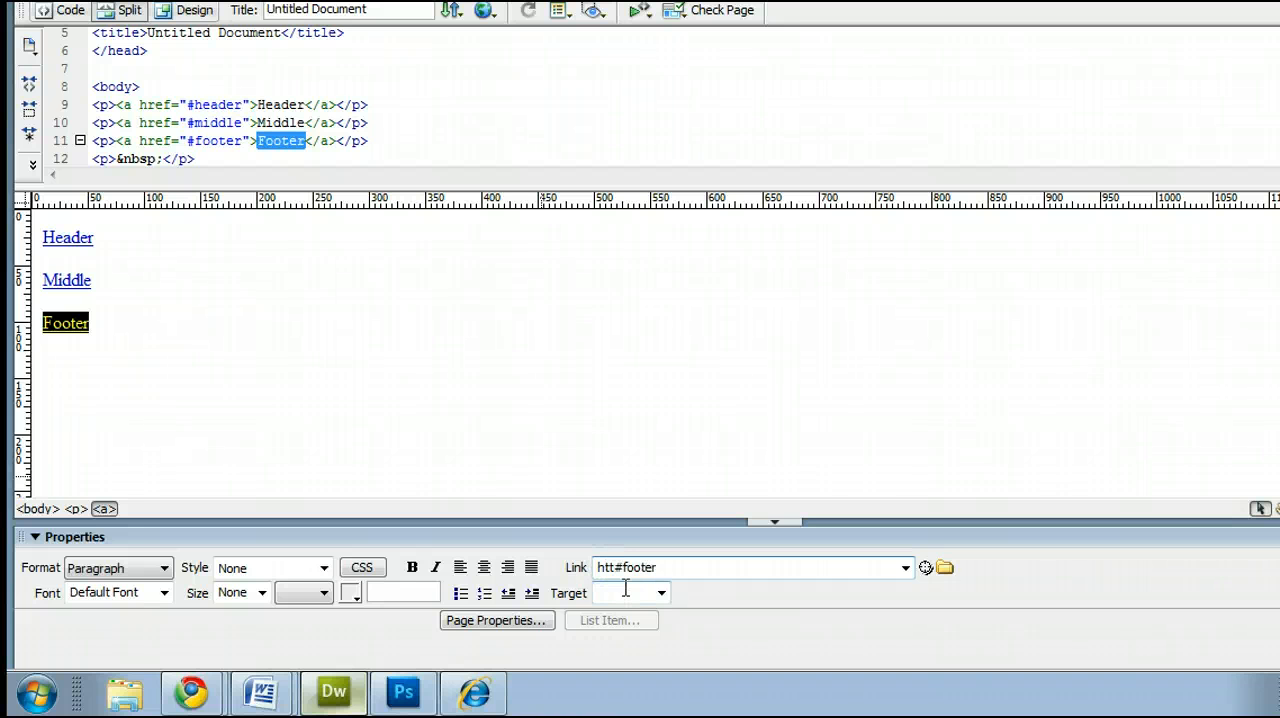
text(p://)
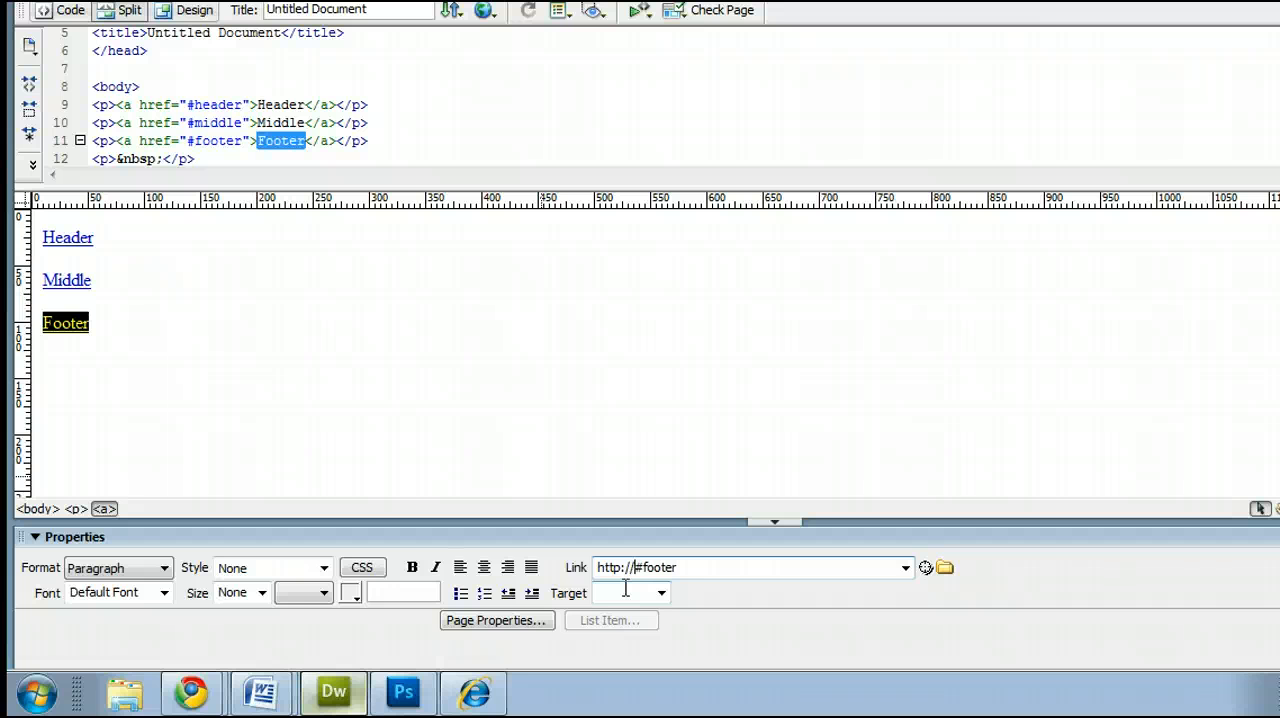
text(use)
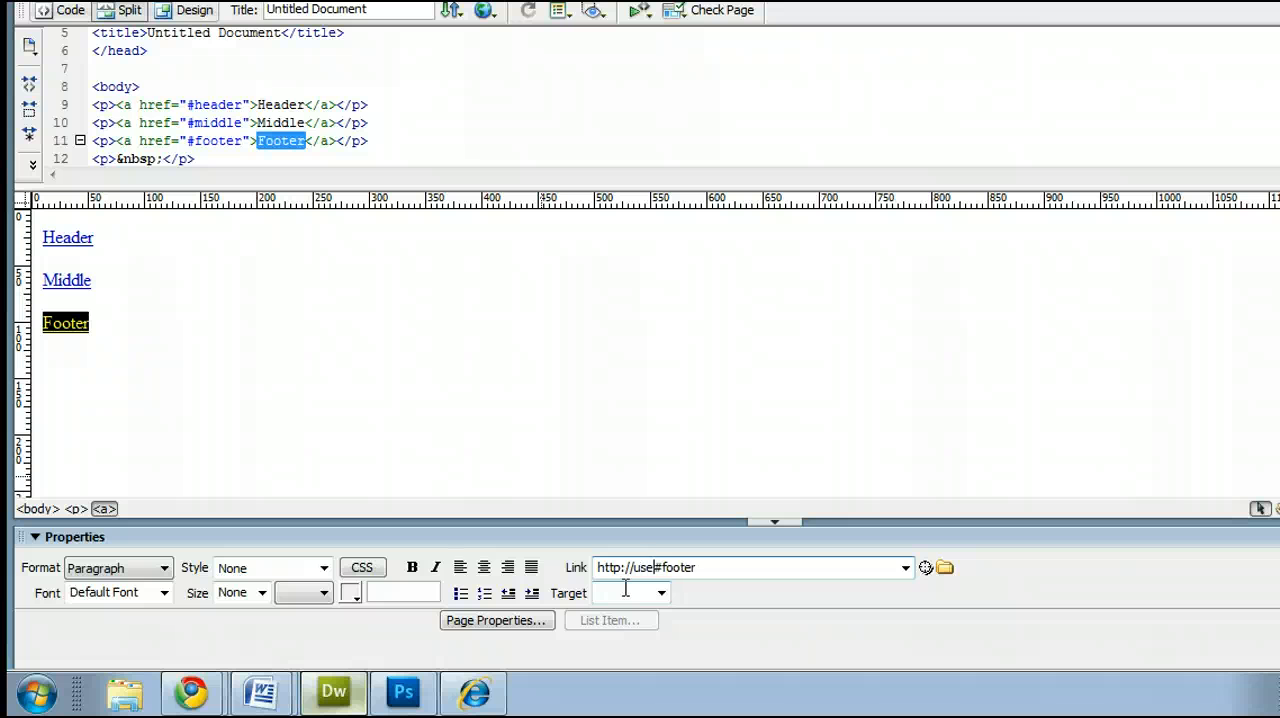
text(dreamweaver.com/index.html)
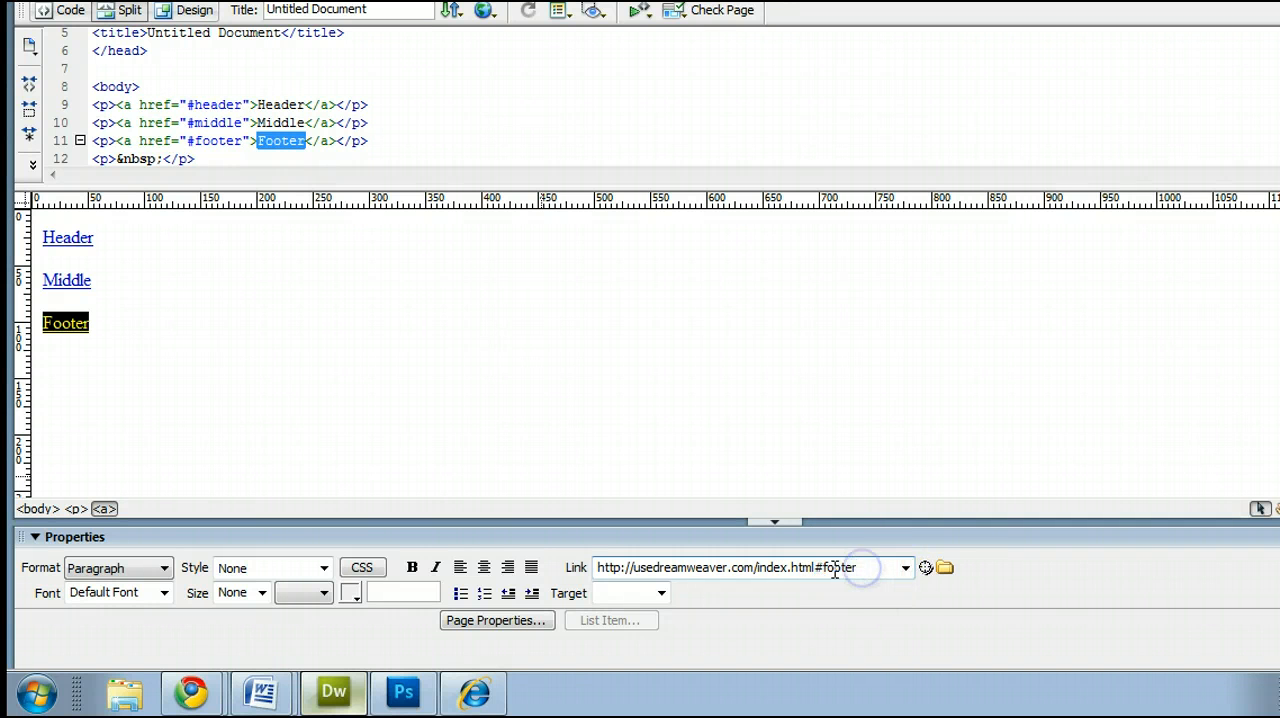
Highlight the anchor name footer and the page name index.html within the link to point them out.
double_click(838, 568)
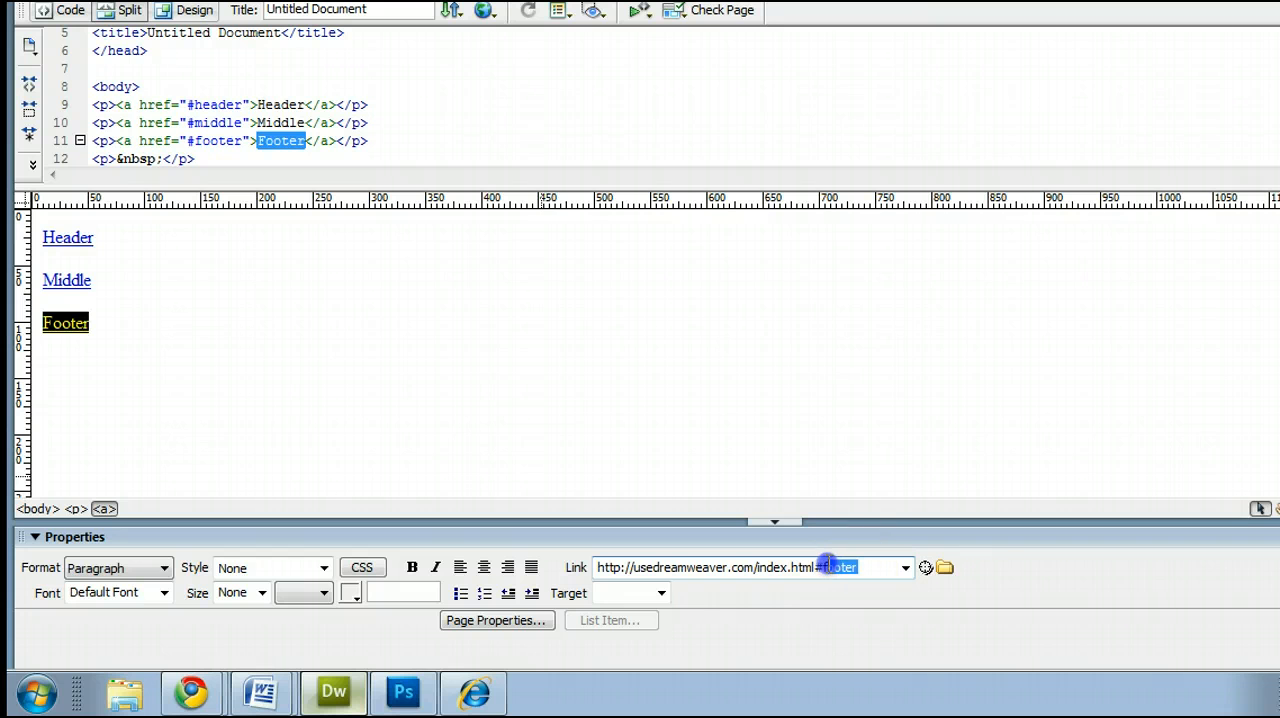
click(836, 568)
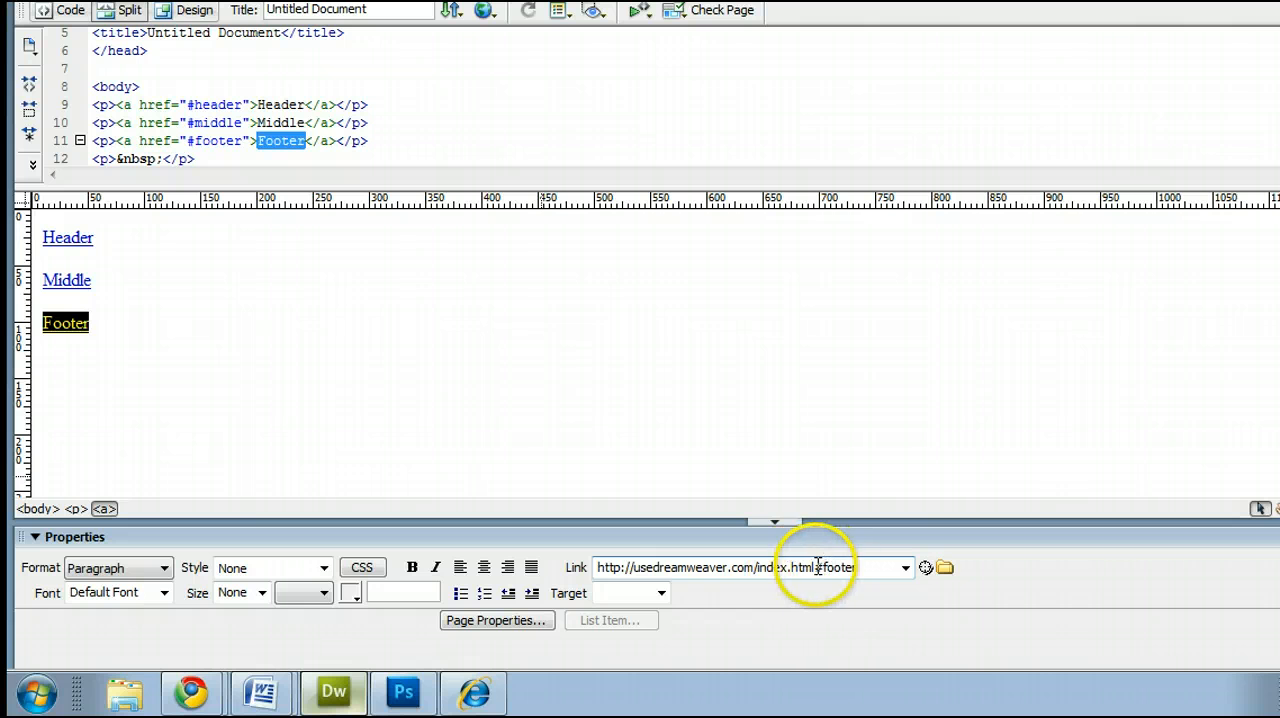
double_click(788, 568)
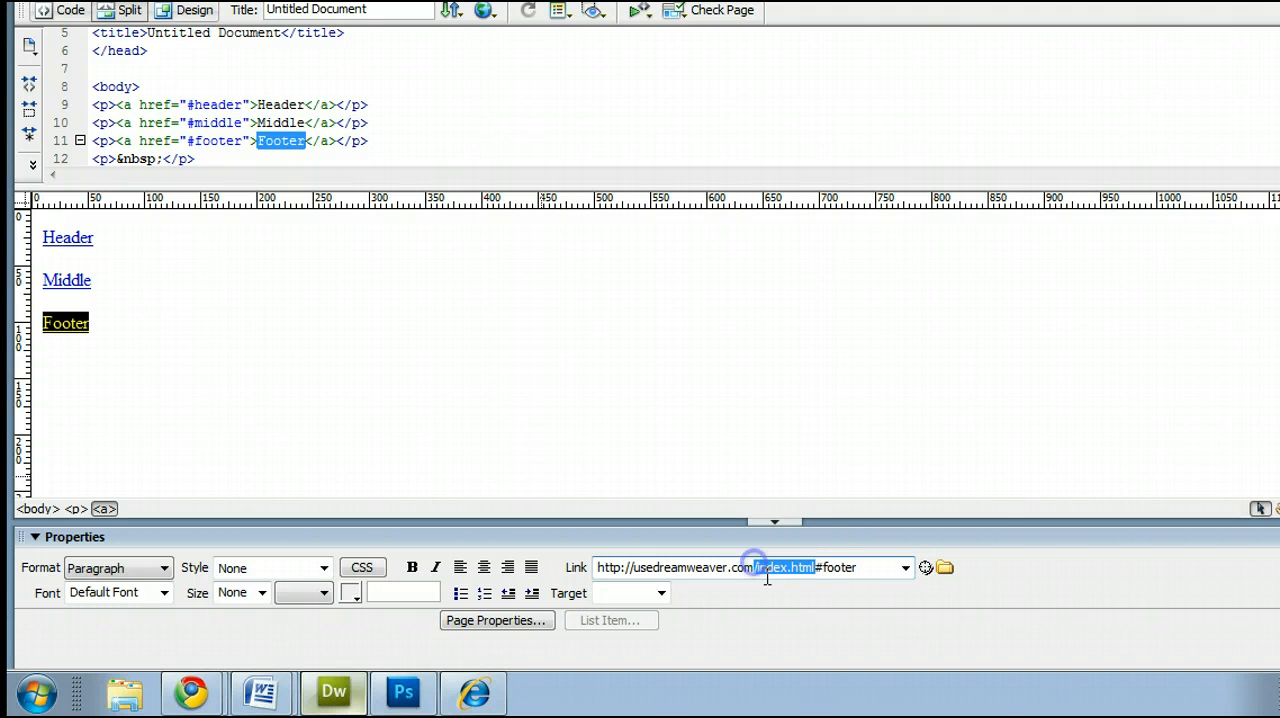